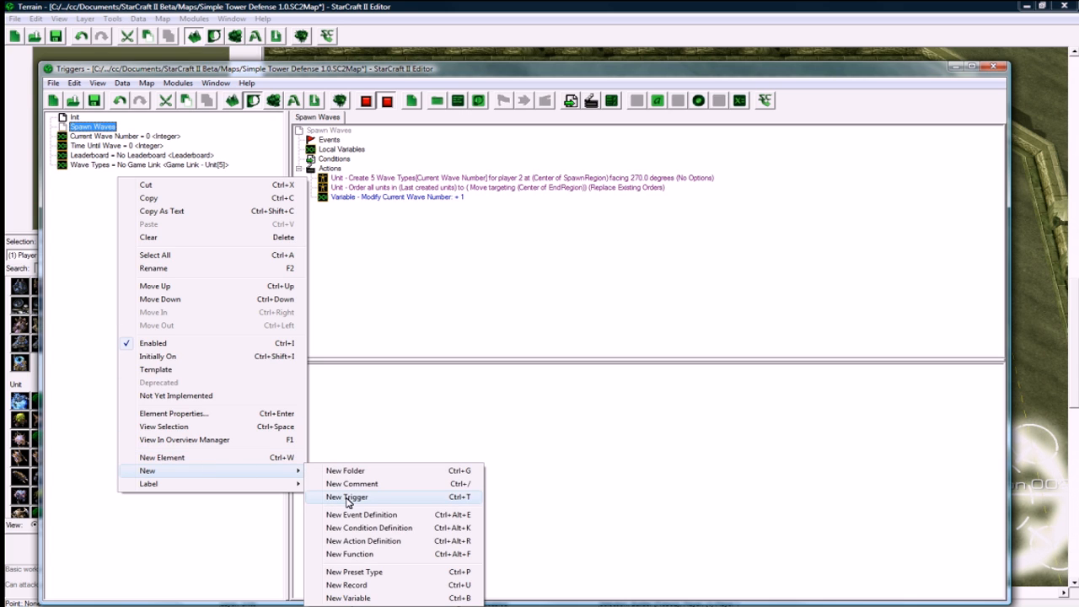
Step: Create a trigger named Unit Dies with a Unit Dies event for any unit
click(346, 496)
text(Unit Dies)
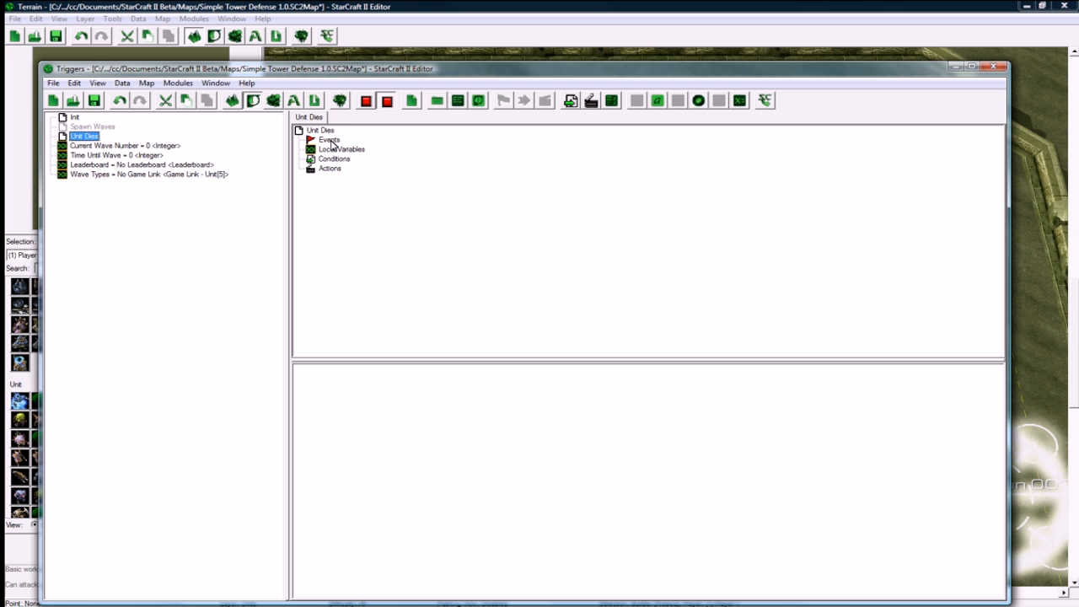
right_click(329, 139)
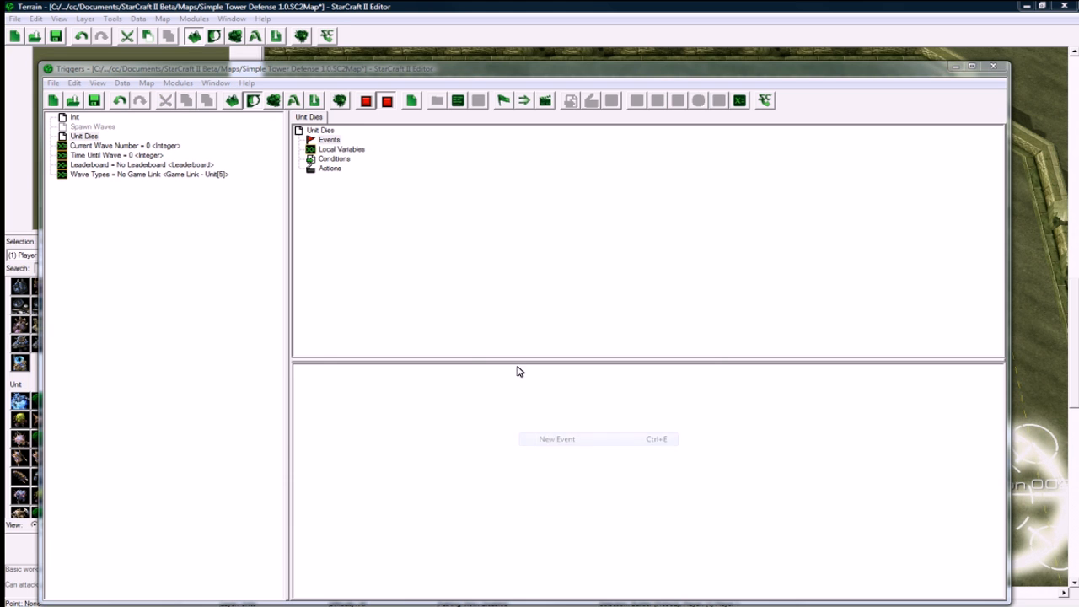
click(557, 439)
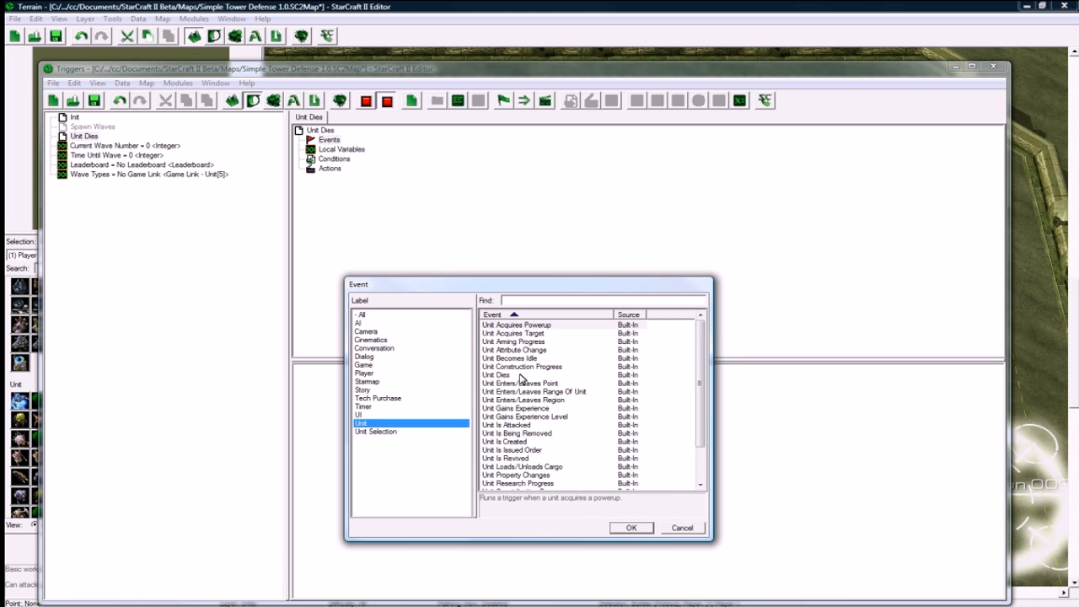
click(631, 527)
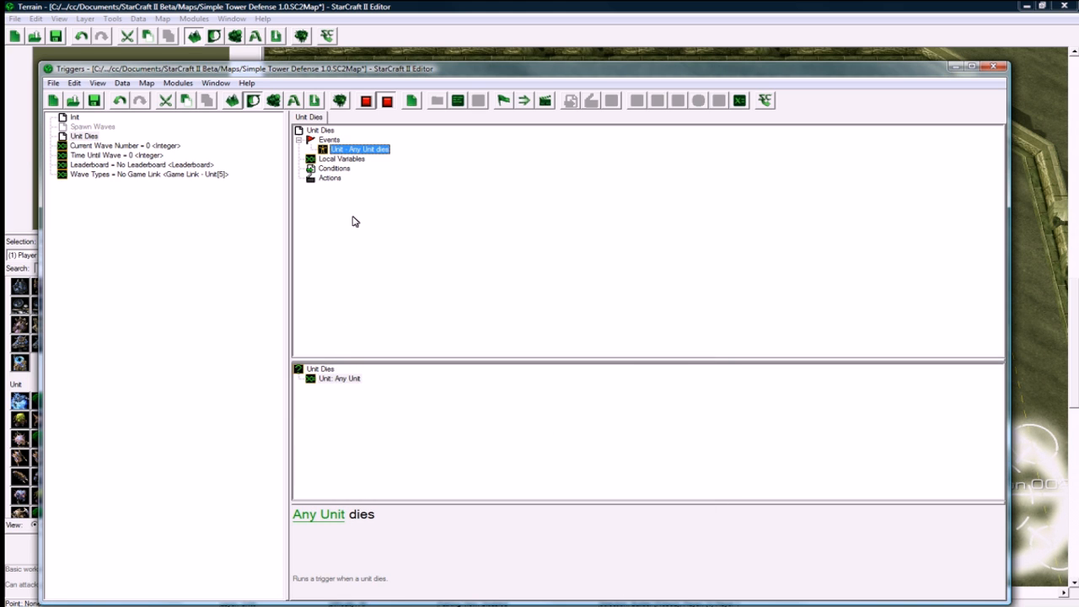
click(334, 168)
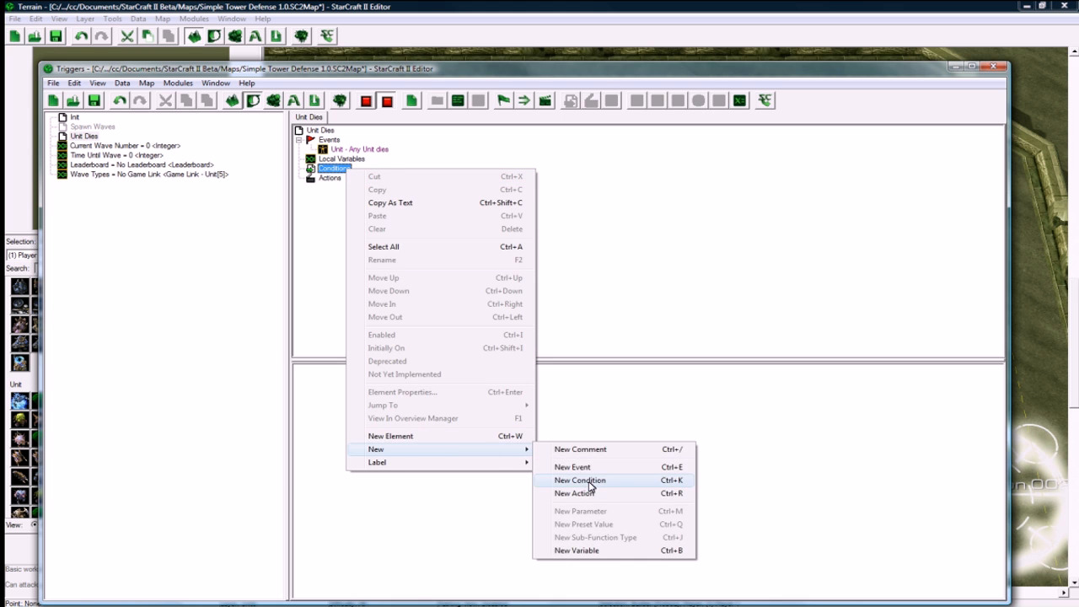
Step: Add a comparison condition: Owner of Triggering Unit equals player 2
click(579, 479)
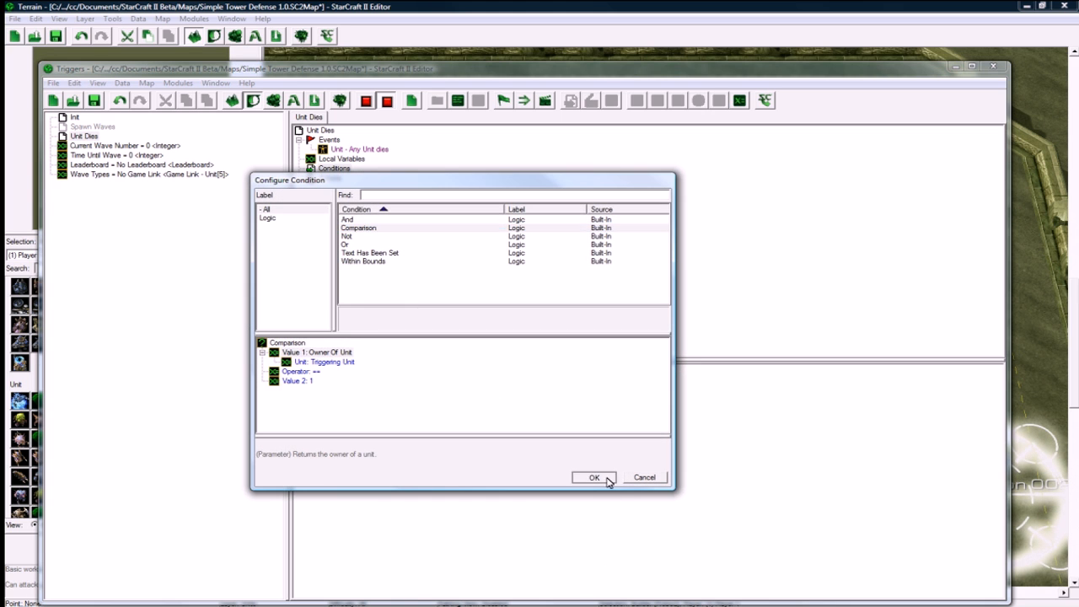
click(594, 477)
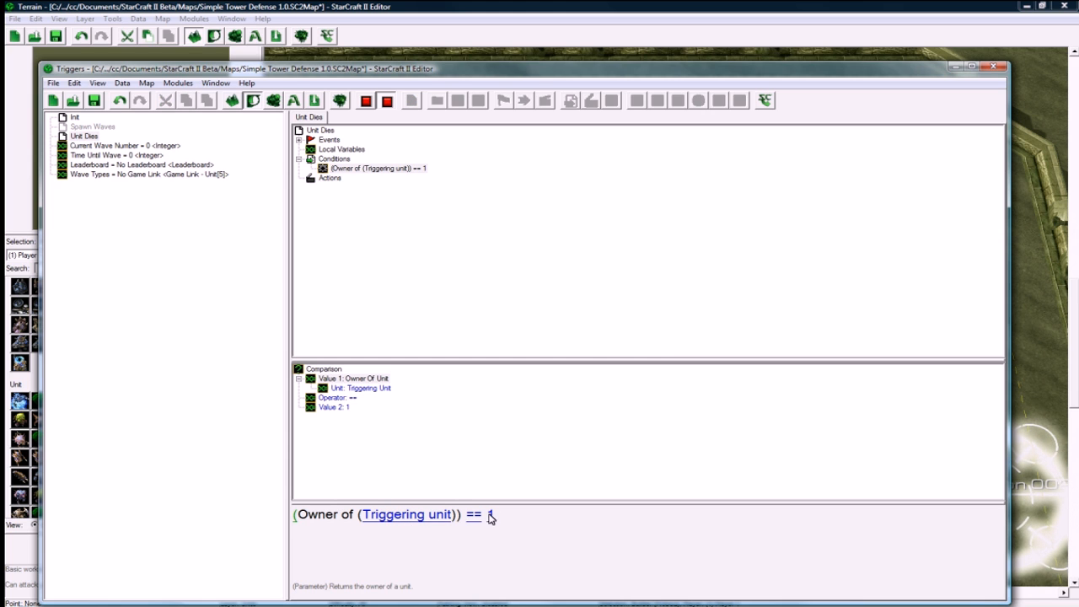
click(490, 514)
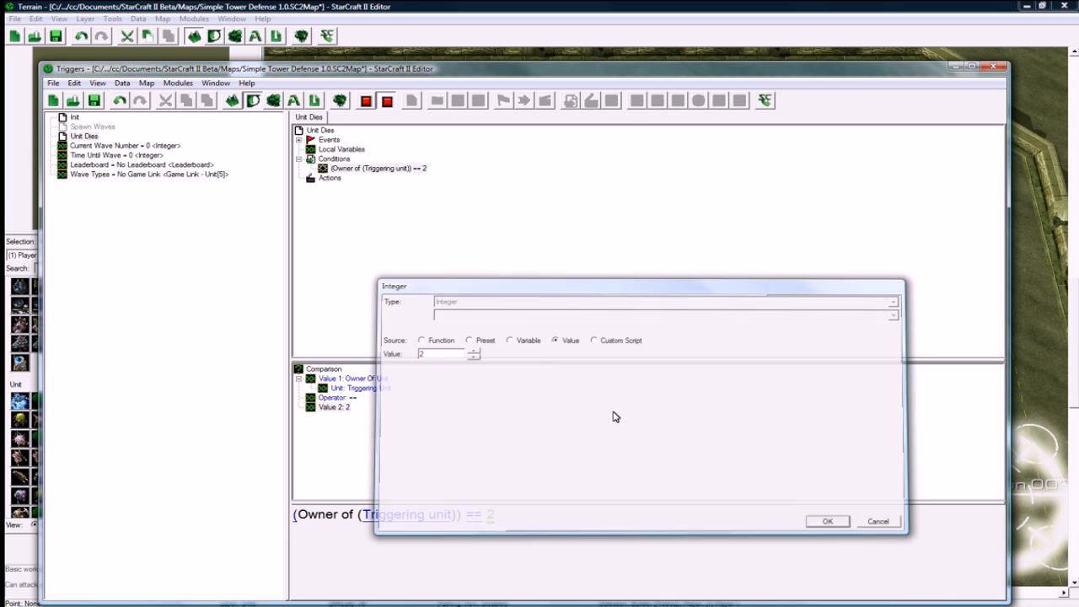
click(827, 521)
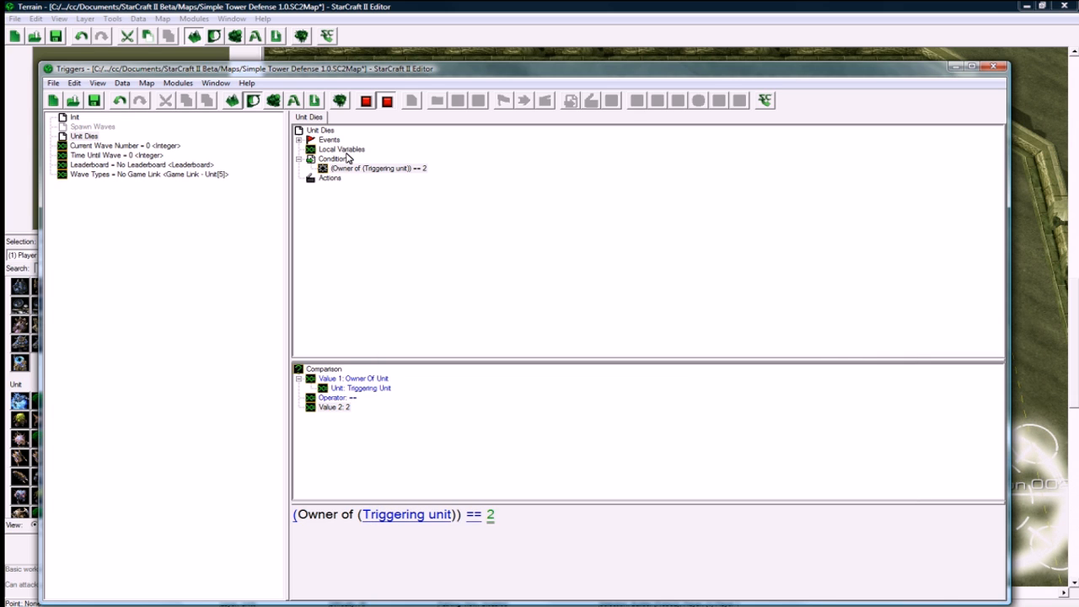
click(375, 178)
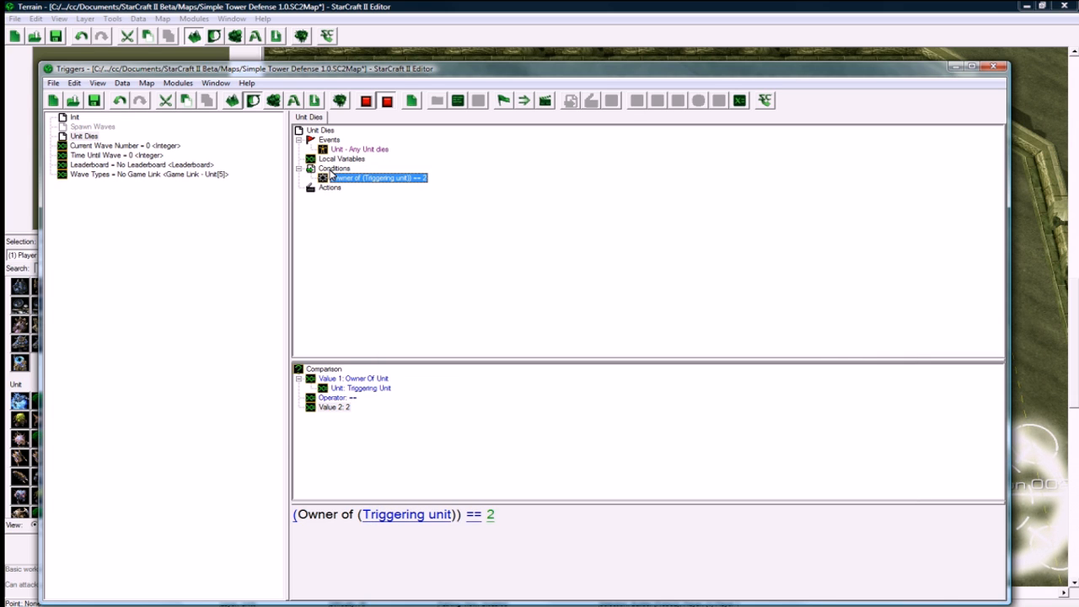
right_click(330, 187)
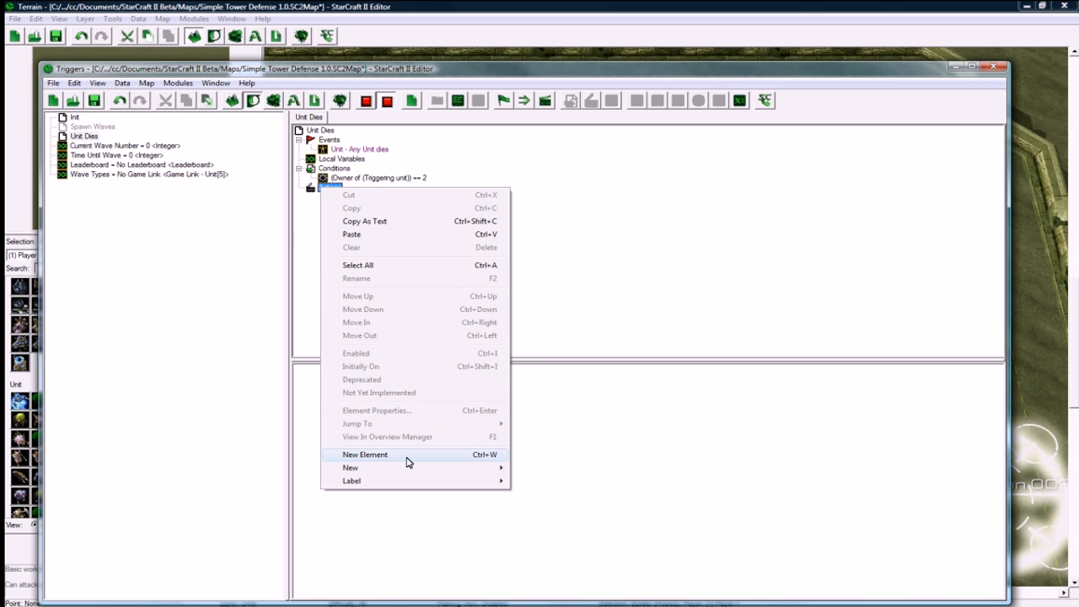
mouse_move(400, 468)
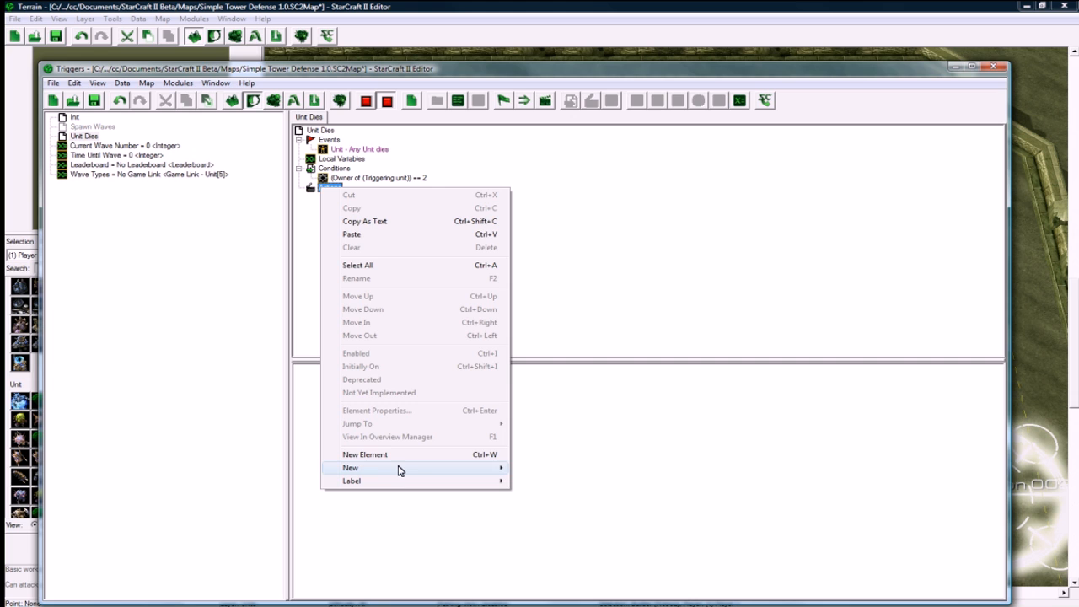
Step: Add a Modify Player Property action adding 1 mineral to the Killing Player
click(349, 468)
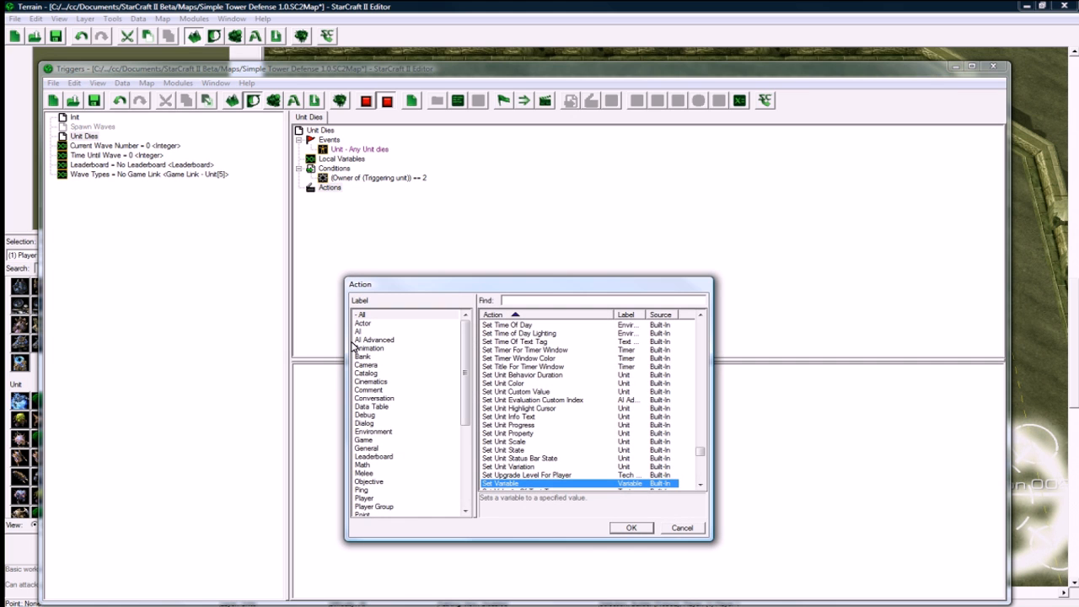
mouse_move(379, 498)
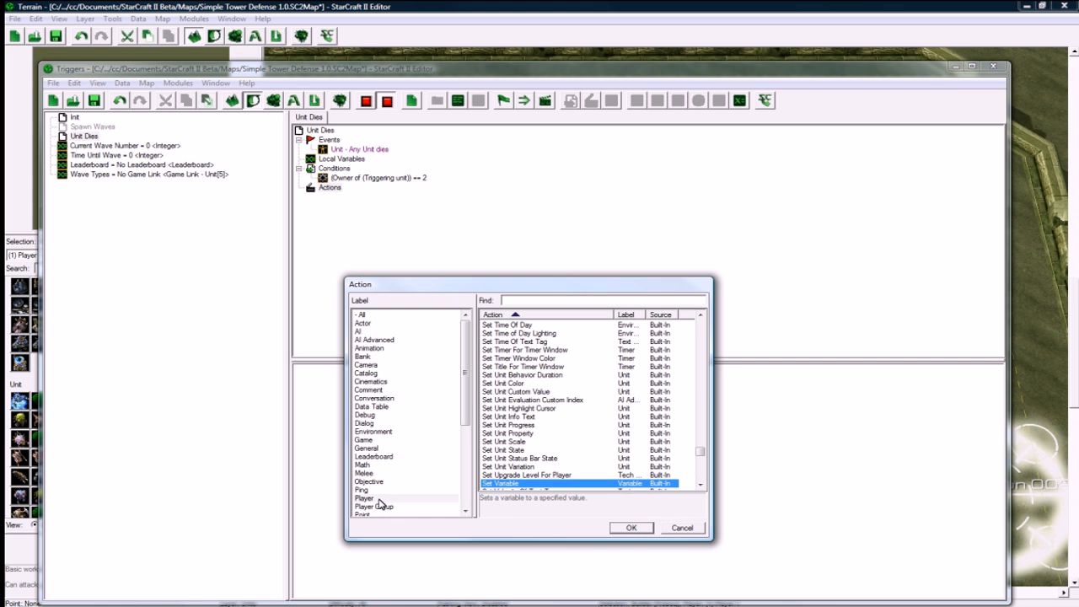
click(364, 498)
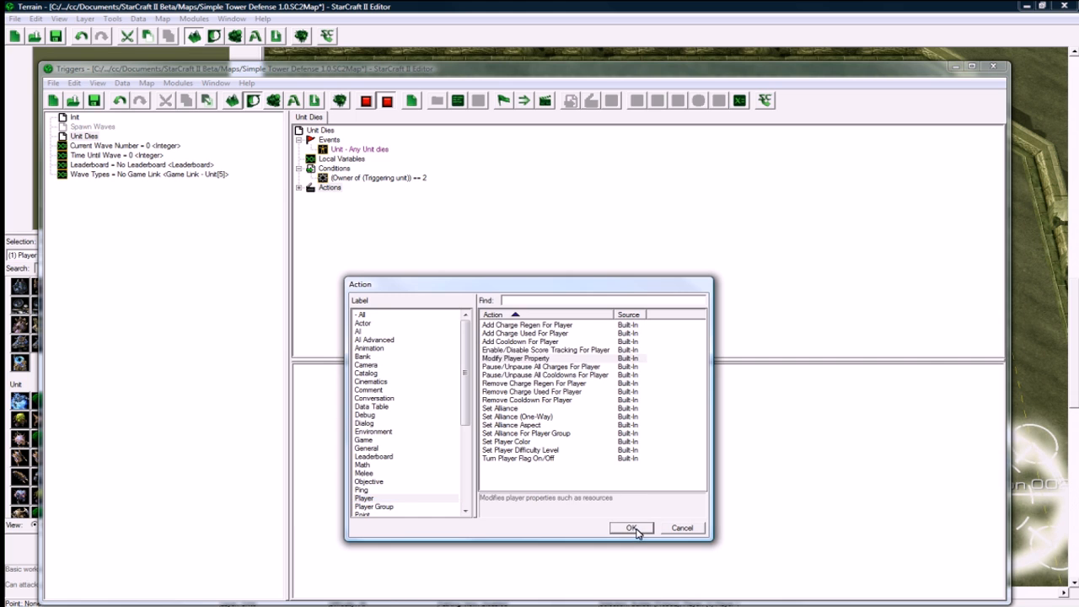
click(630, 527)
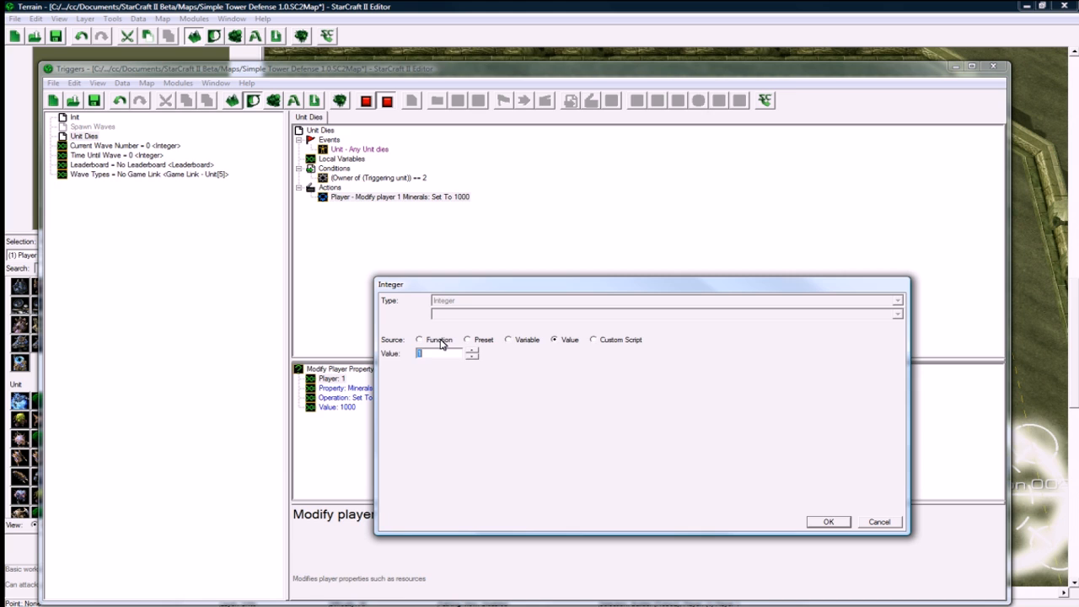
click(419, 339)
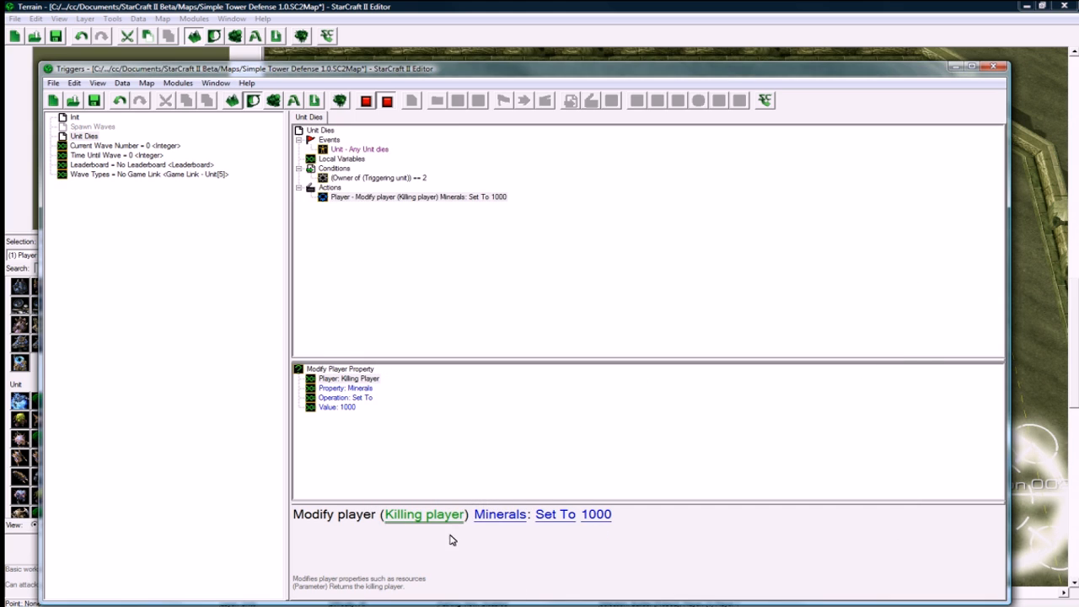
mouse_move(456, 517)
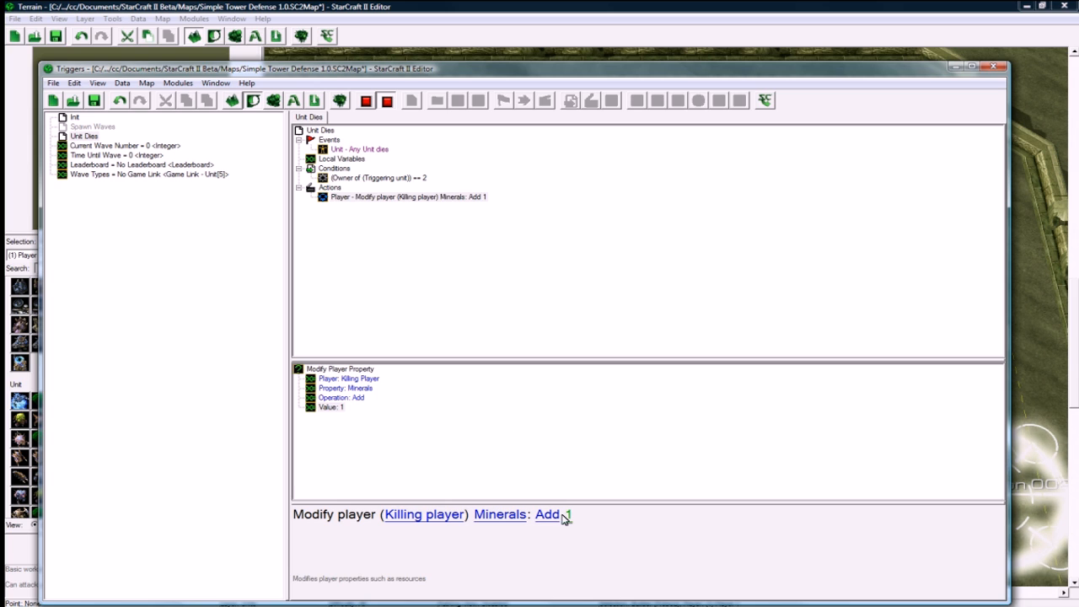
click(405, 197)
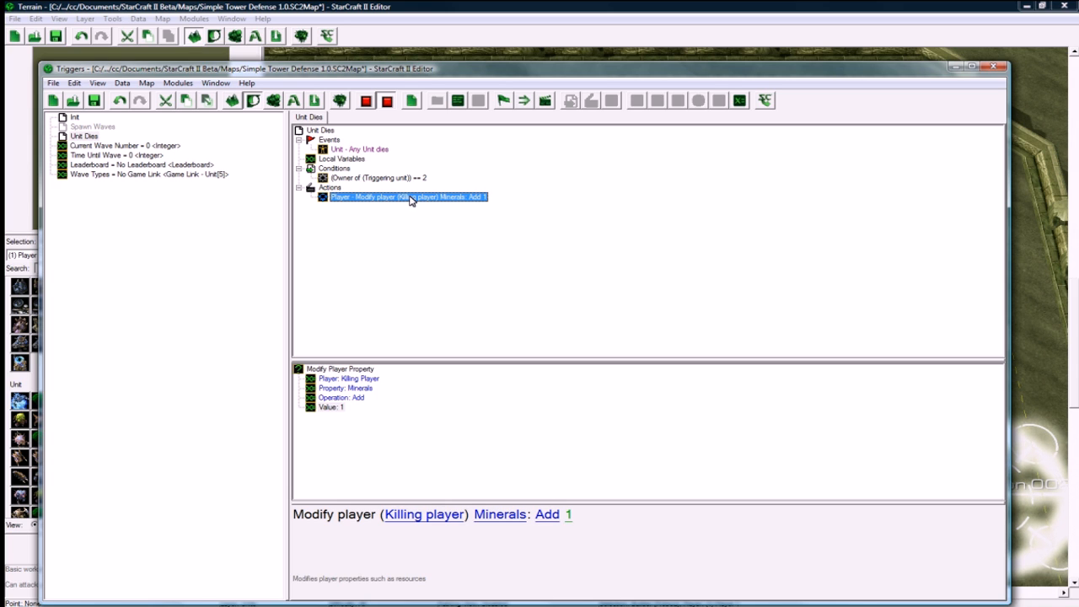
Step: Add an If Then Else action after the minerals action
right_click(408, 197)
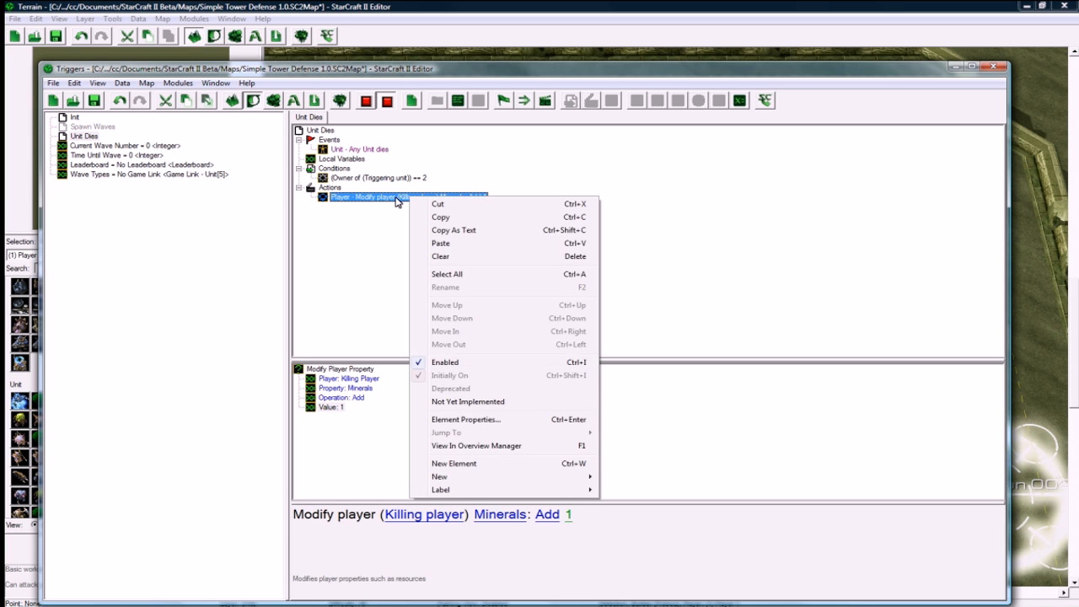
mouse_move(439, 476)
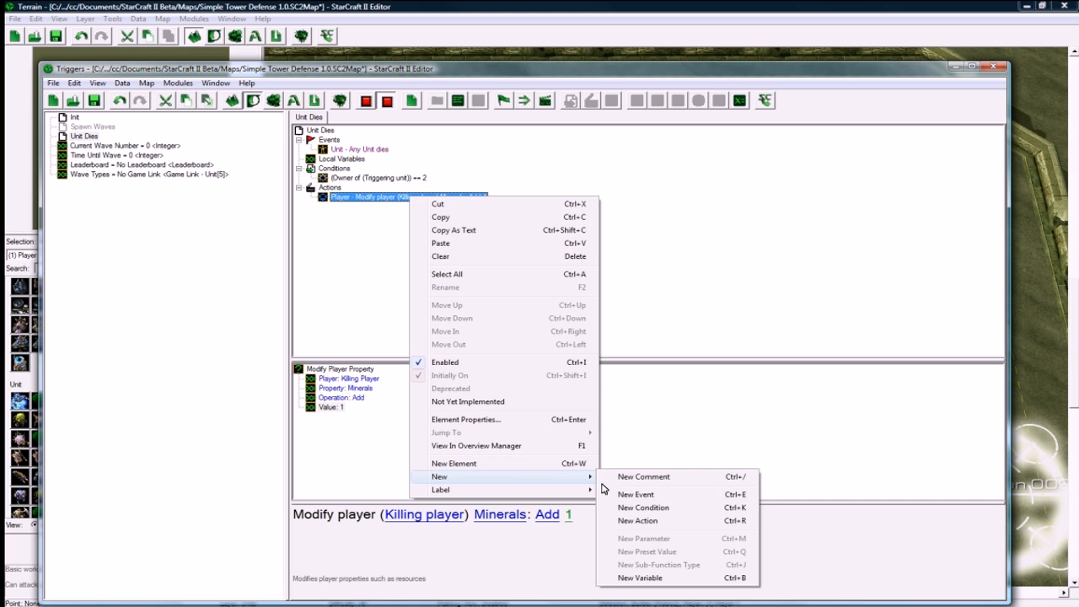
click(639, 521)
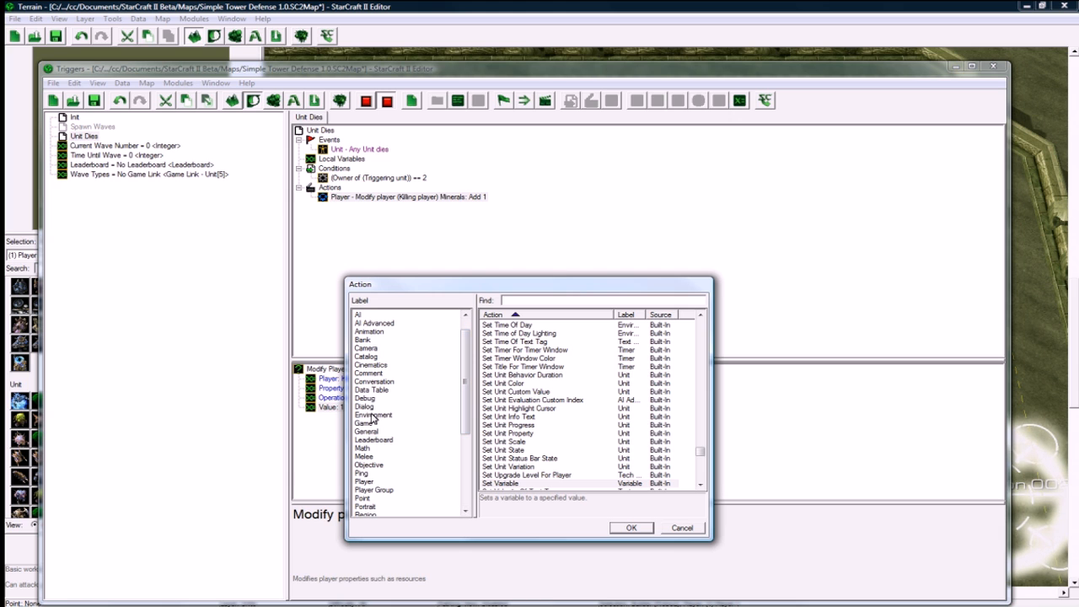
click(367, 431)
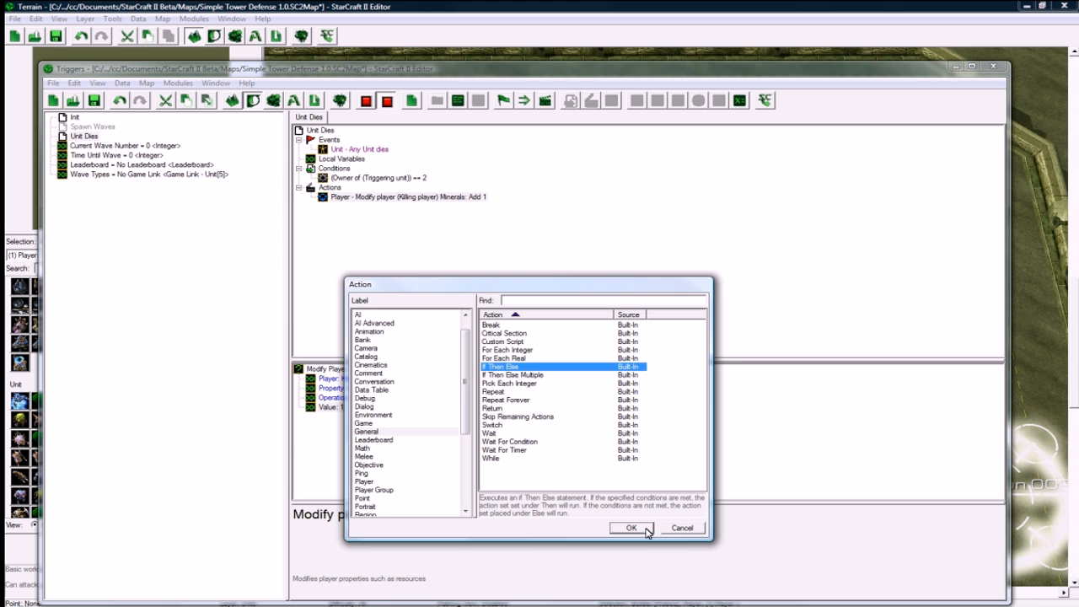
click(630, 528)
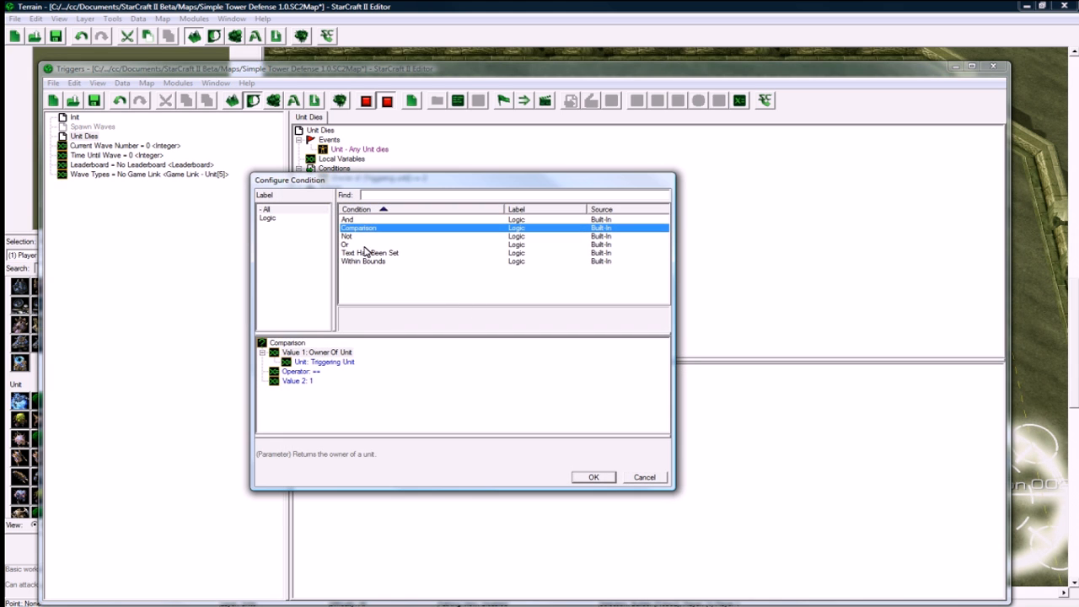
Step: Set the If condition to living units owned by player 2 on the map equal 0
click(594, 477)
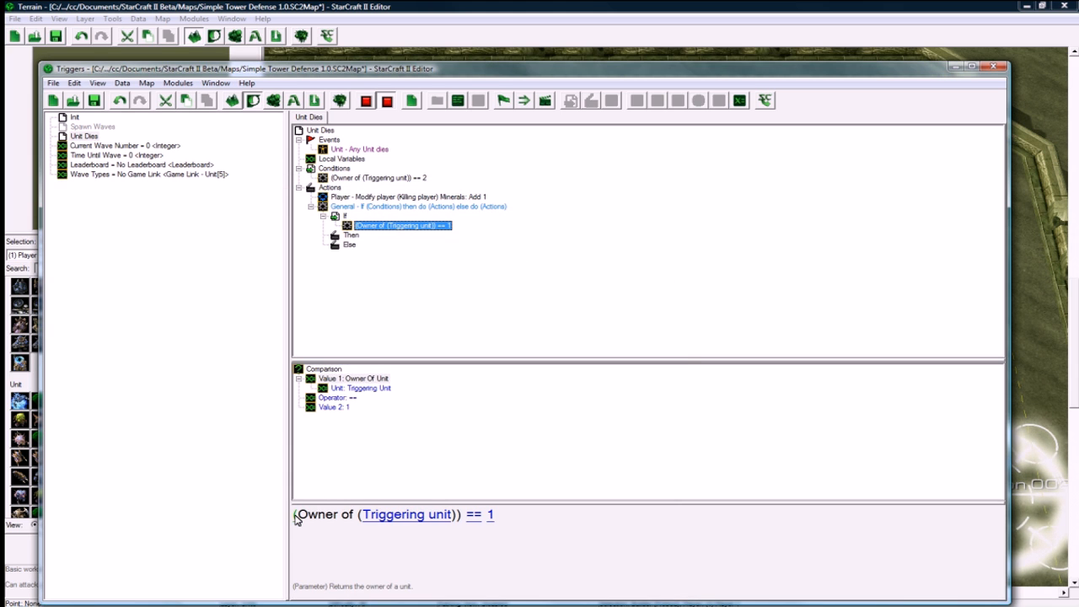
double_click(403, 226)
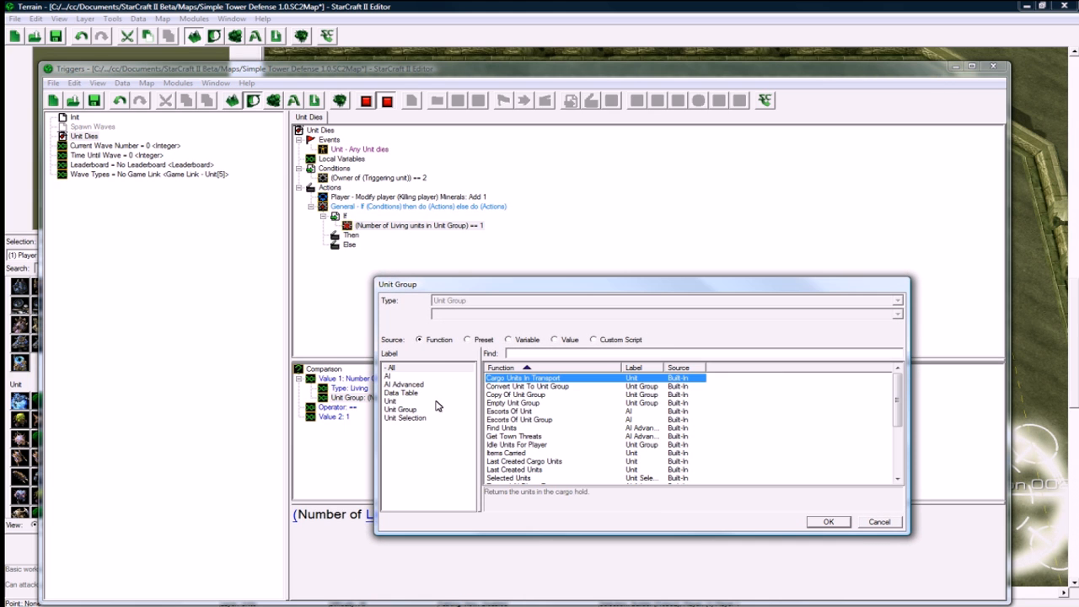
click(401, 409)
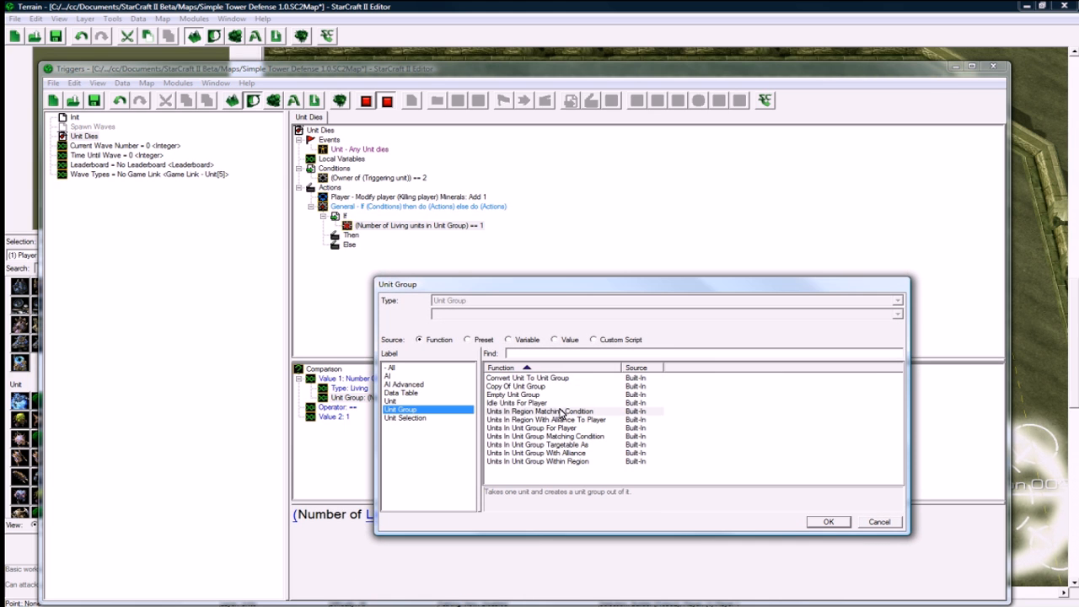
click(827, 521)
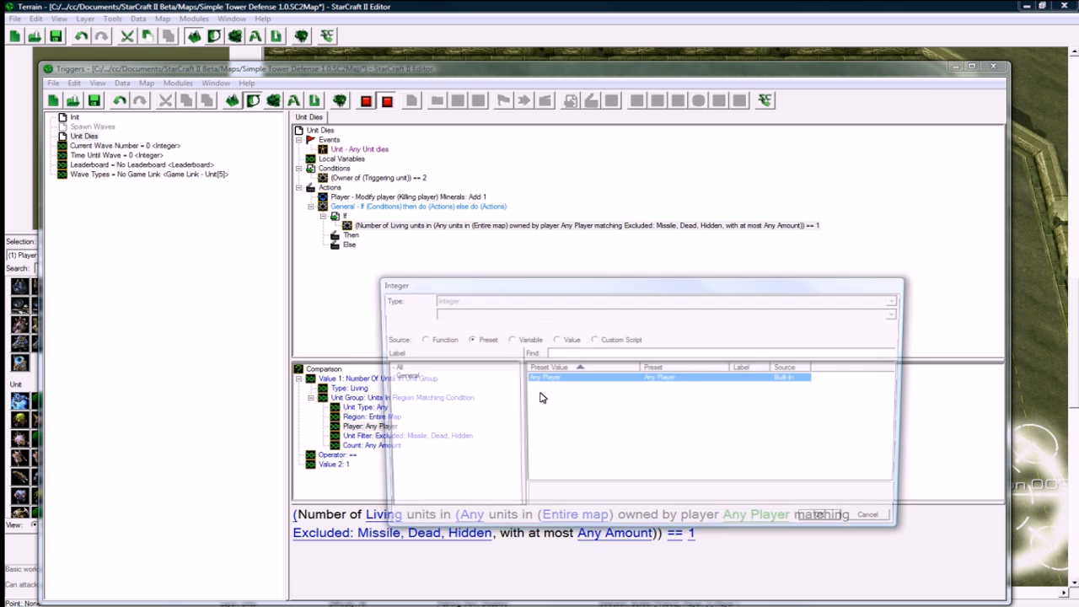
click(555, 339)
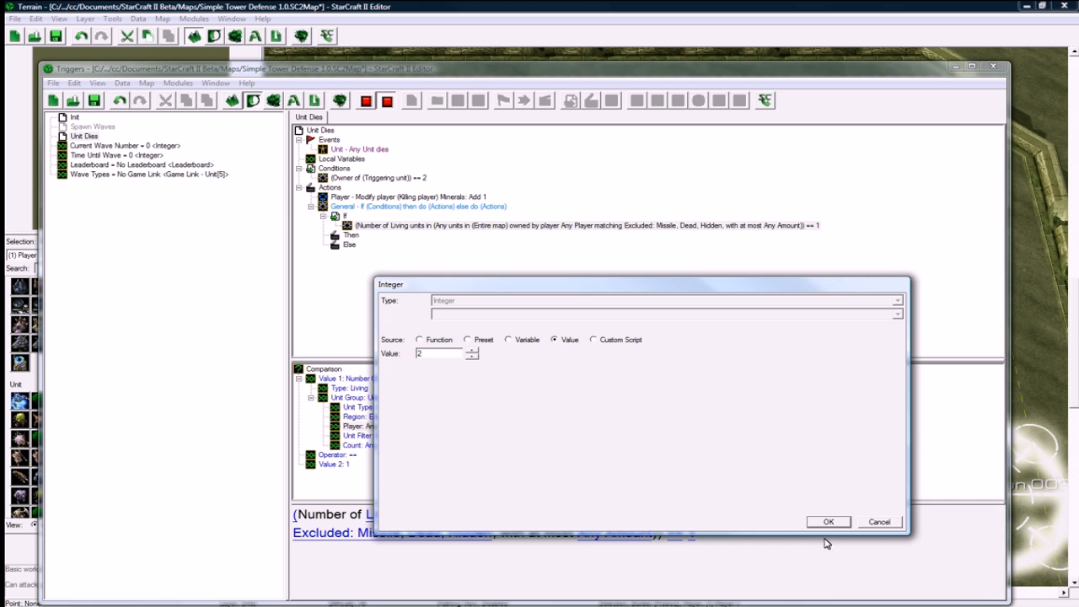
click(827, 521)
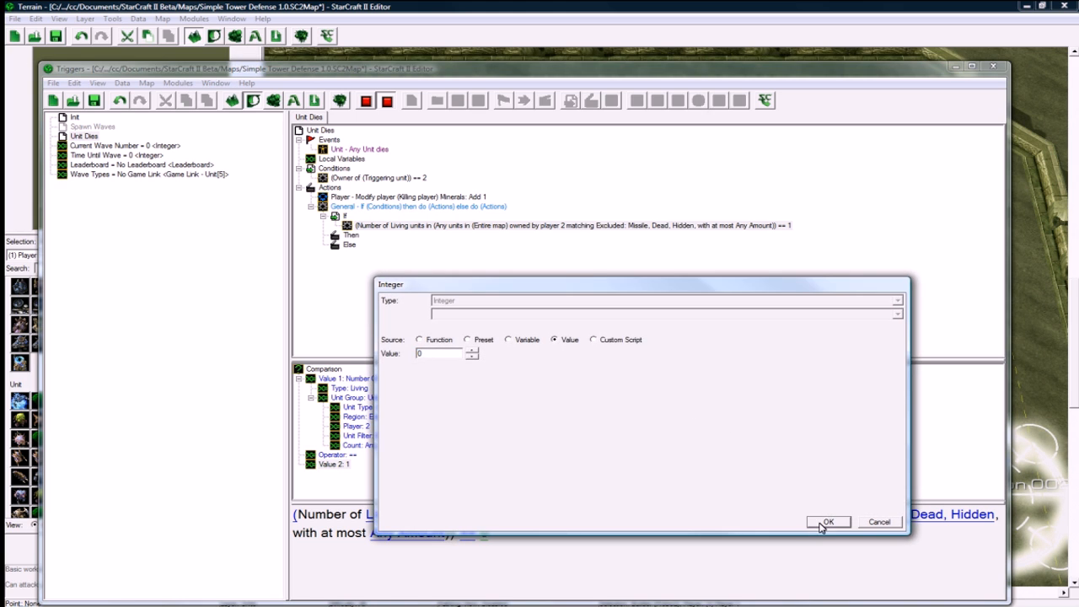
click(828, 522)
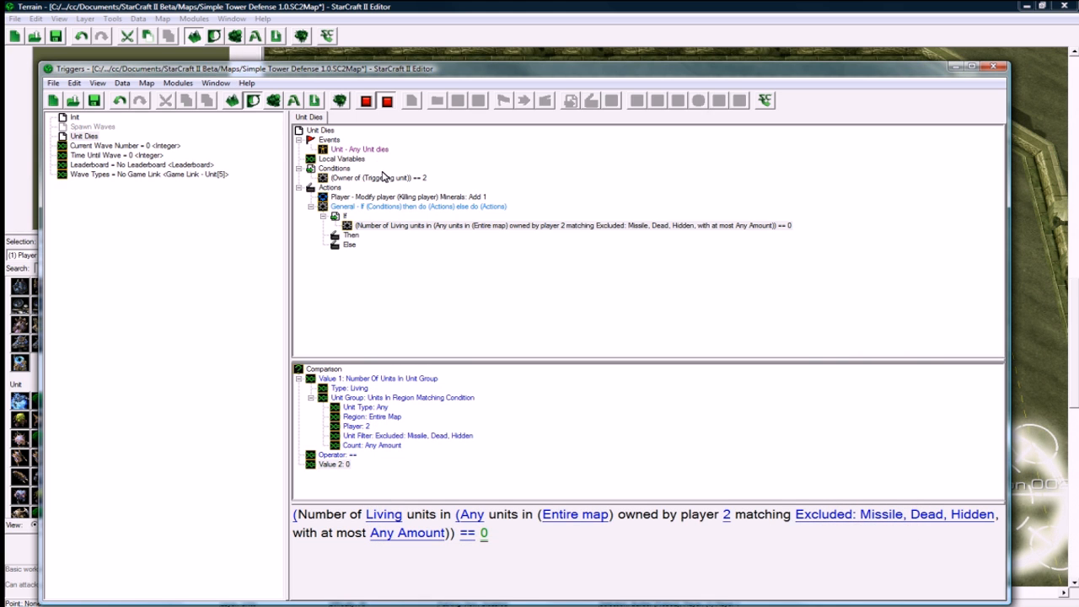
mouse_move(371, 156)
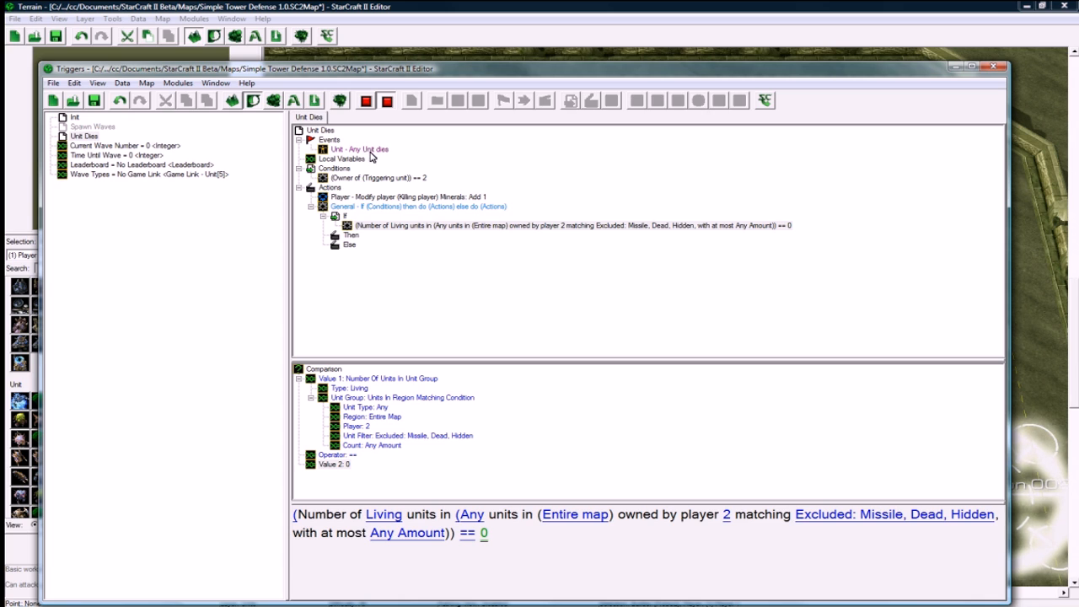
mouse_move(377, 170)
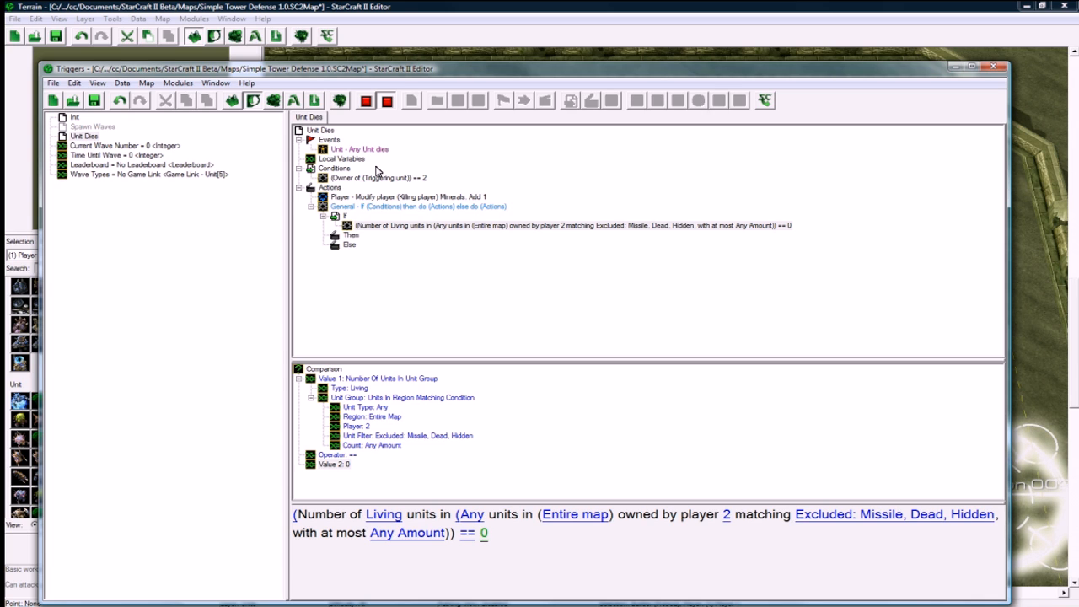
click(572, 225)
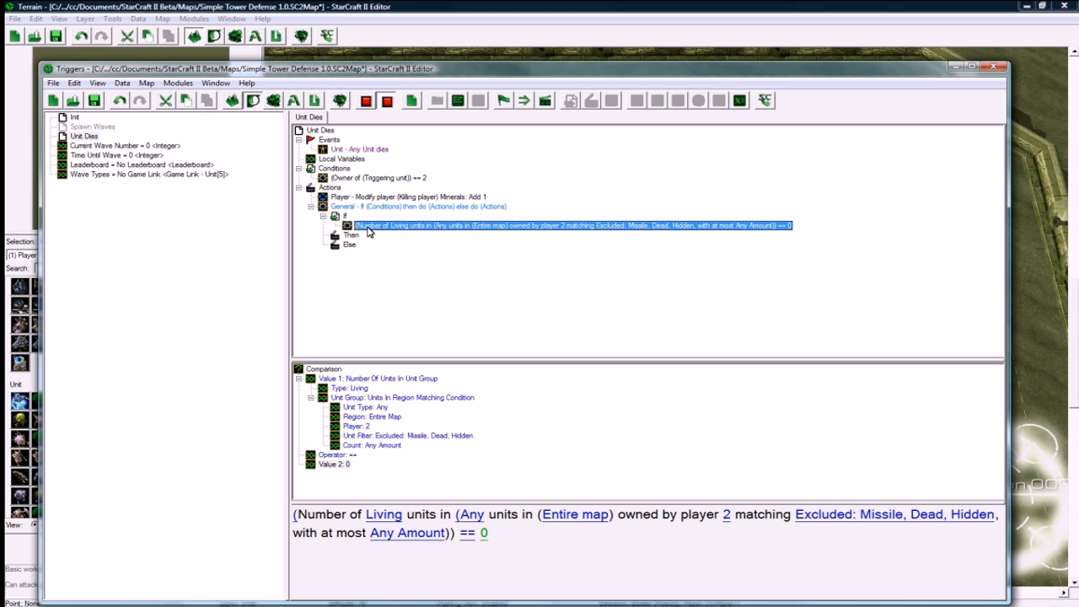
Step: Add a Set Variable action under Then setting Time Until Wave to 10
right_click(351, 234)
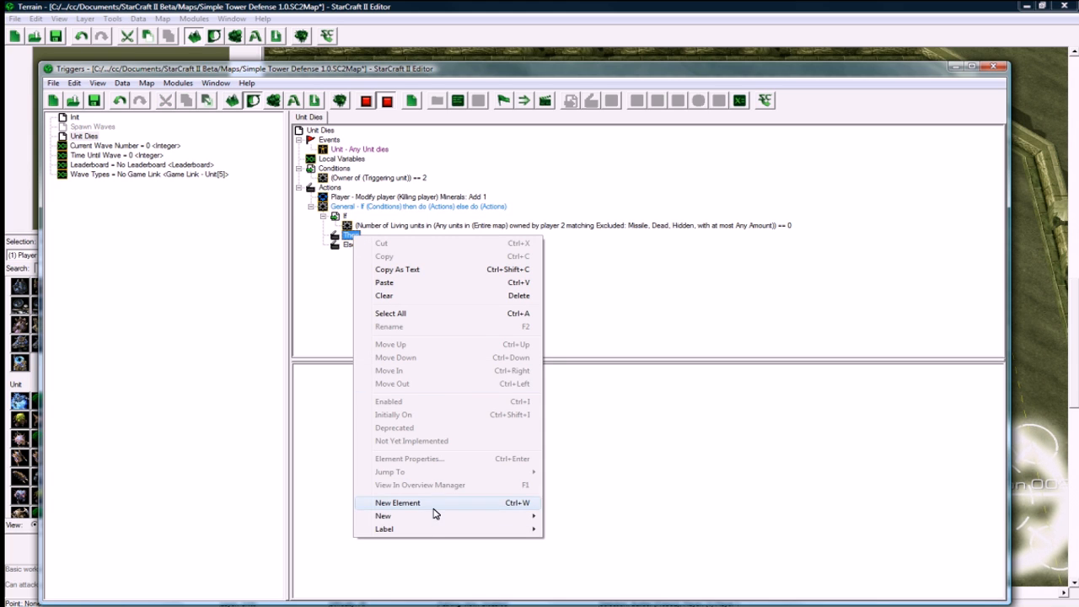
click(397, 502)
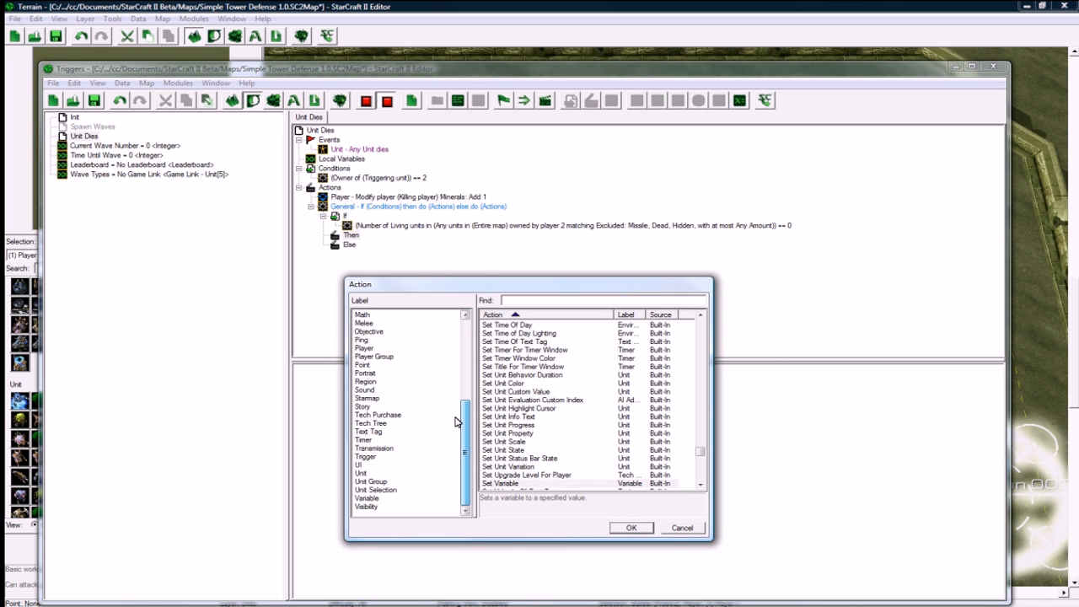
click(367, 498)
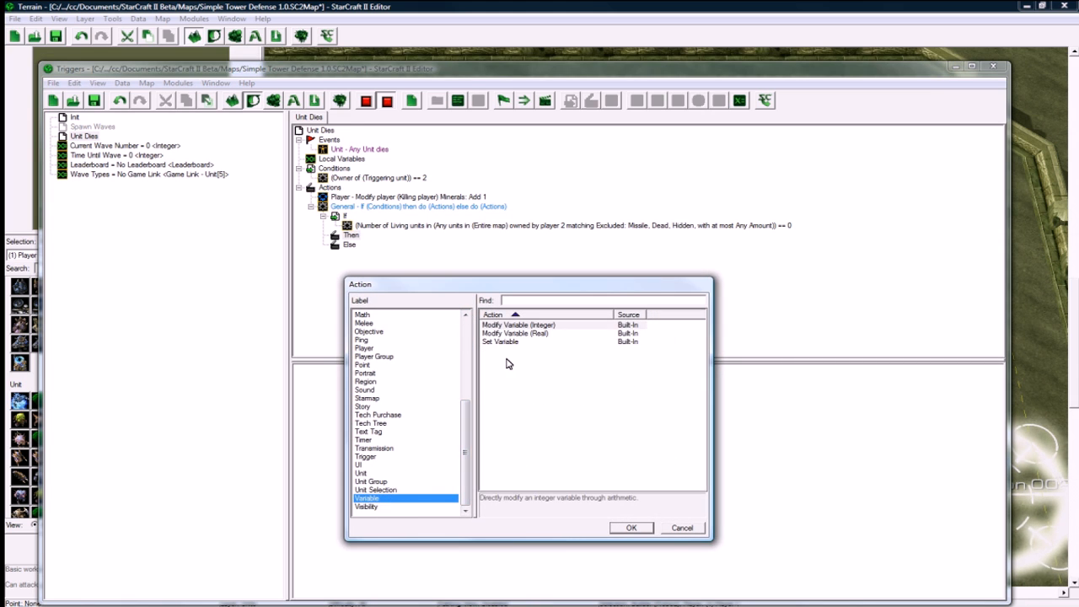
click(630, 527)
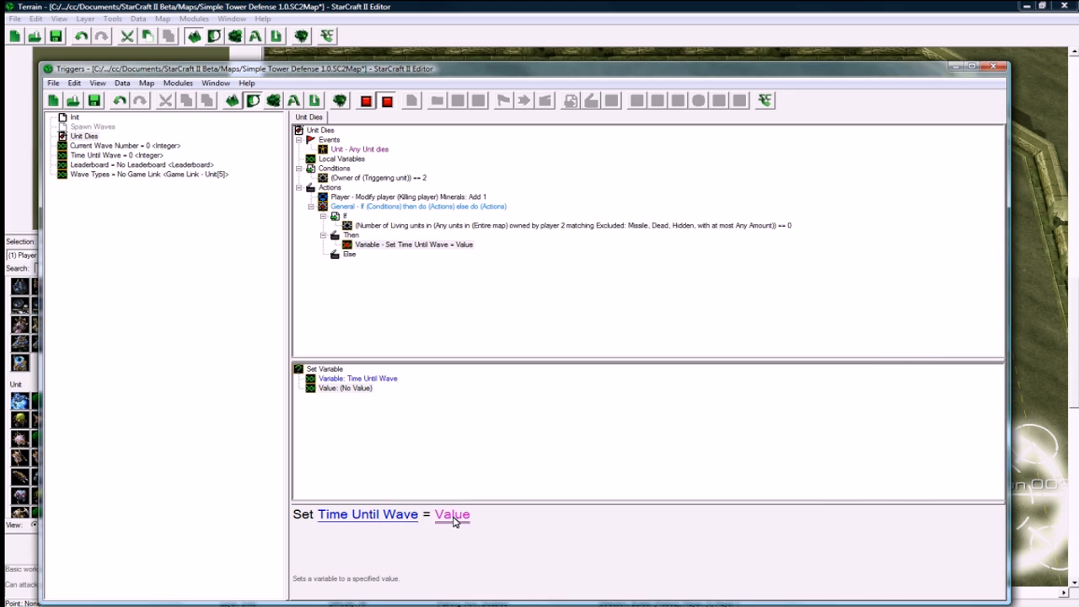
click(453, 514)
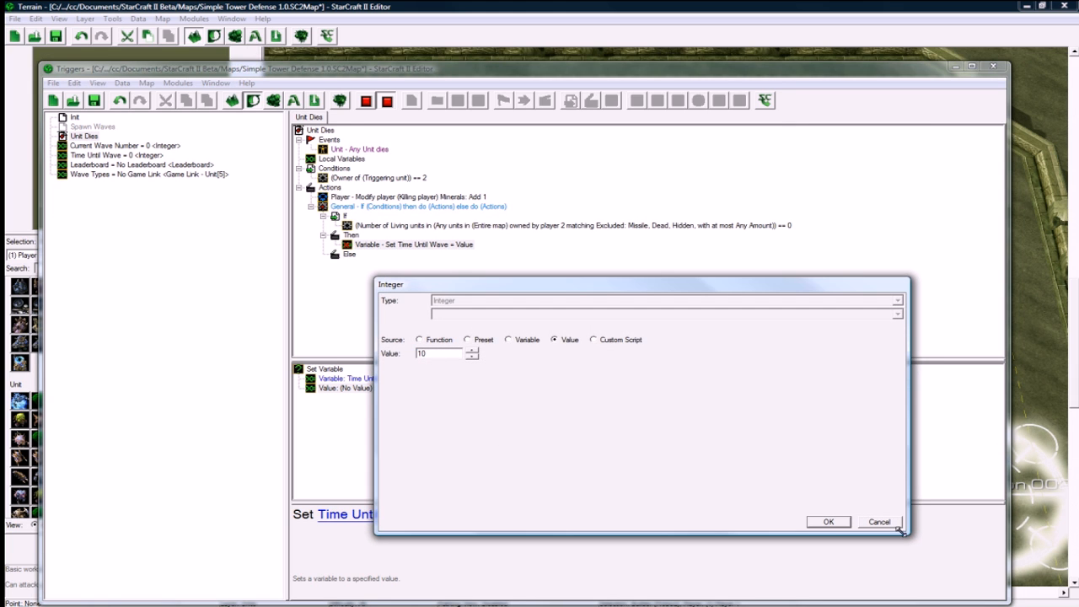
click(828, 521)
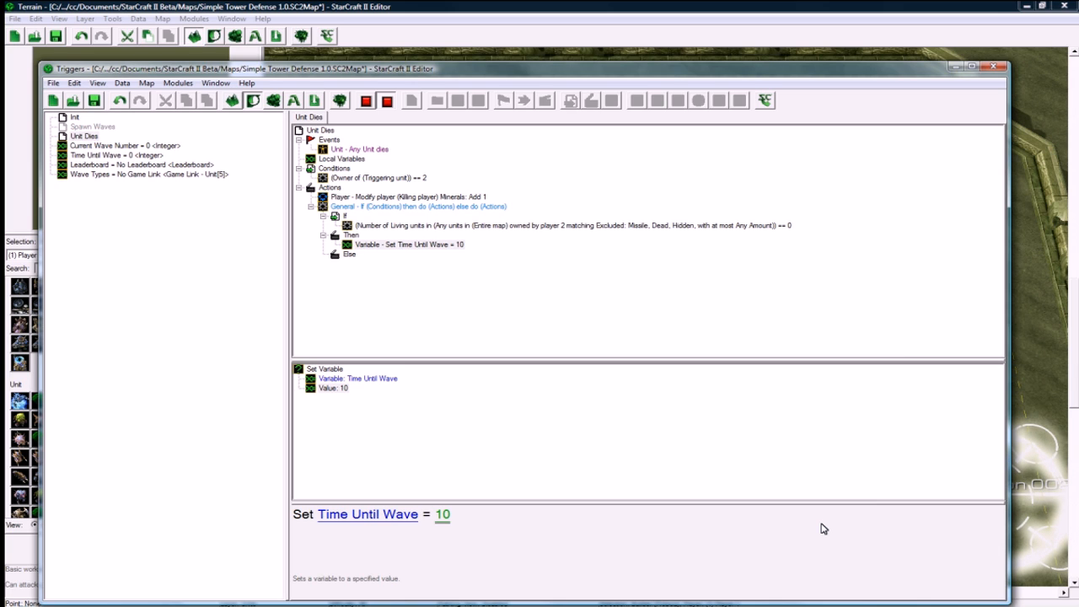
mouse_move(399, 244)
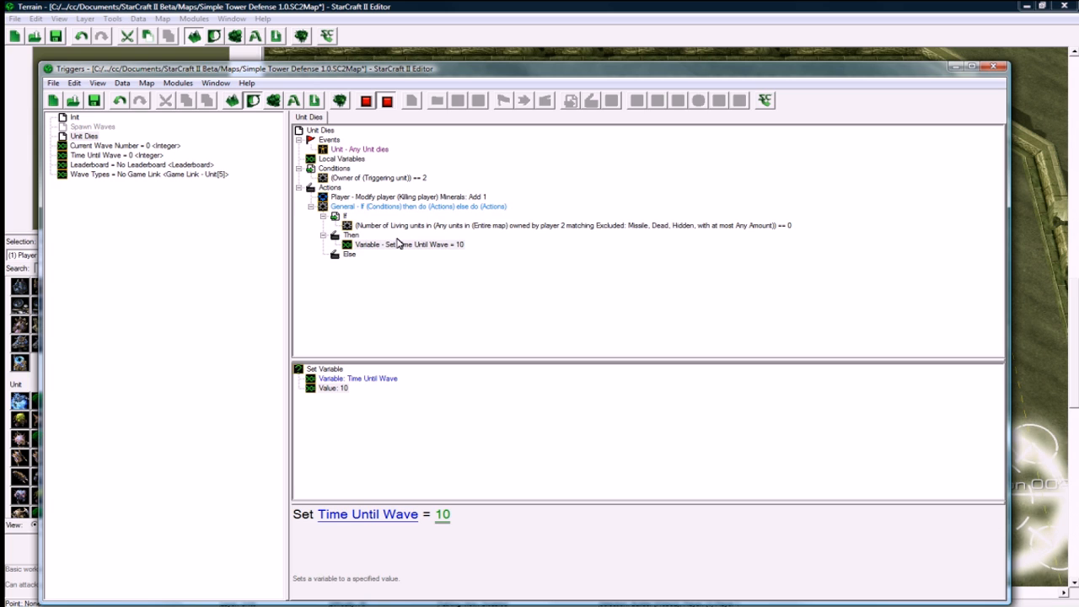
Step: Add a Run Trigger action under Then for Spawn Waves, ignoring conditions
right_click(396, 245)
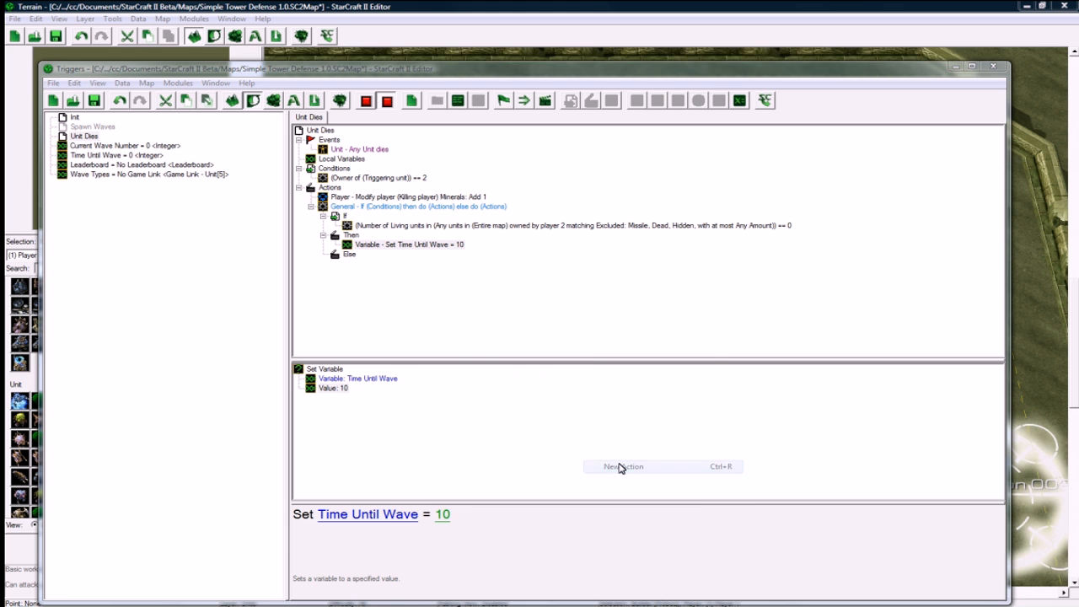
click(623, 467)
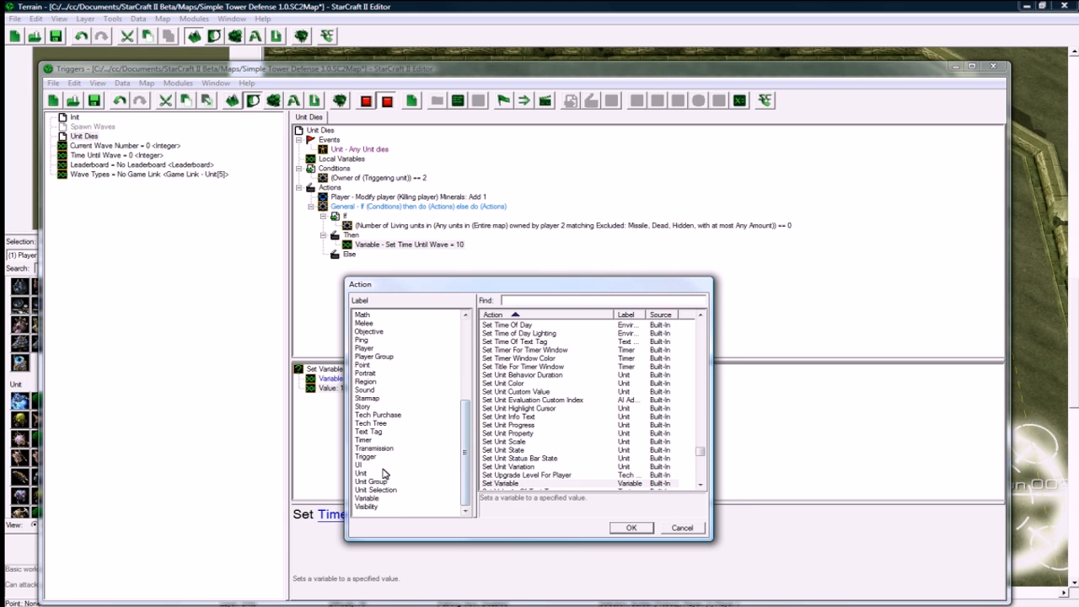
click(366, 456)
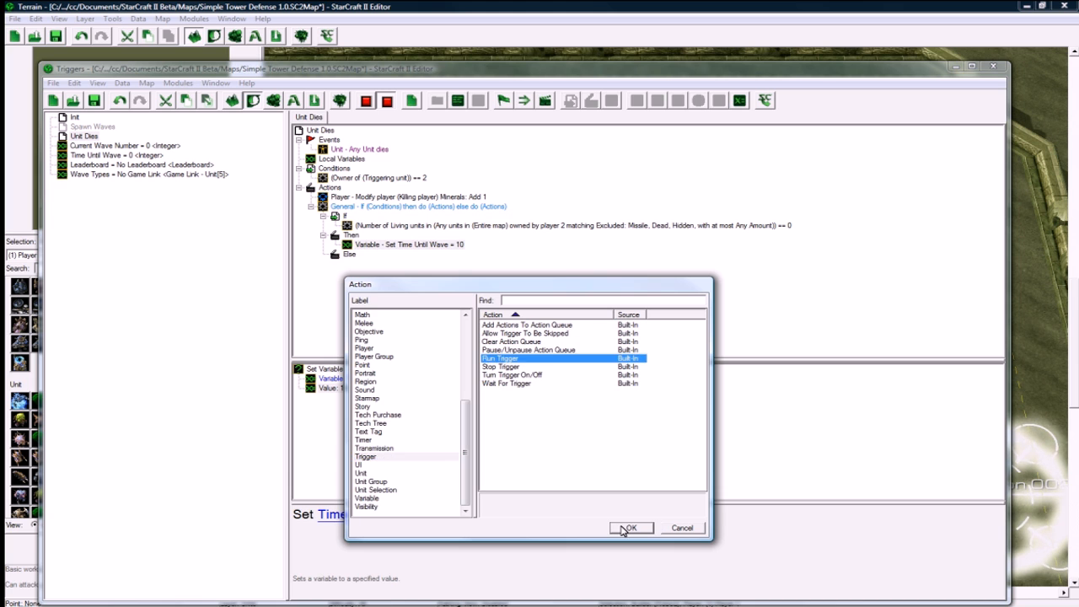
click(631, 527)
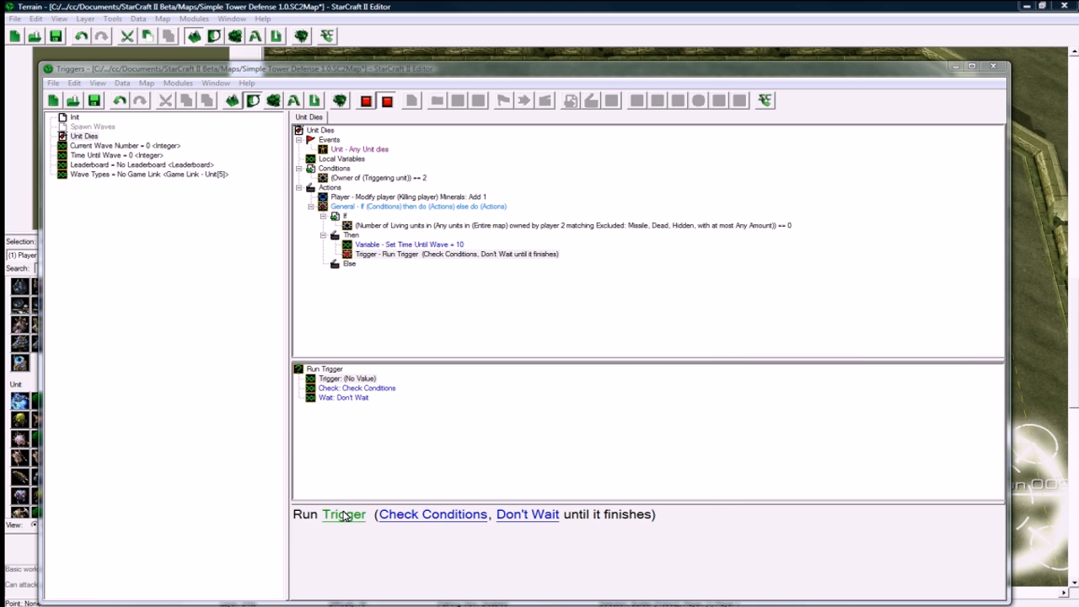
click(343, 514)
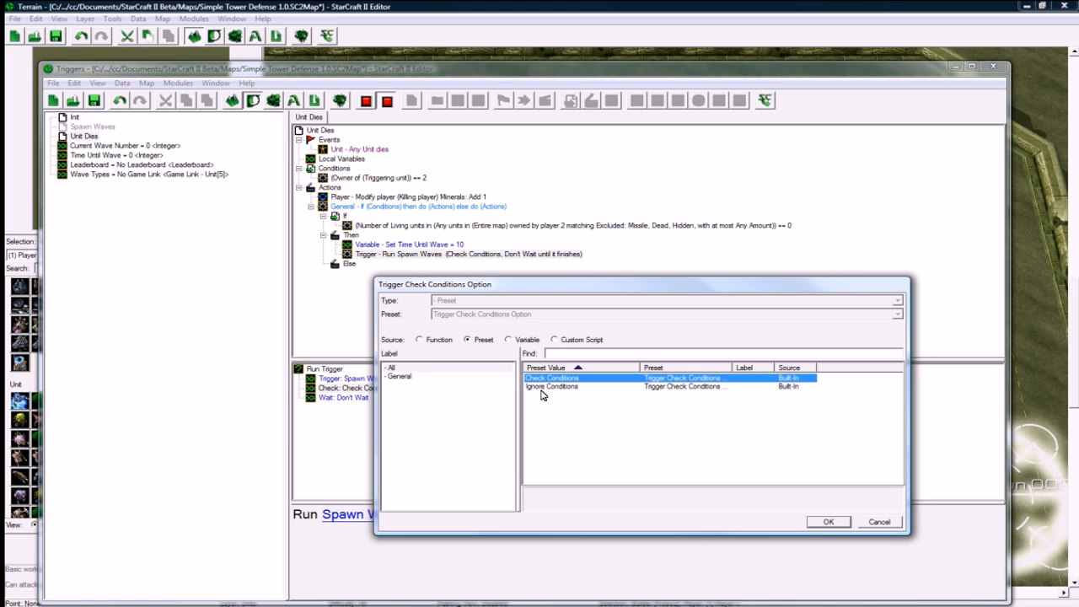
click(828, 521)
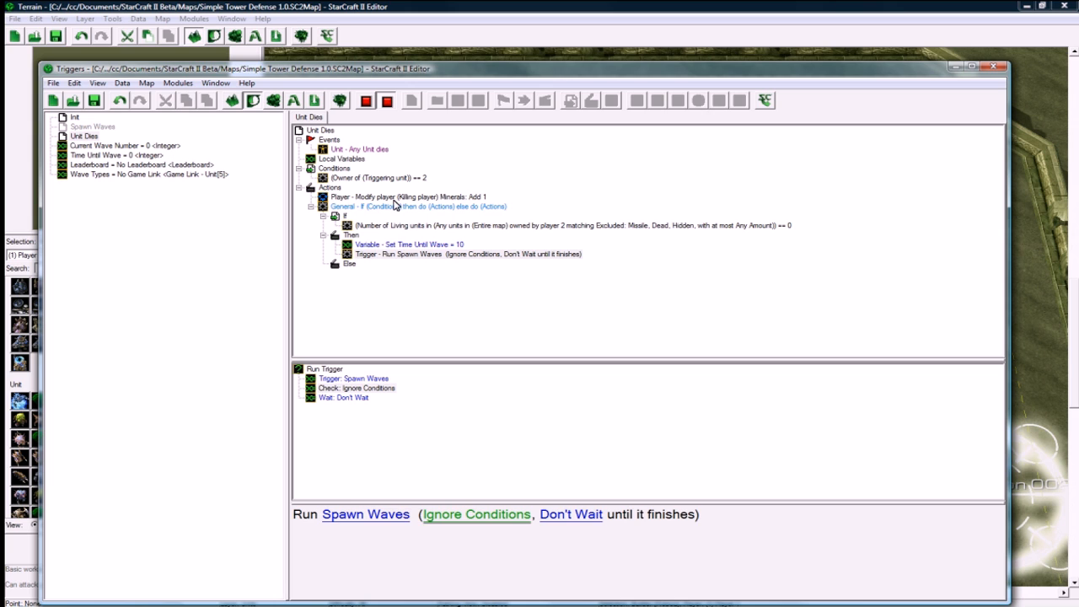
Step: Set the copied minerals action's amount to Current Wave Number + 2
click(409, 196)
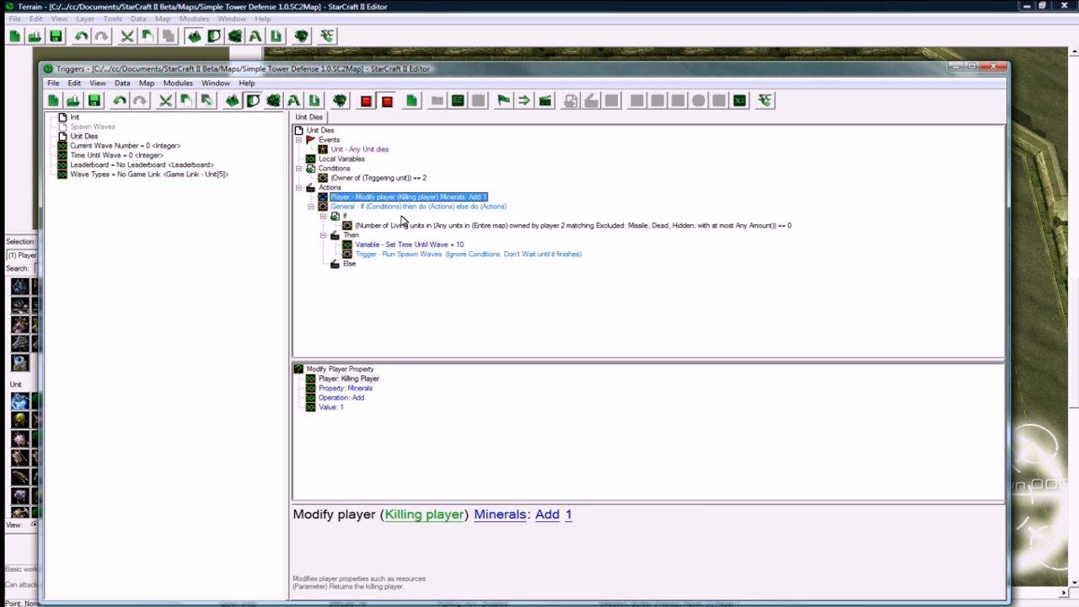
click(351, 235)
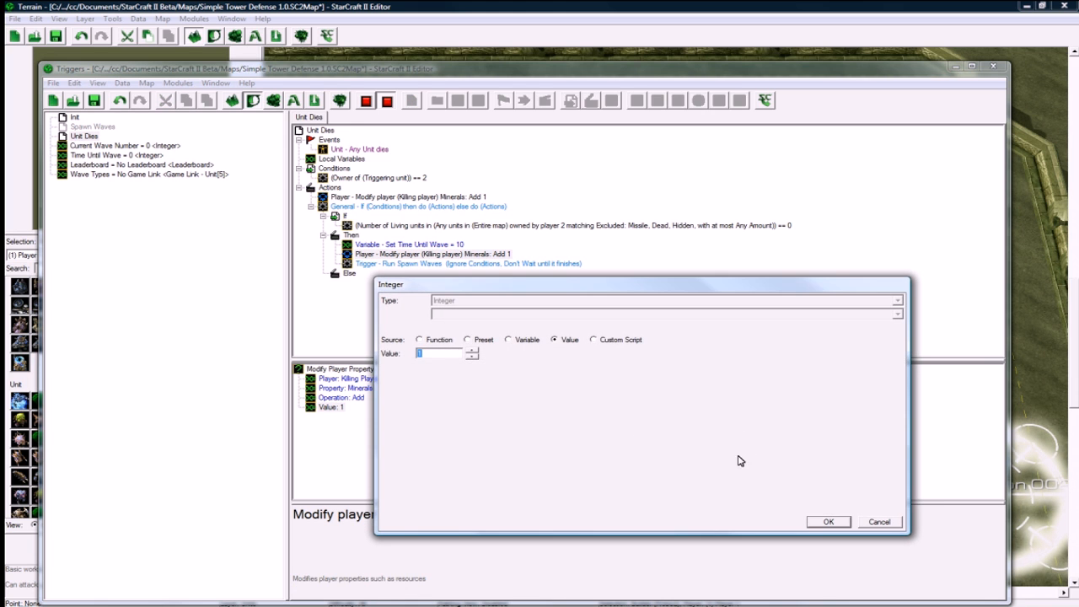
click(419, 339)
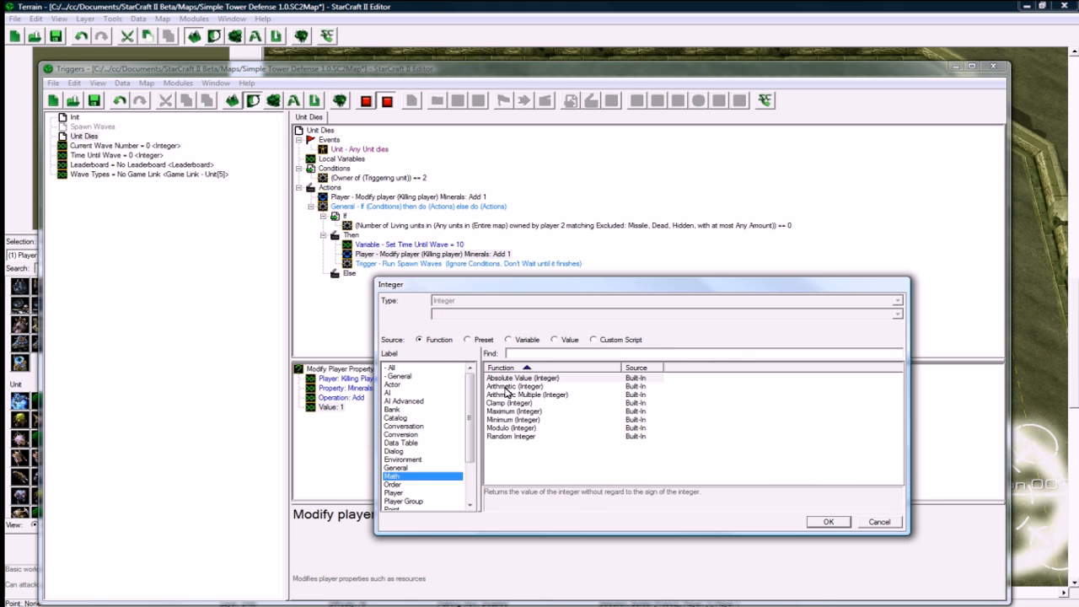
click(828, 520)
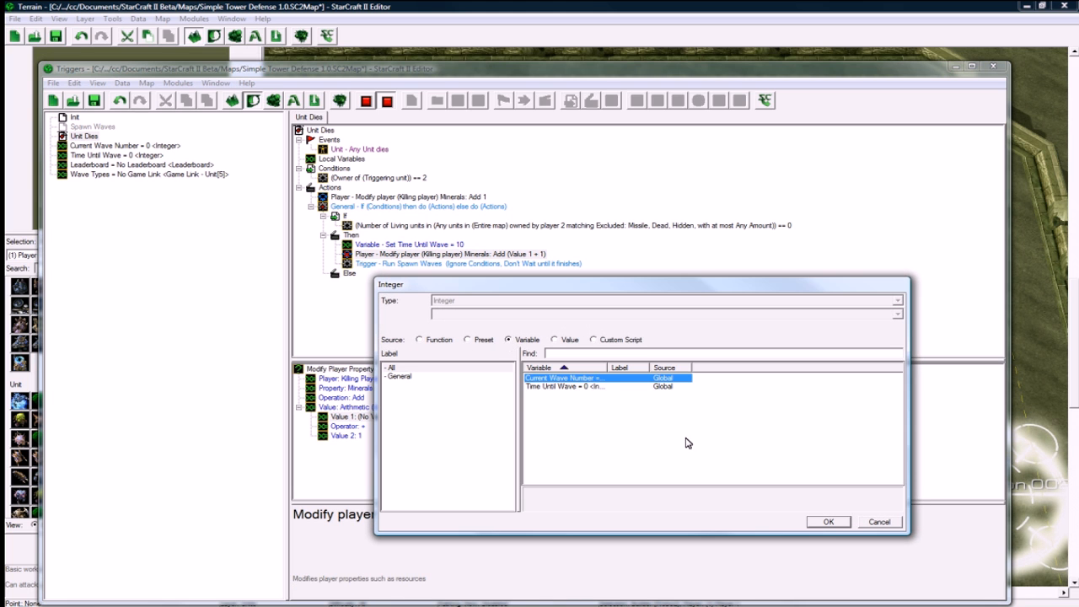
click(827, 521)
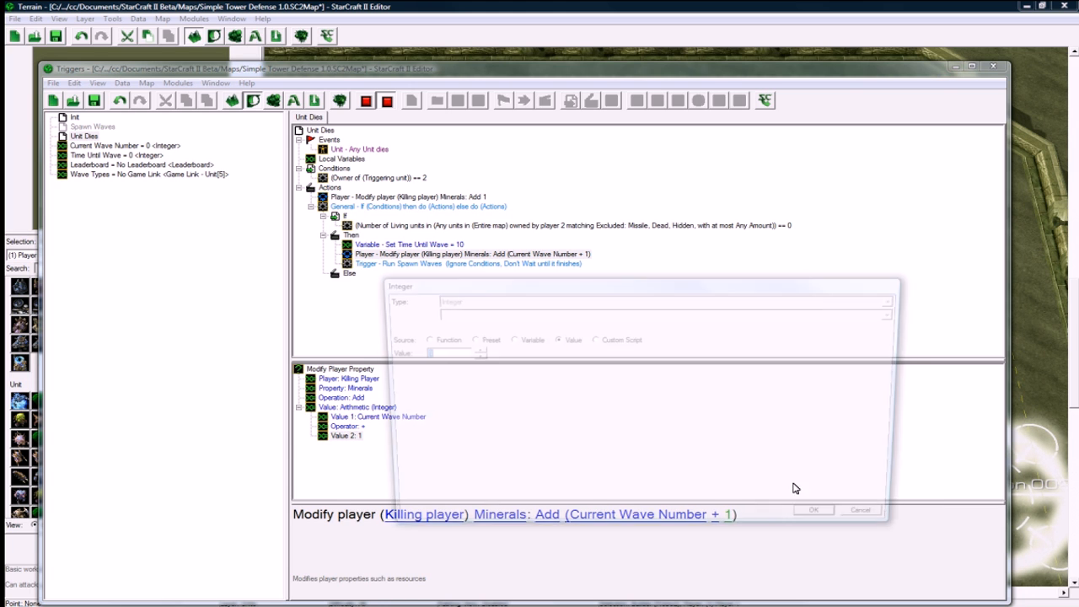
click(812, 509)
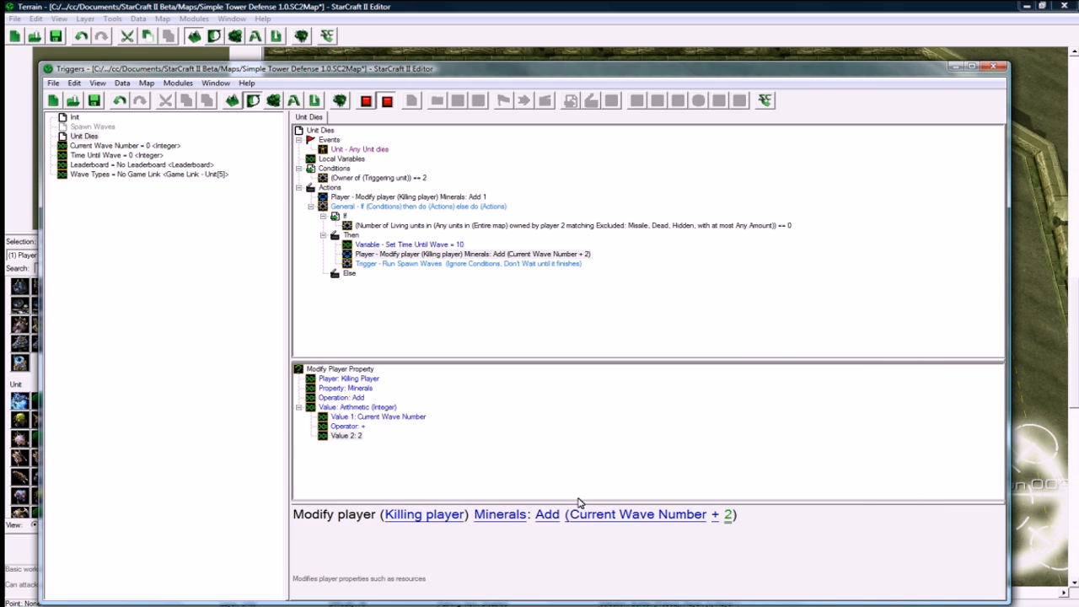
mouse_move(127, 120)
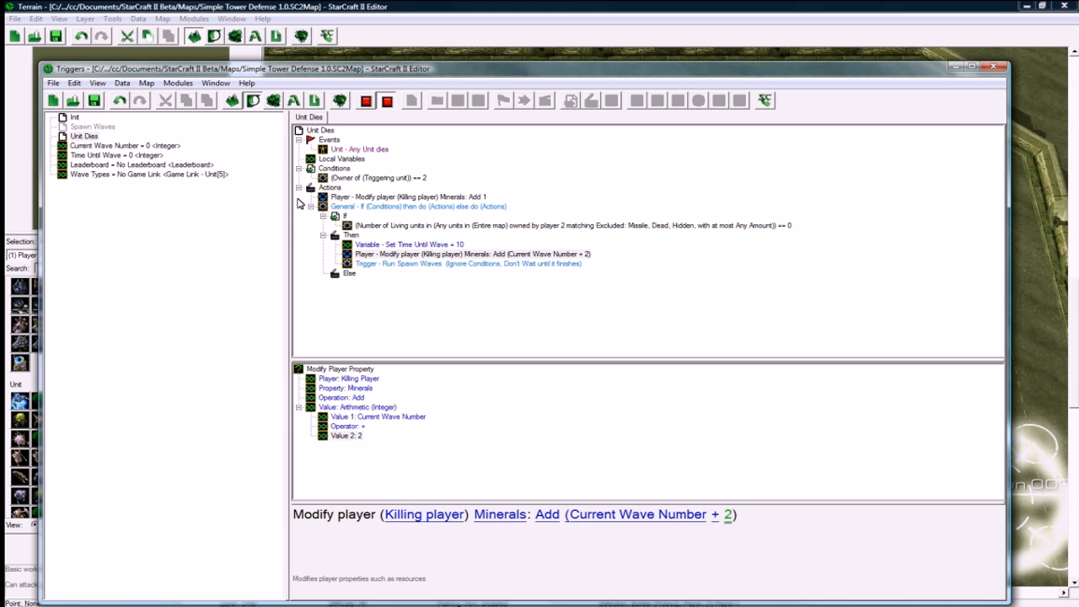
Step: Create Losing Condition with a Unit Enters/Leaves Region event and Owner of Triggering Unit == 2 condition
right_click(84, 136)
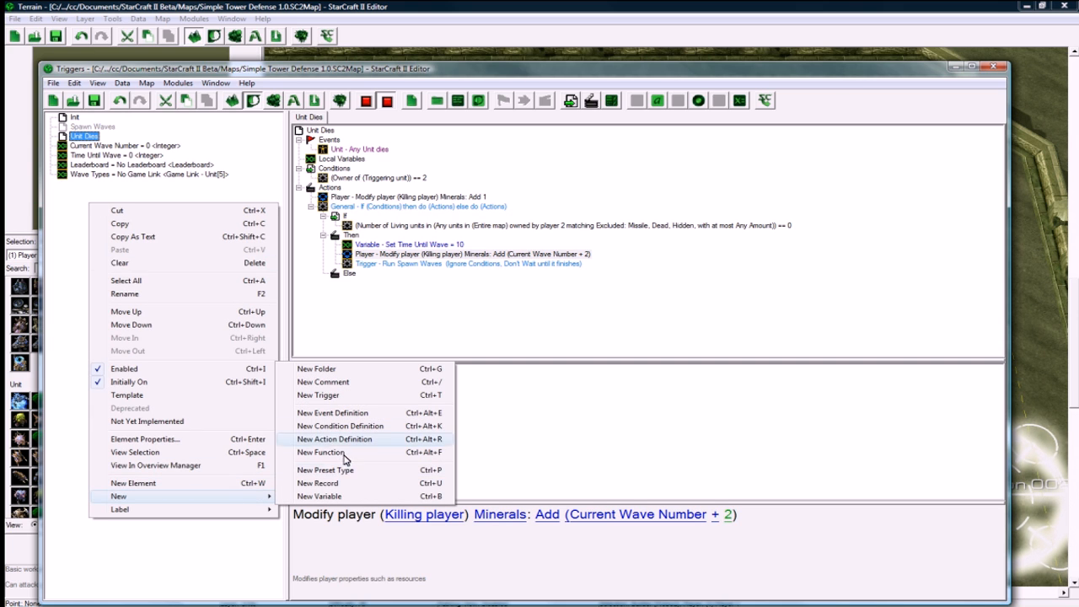
click(318, 394)
text(Losing Condition)
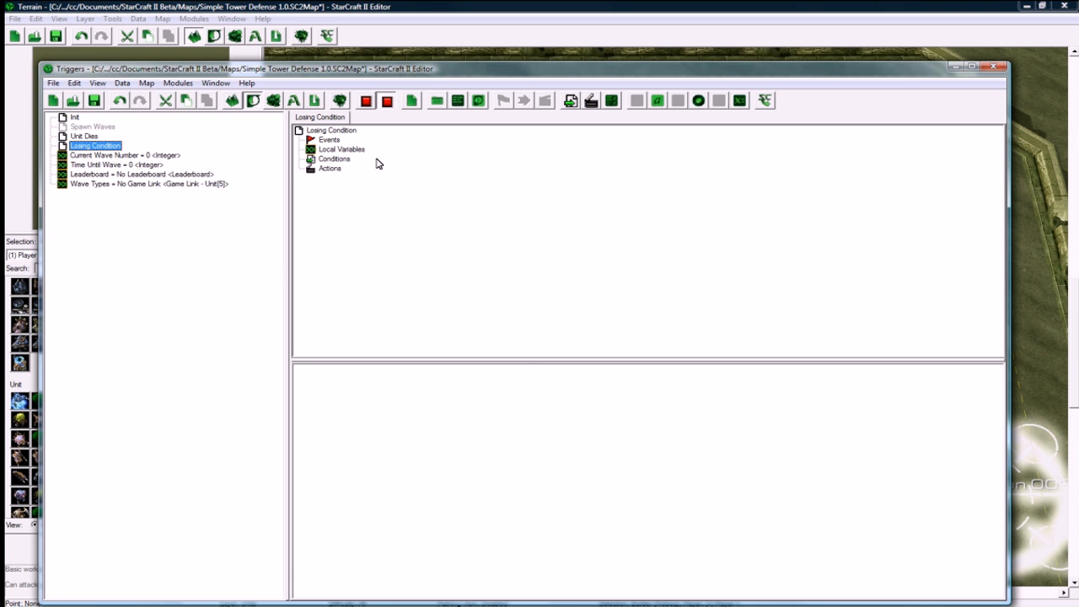
right_click(329, 139)
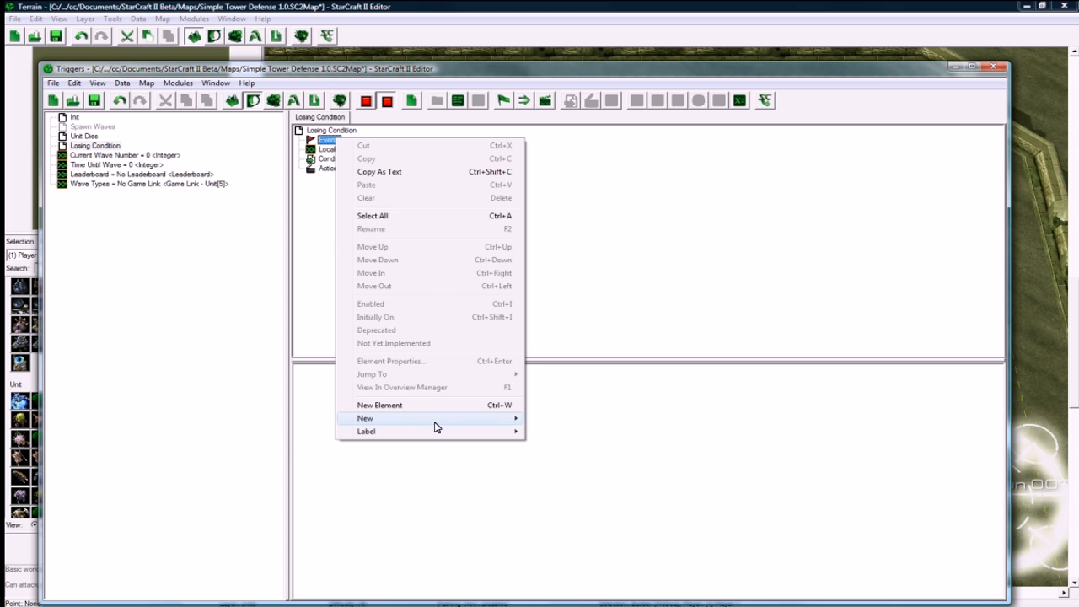
click(379, 404)
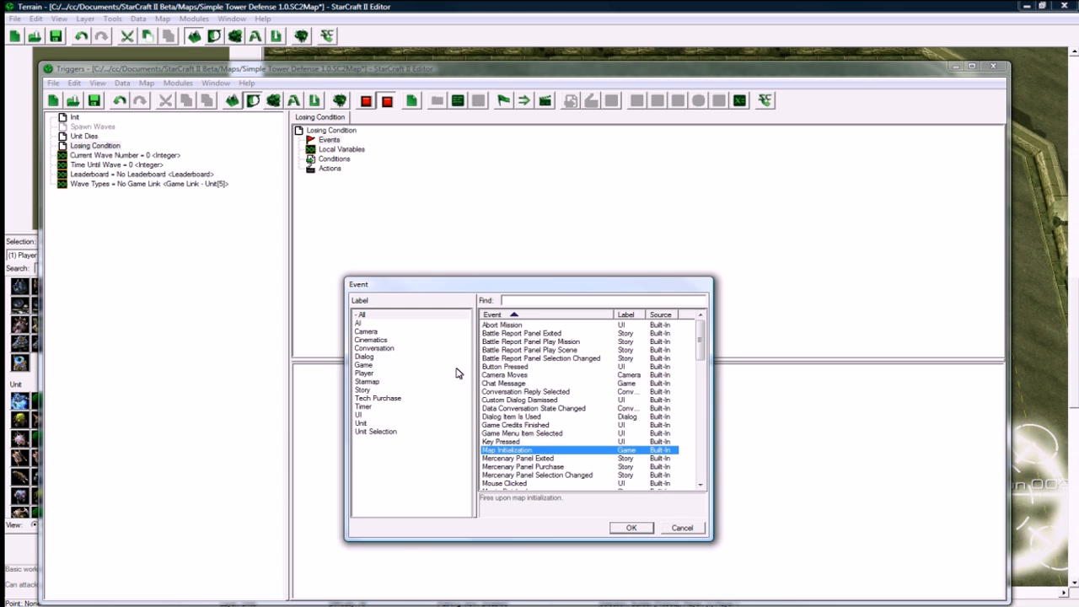
click(360, 423)
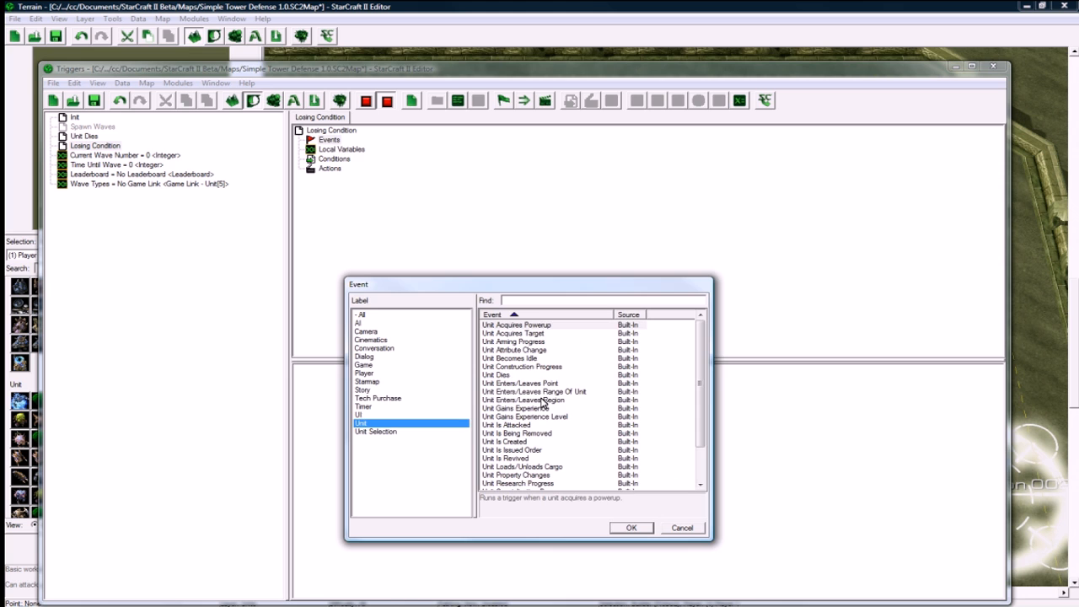
click(630, 527)
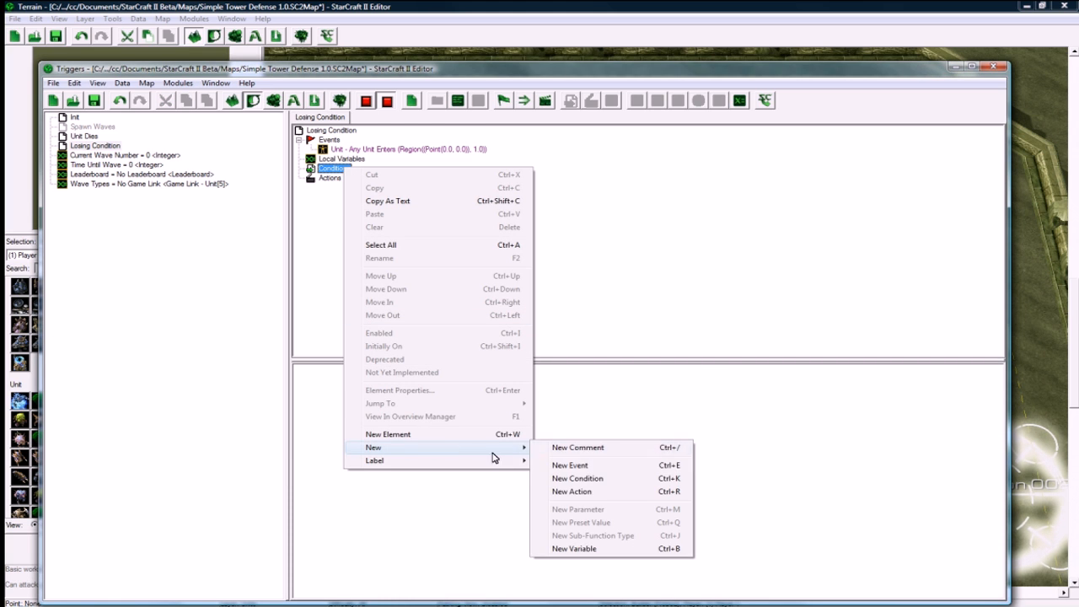
click(577, 478)
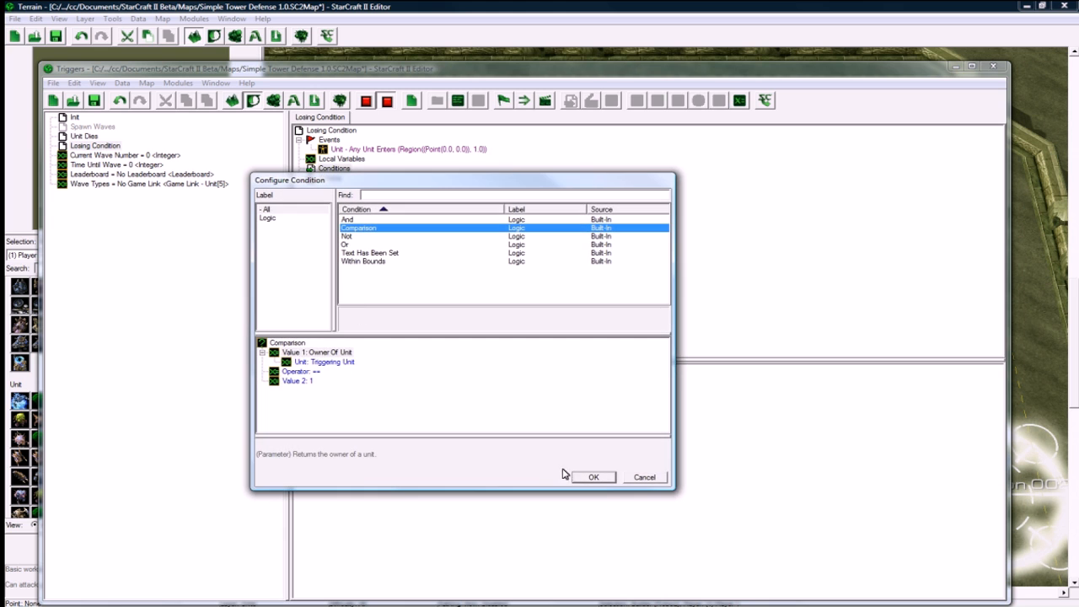
click(594, 476)
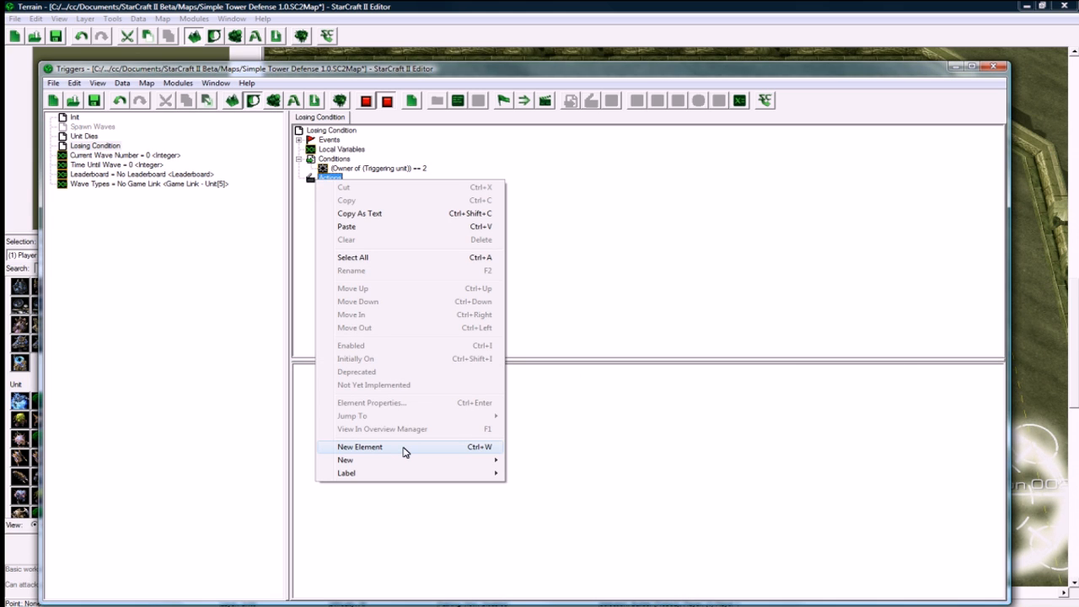
mouse_move(403, 456)
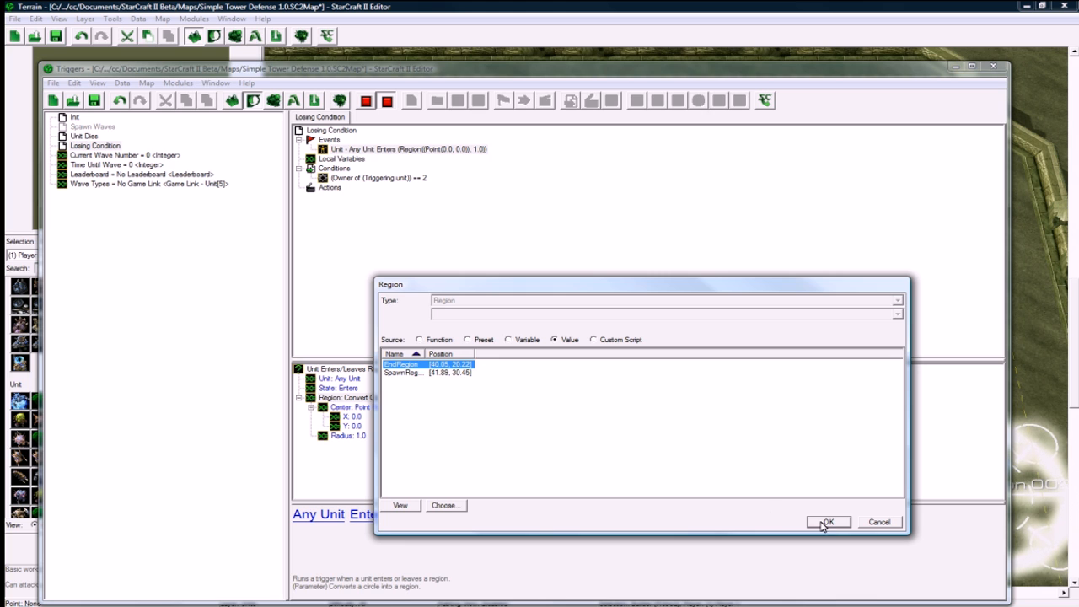
Step: Set the event's region to EndRegion
click(827, 521)
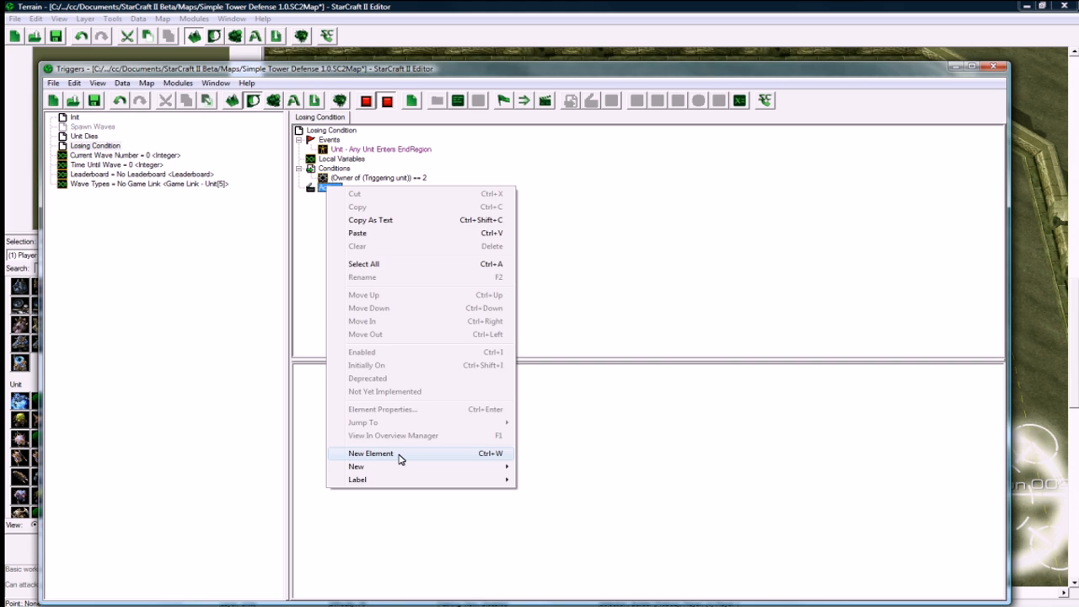
Step: Add an End Game For Player action with game-over type Defeat
click(371, 453)
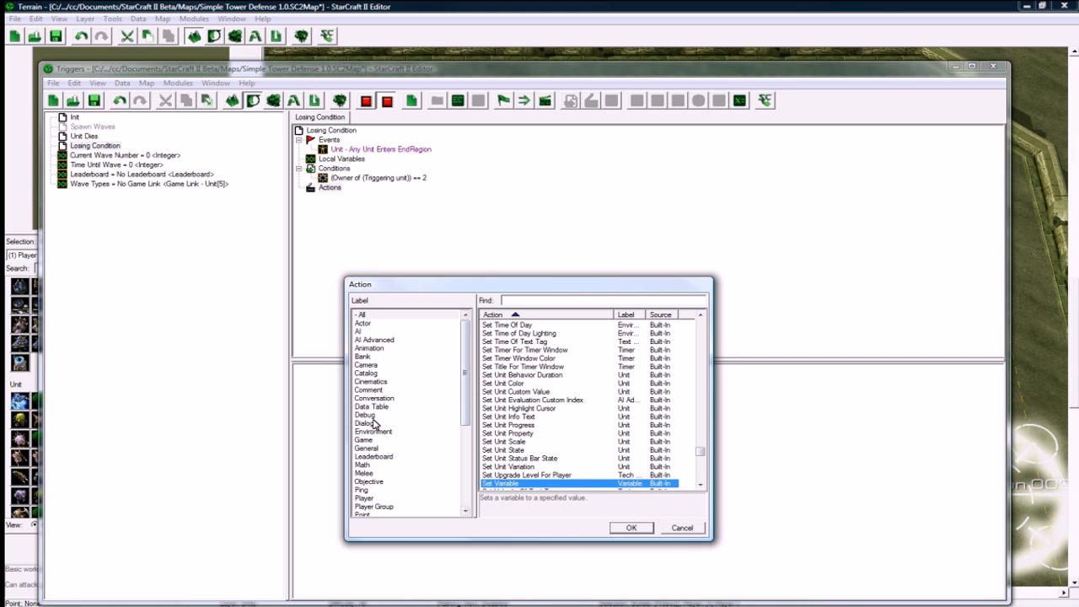
click(364, 439)
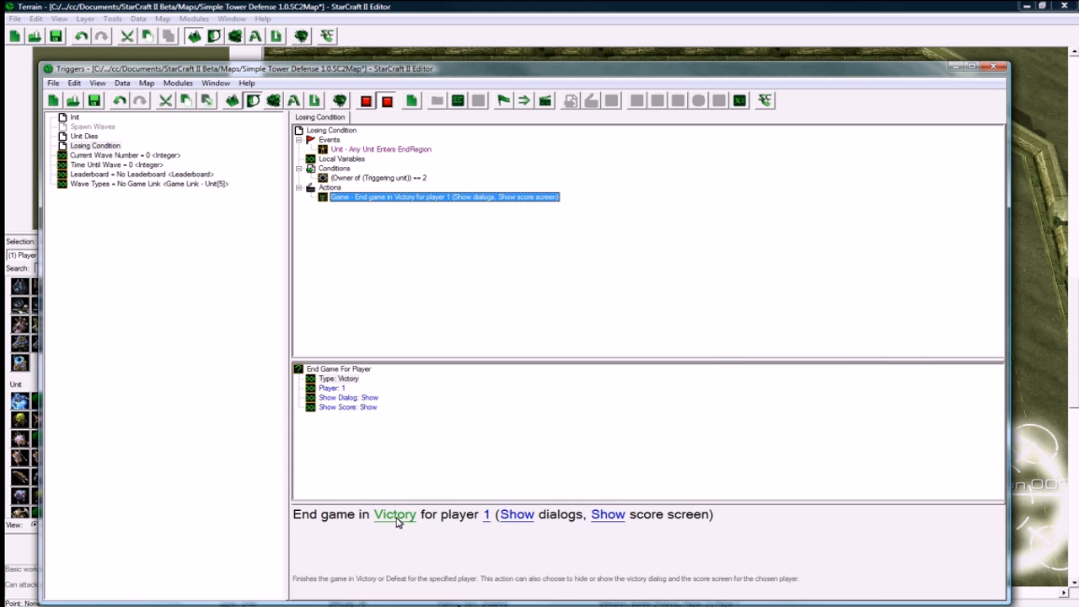
click(394, 514)
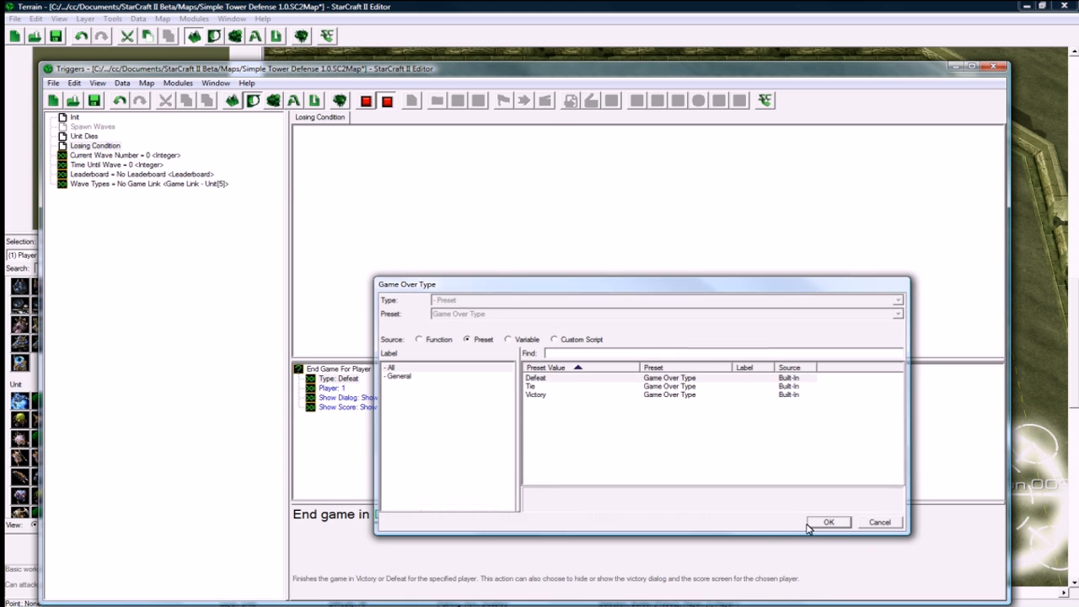
click(828, 522)
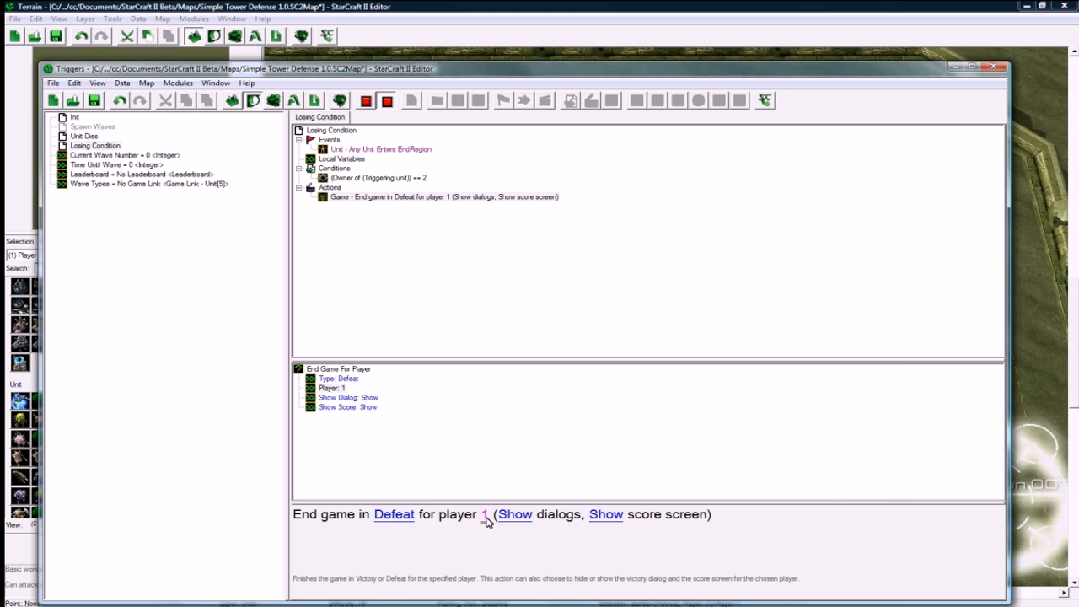
Step: Set the End Game player to Triggering Player
click(484, 514)
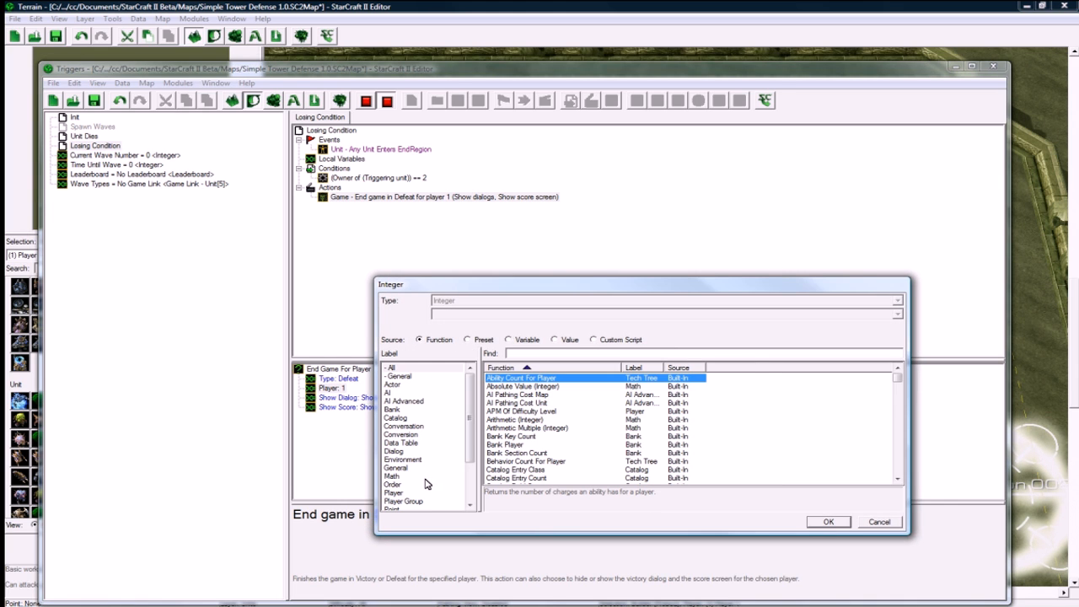
scroll(down, 3)
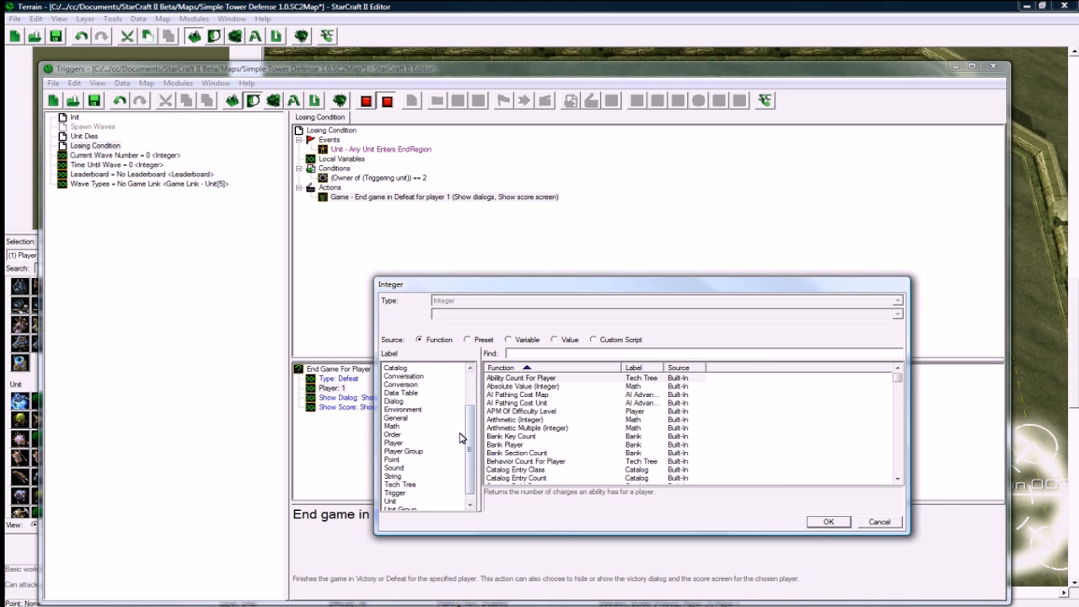
click(391, 493)
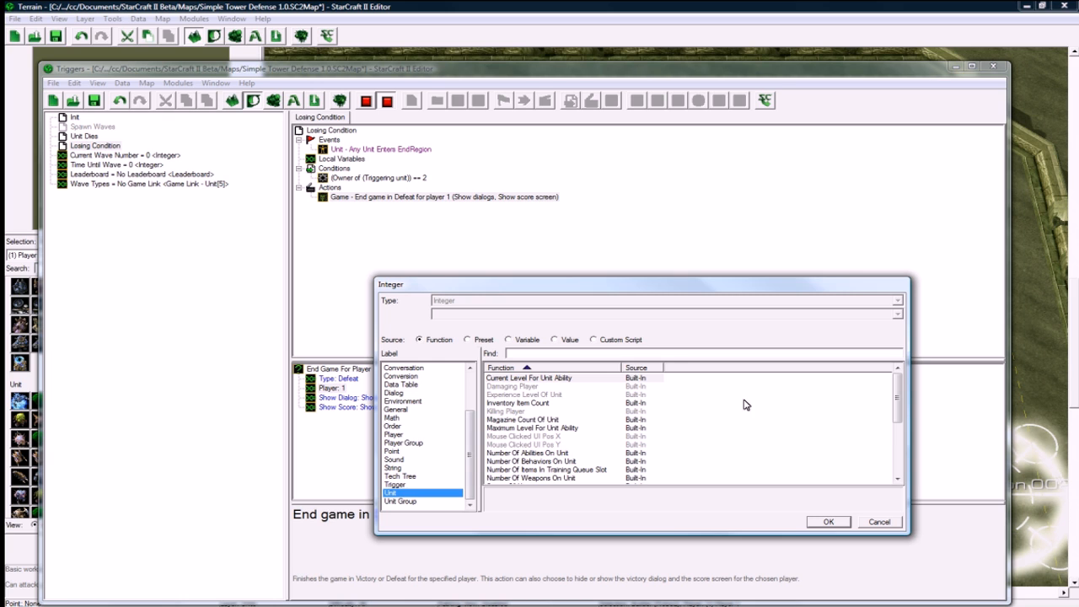
scroll(down, 3)
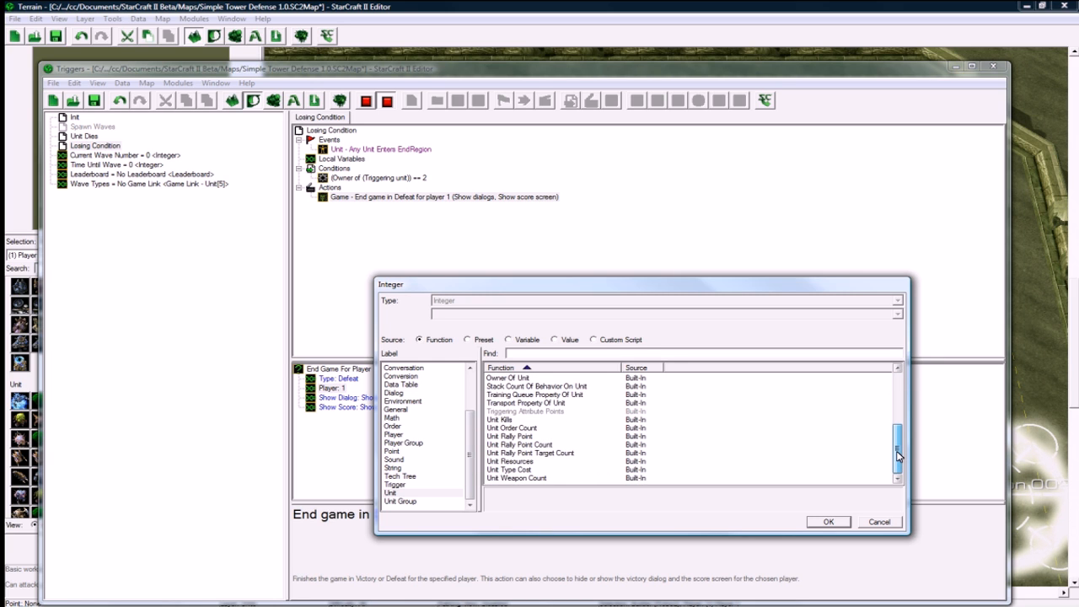
click(394, 434)
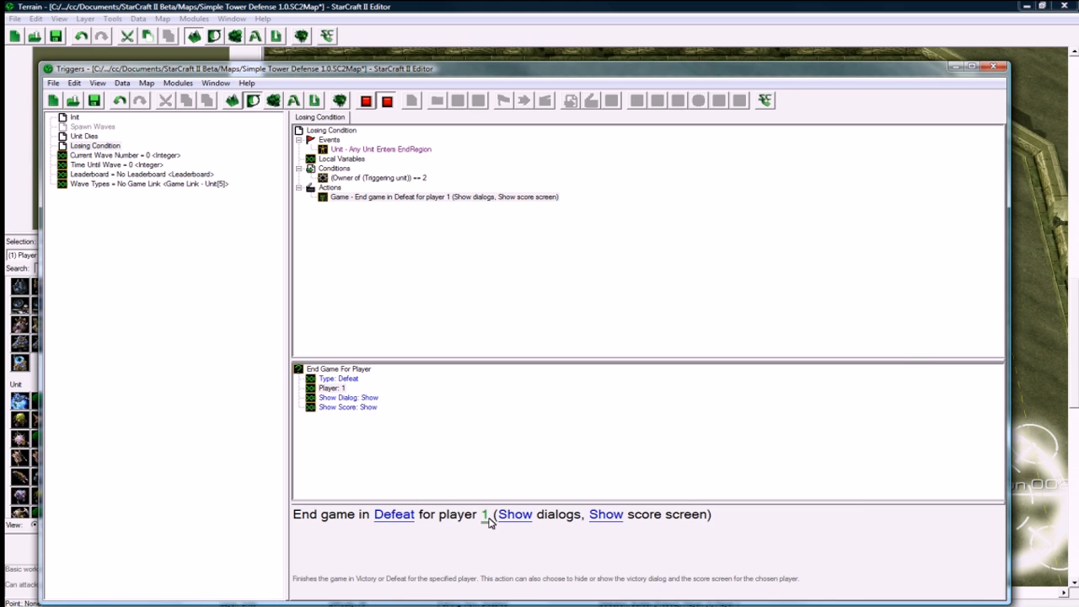
click(484, 515)
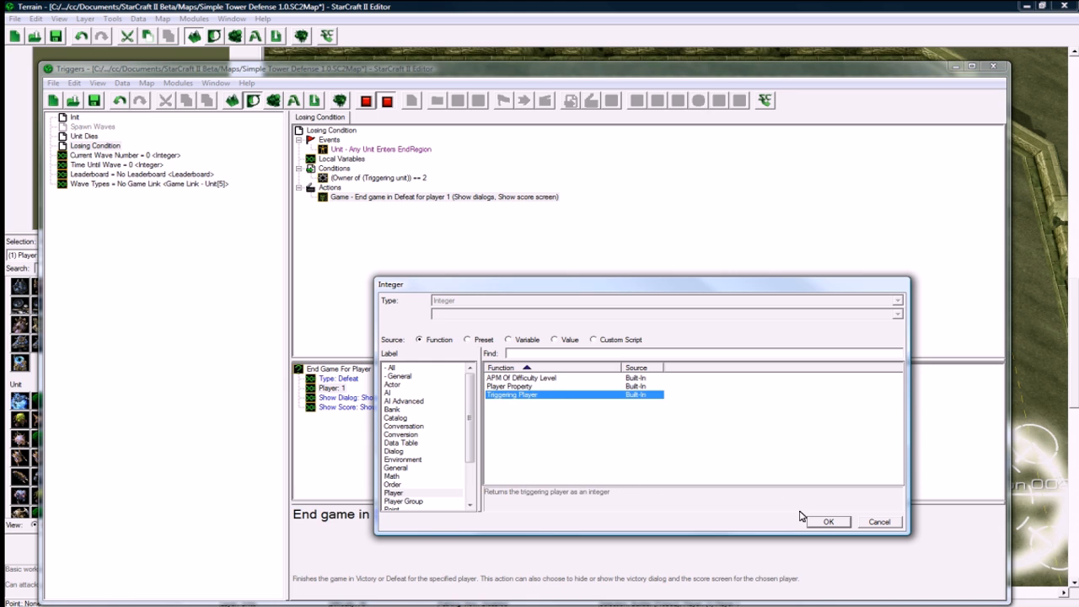
click(827, 521)
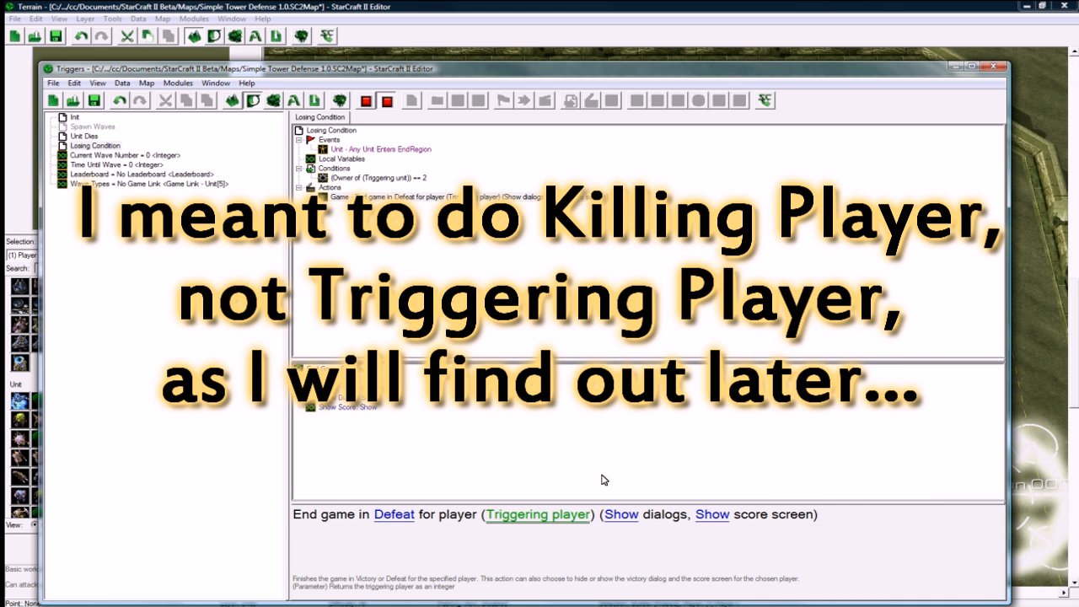
mouse_move(596, 498)
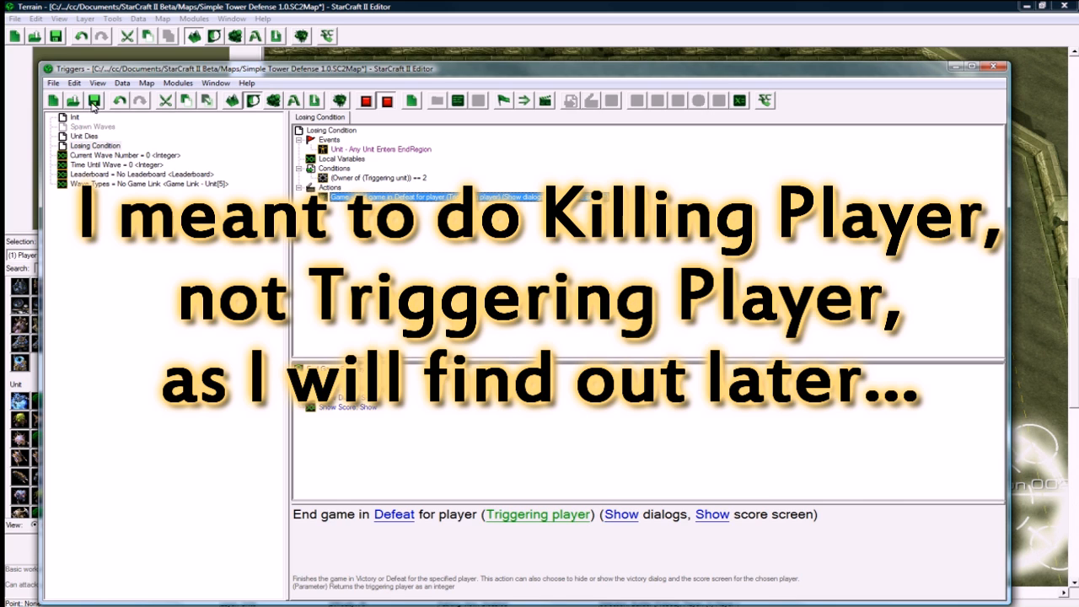
mouse_move(95, 106)
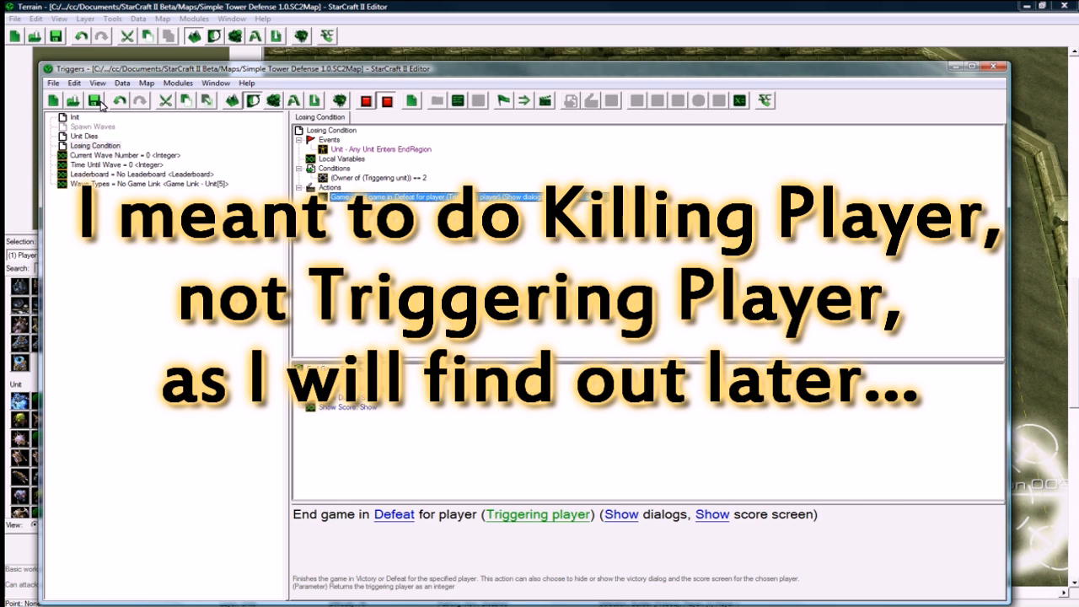
Step: Create a non-array integer variable named Player Kills with initial value 0
right_click(151, 183)
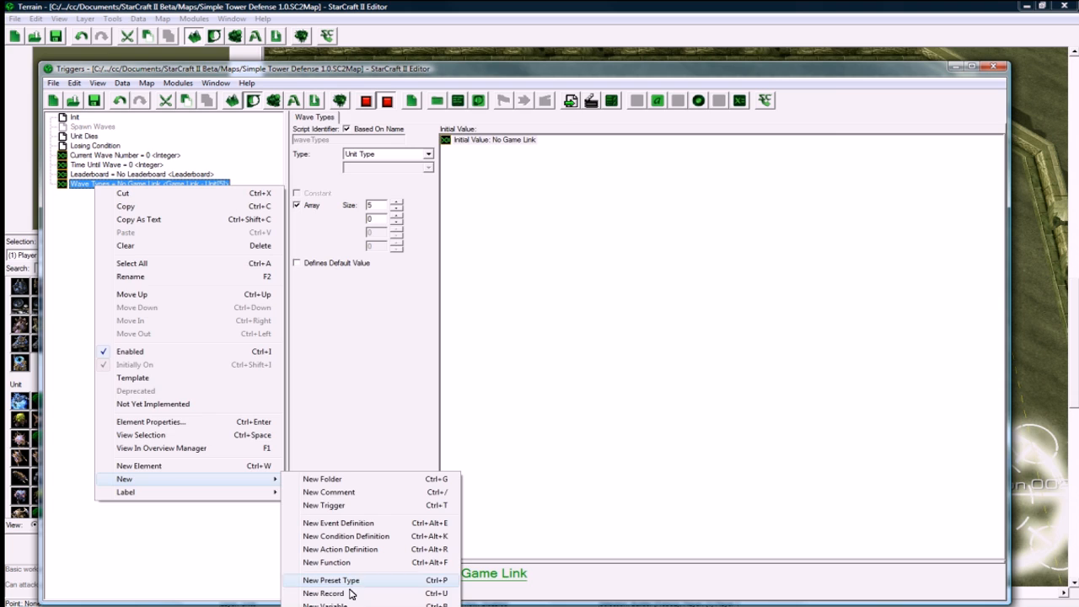
click(325, 606)
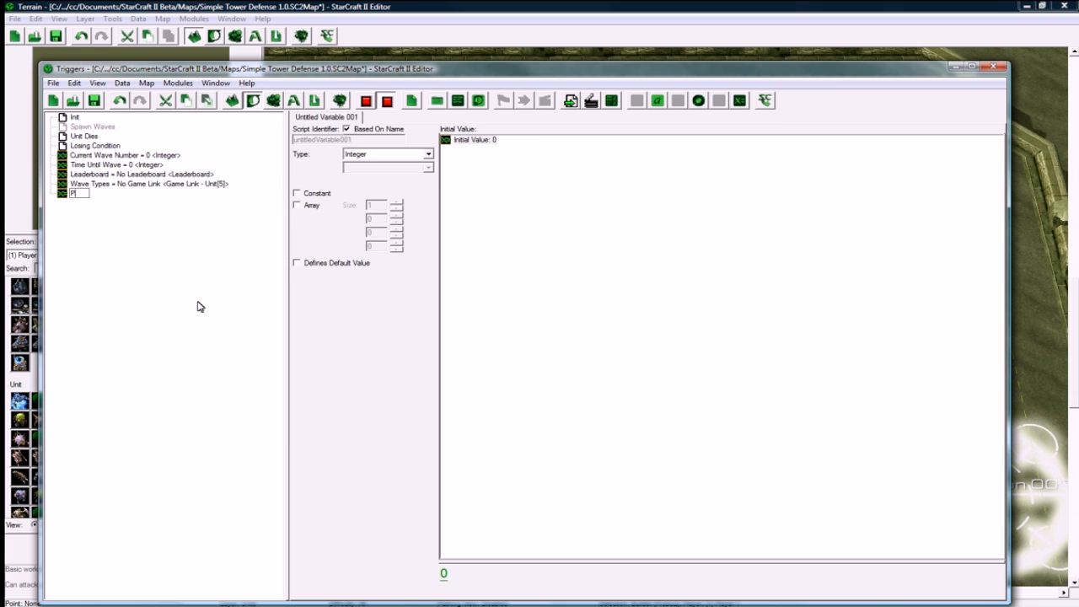
text(Player Kills = 0 <Integer[1]>)
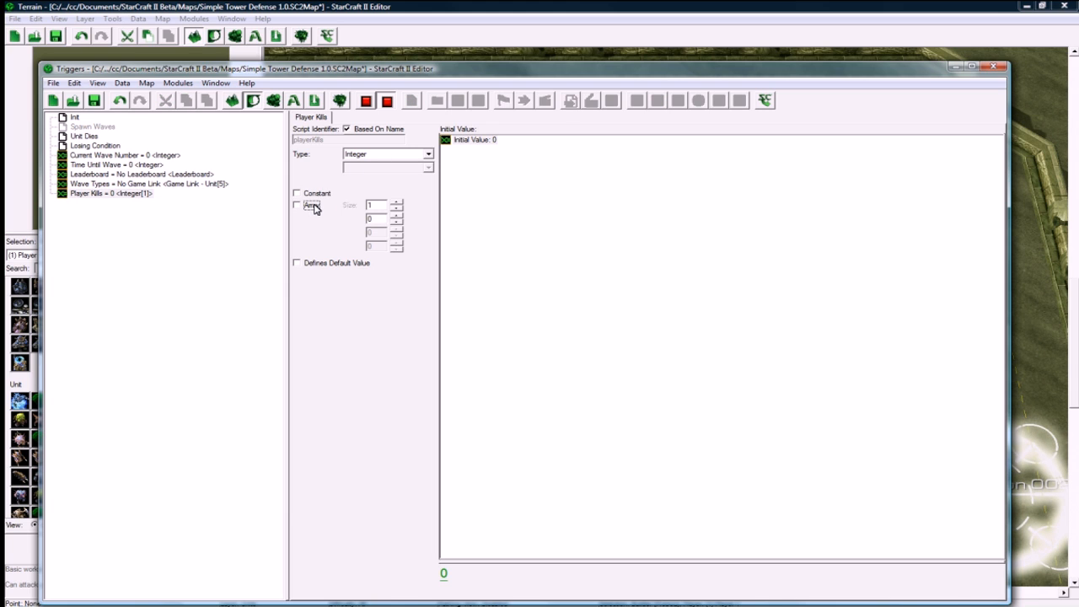
click(105, 193)
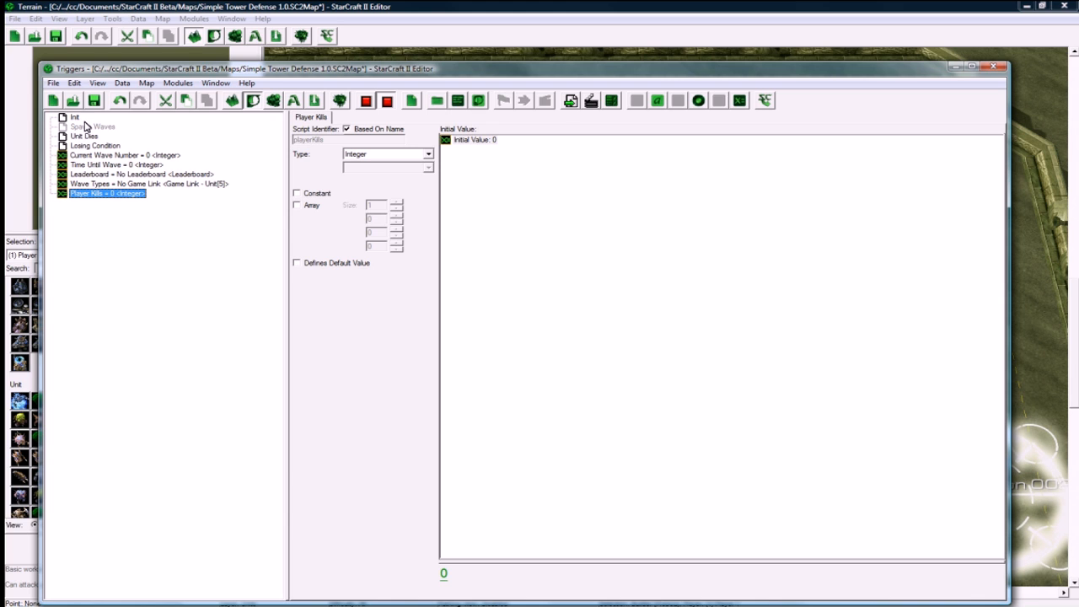
mouse_move(99, 155)
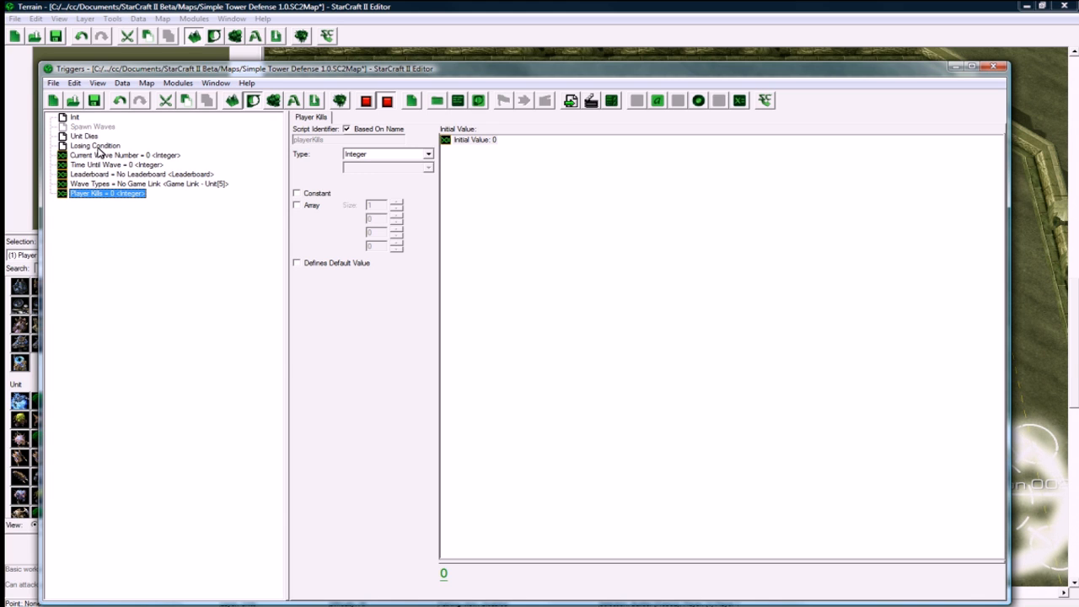
Step: Set the Board of the leaderboard column 2 text action to the Leaderboard variable
click(85, 136)
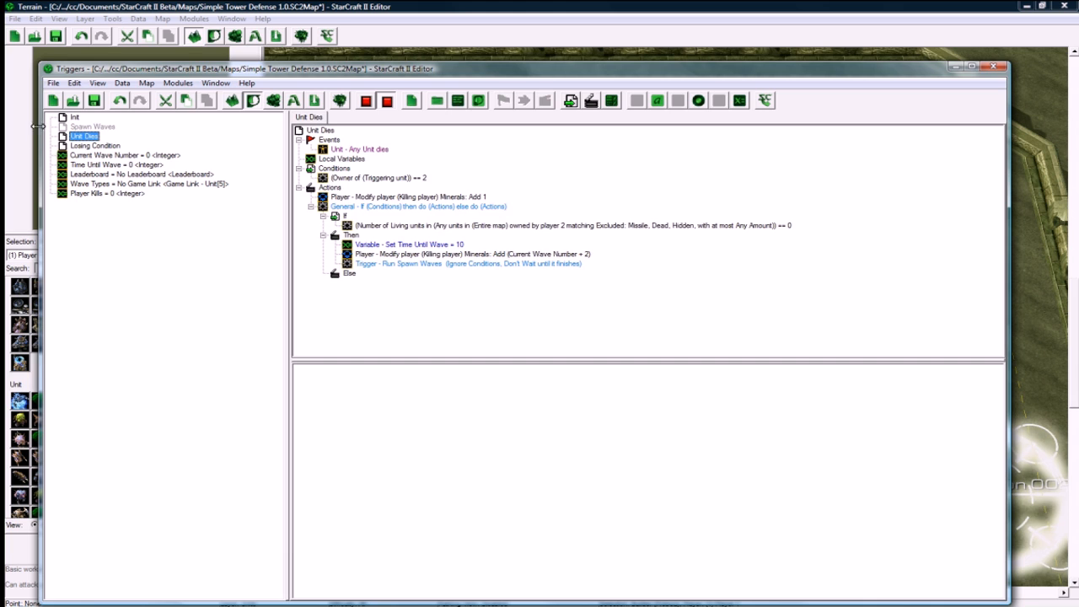
click(74, 116)
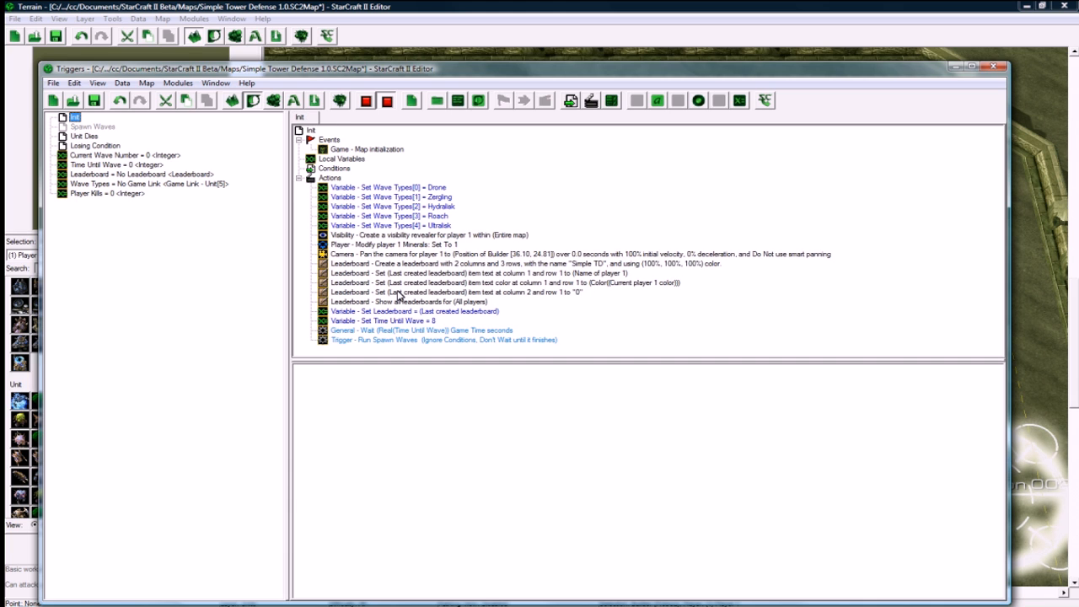
click(464, 291)
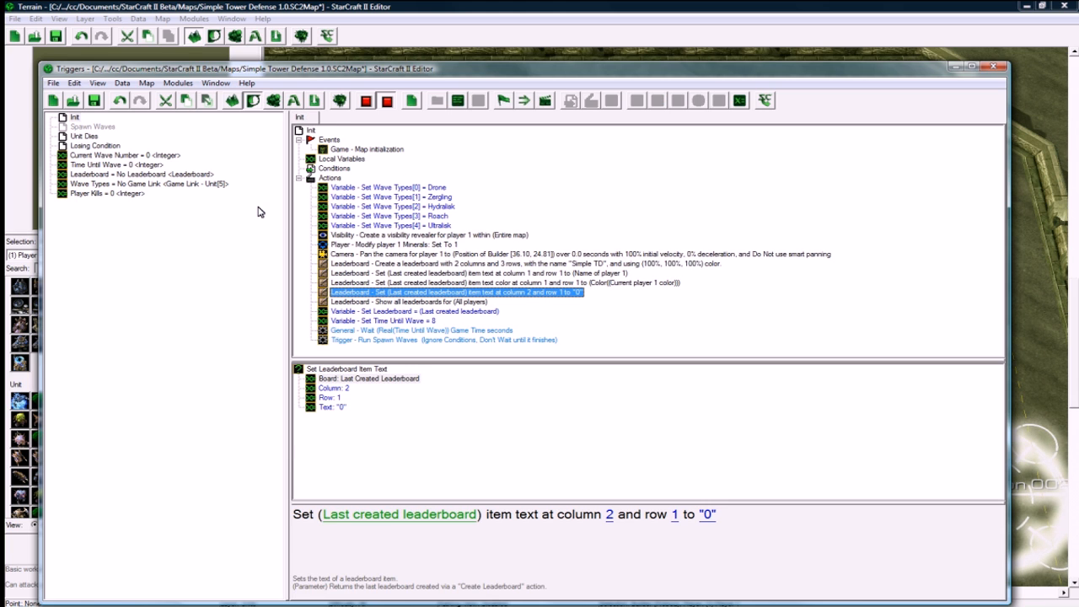
click(86, 136)
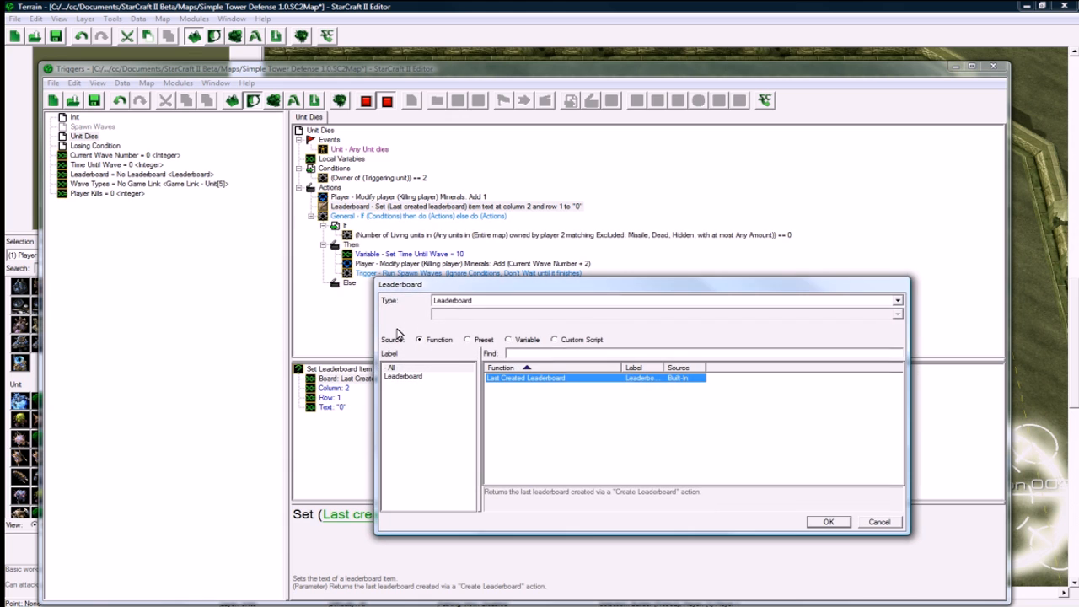
click(508, 339)
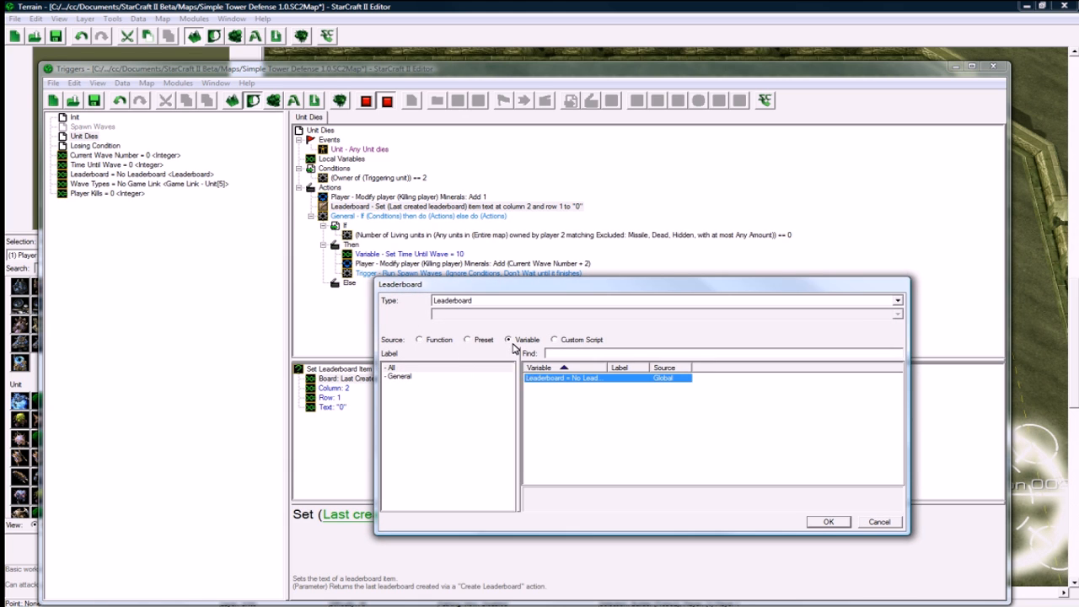
click(827, 521)
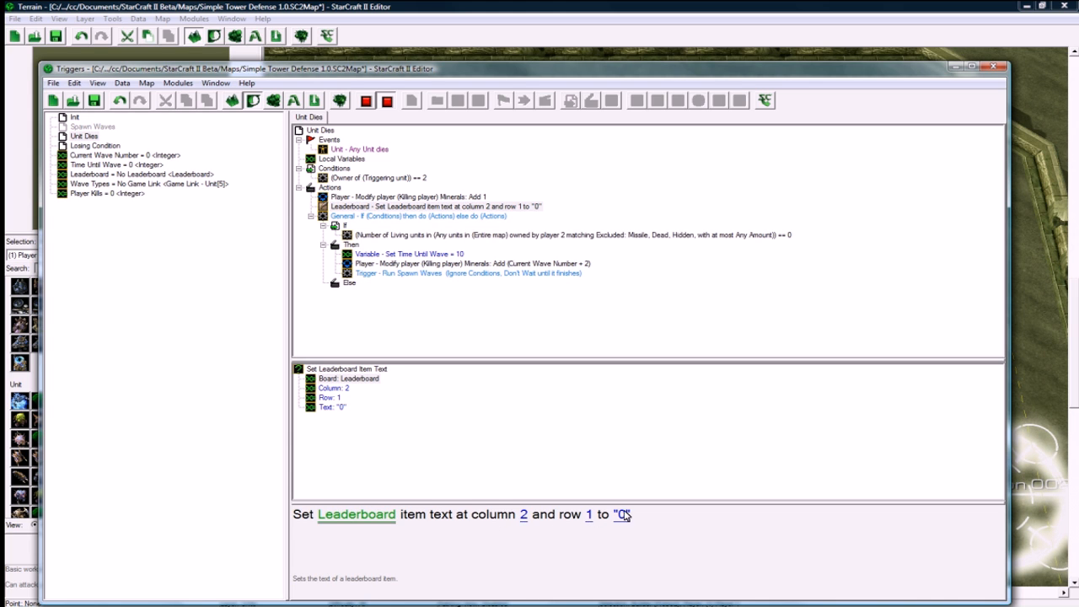
Step: Set the action's item text to the Convert Integer To Text function
click(623, 514)
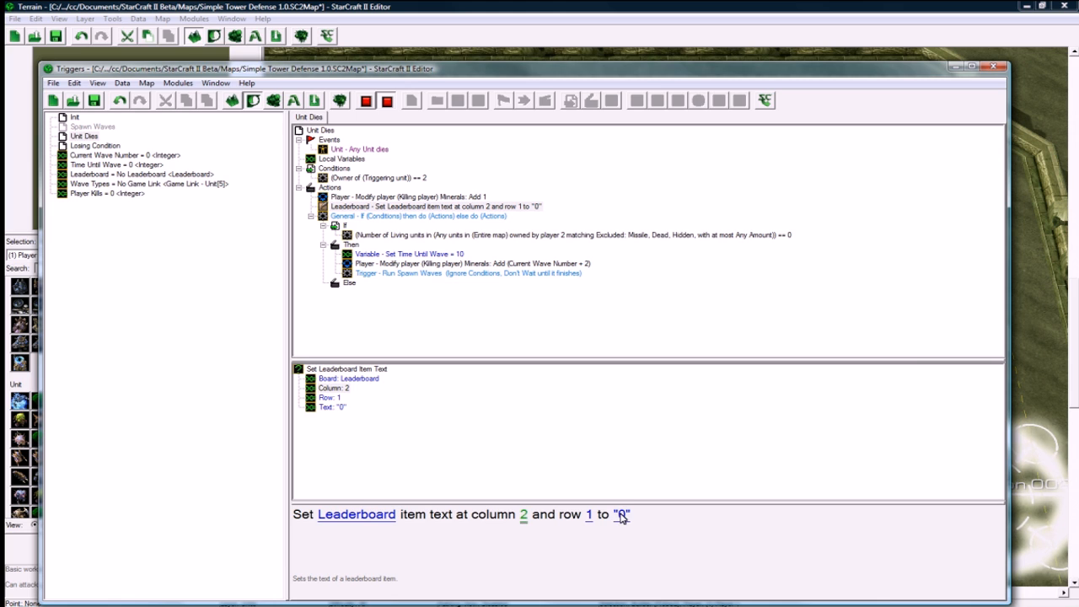
double_click(621, 514)
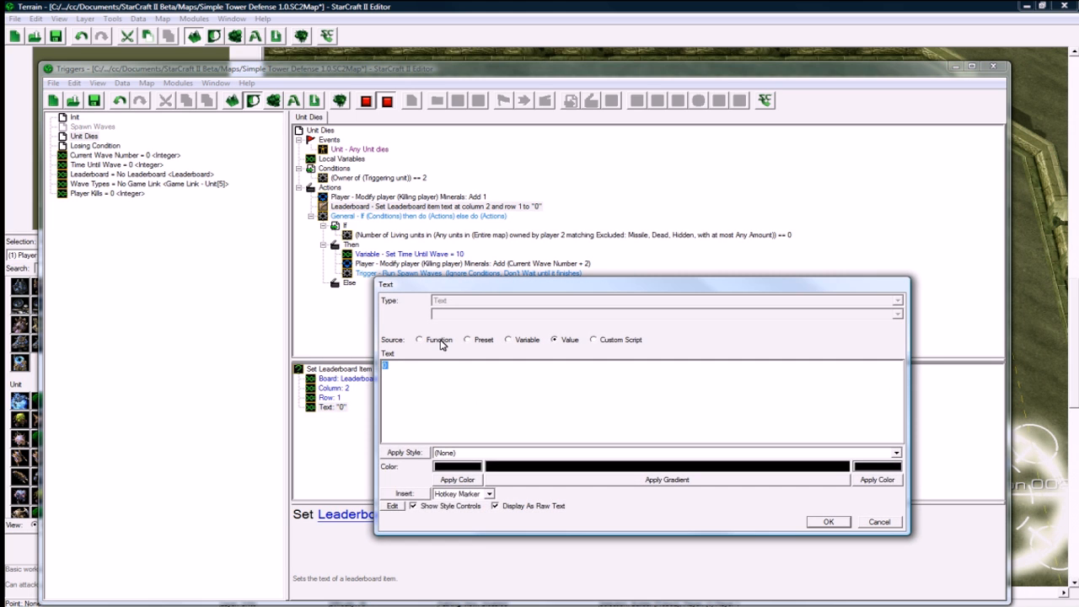
click(419, 339)
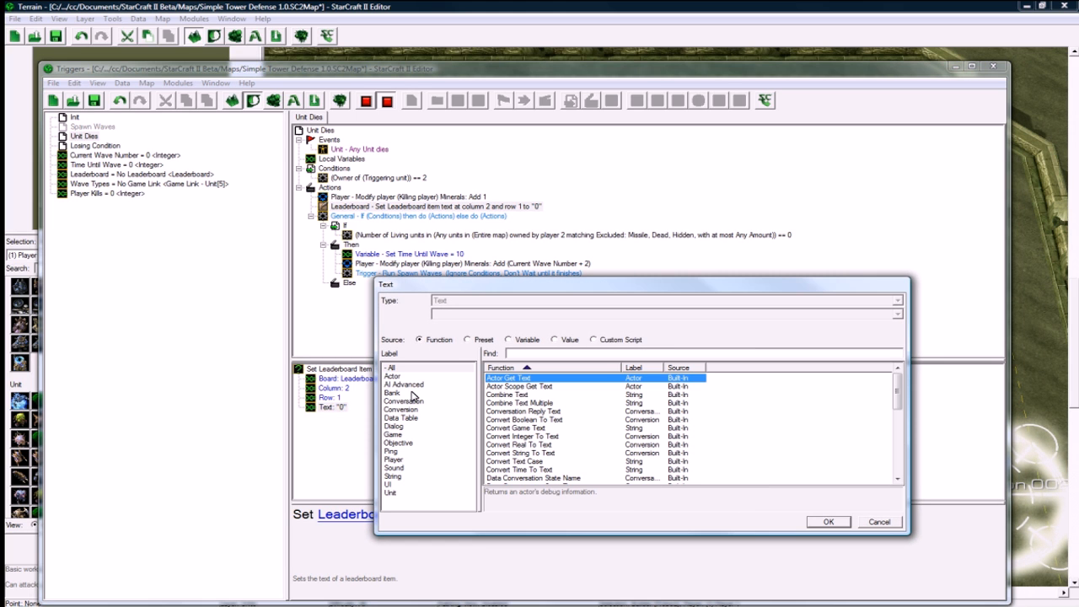
click(403, 409)
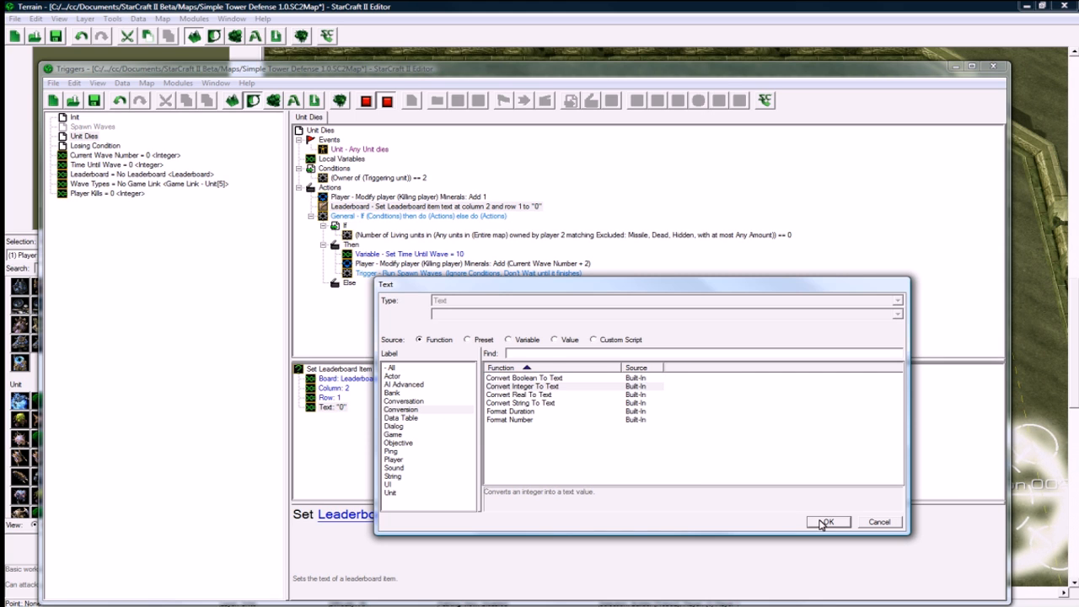
click(827, 521)
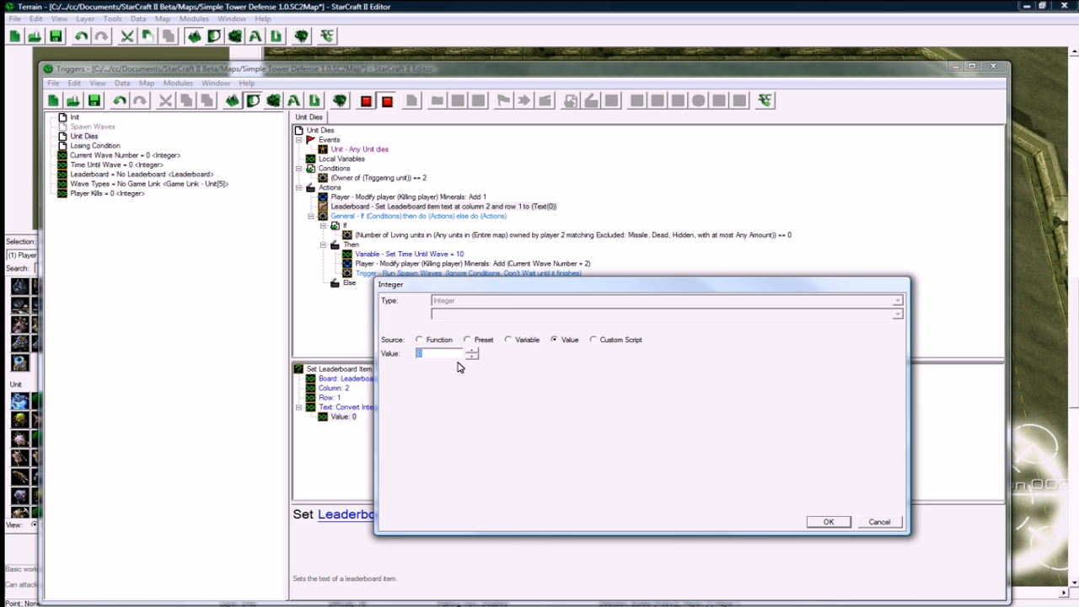
click(509, 339)
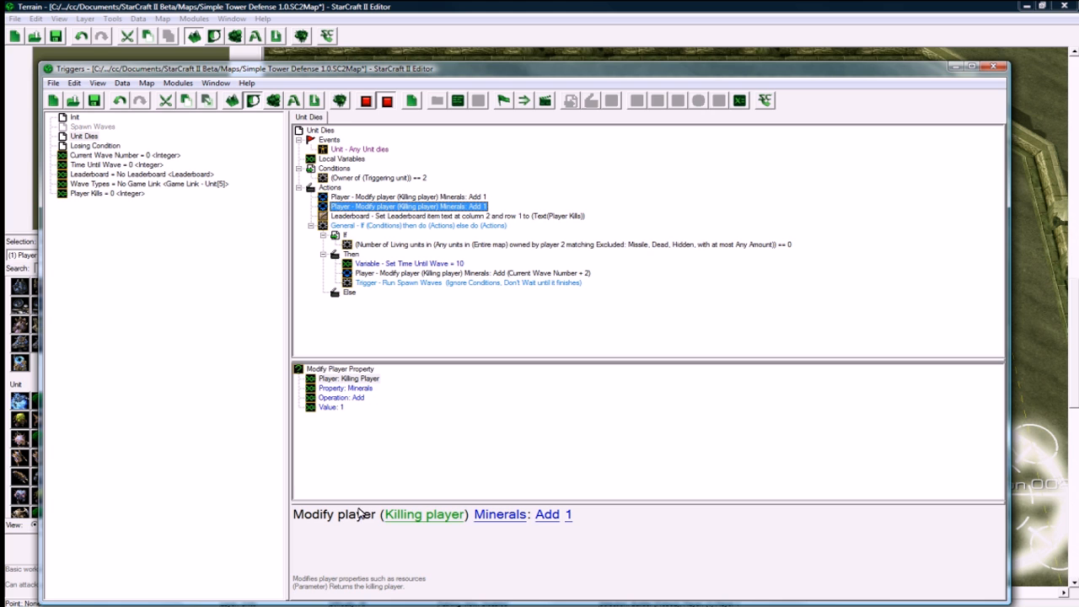
Step: Replace the duplicated minerals action with Modify Variable (Integer) adding 1 to Player Kills
double_click(408, 206)
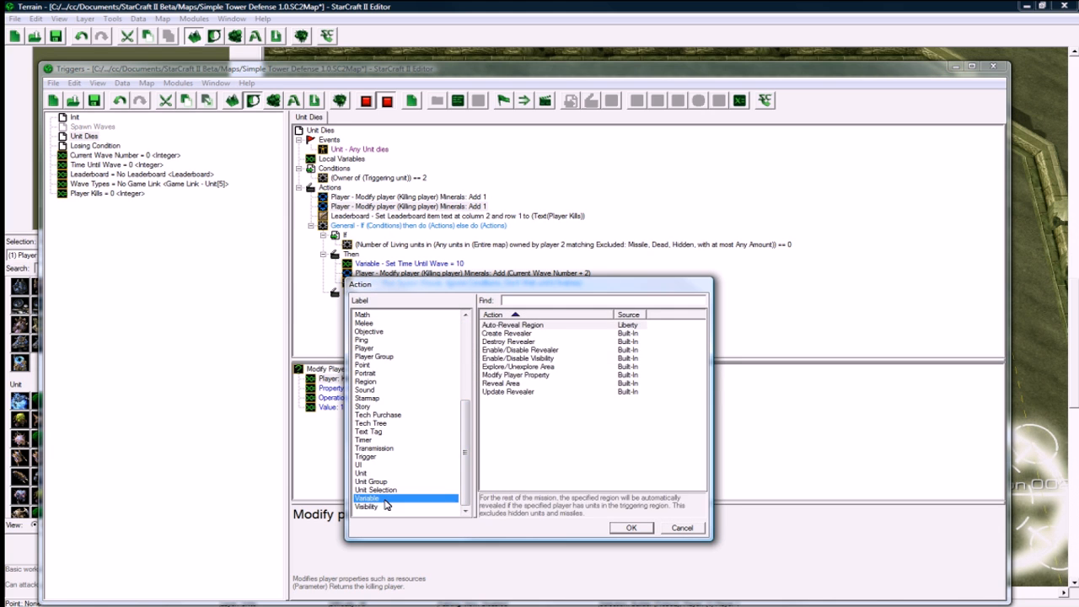
click(367, 498)
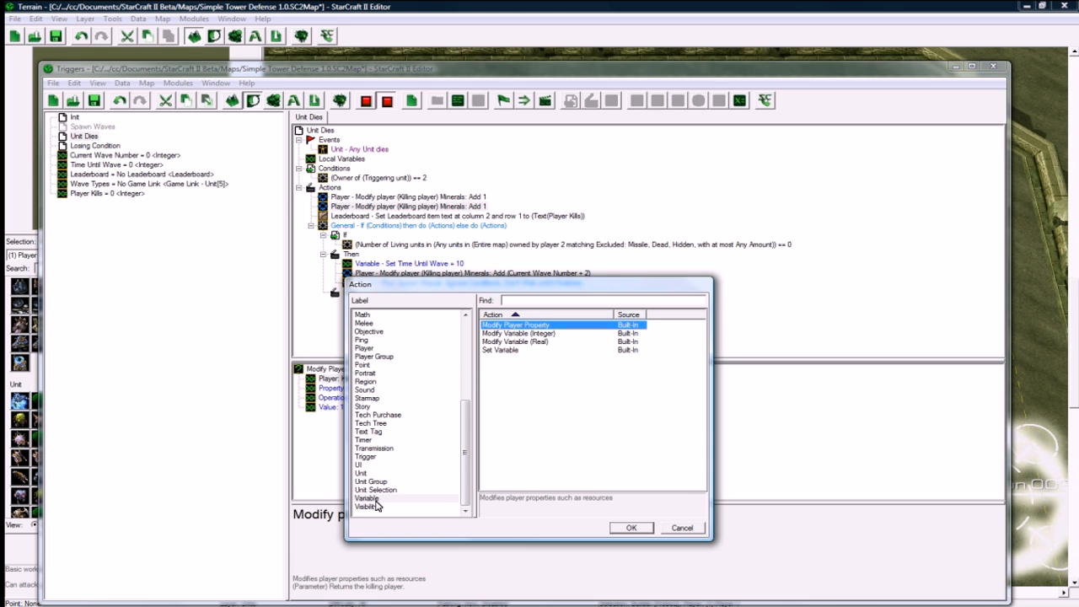
click(630, 527)
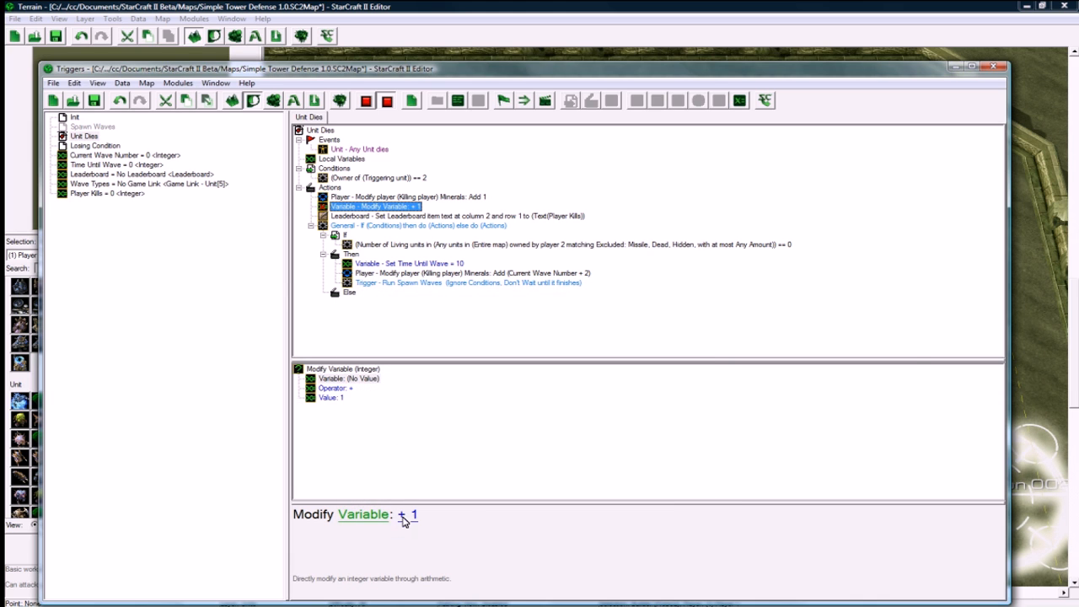
click(363, 514)
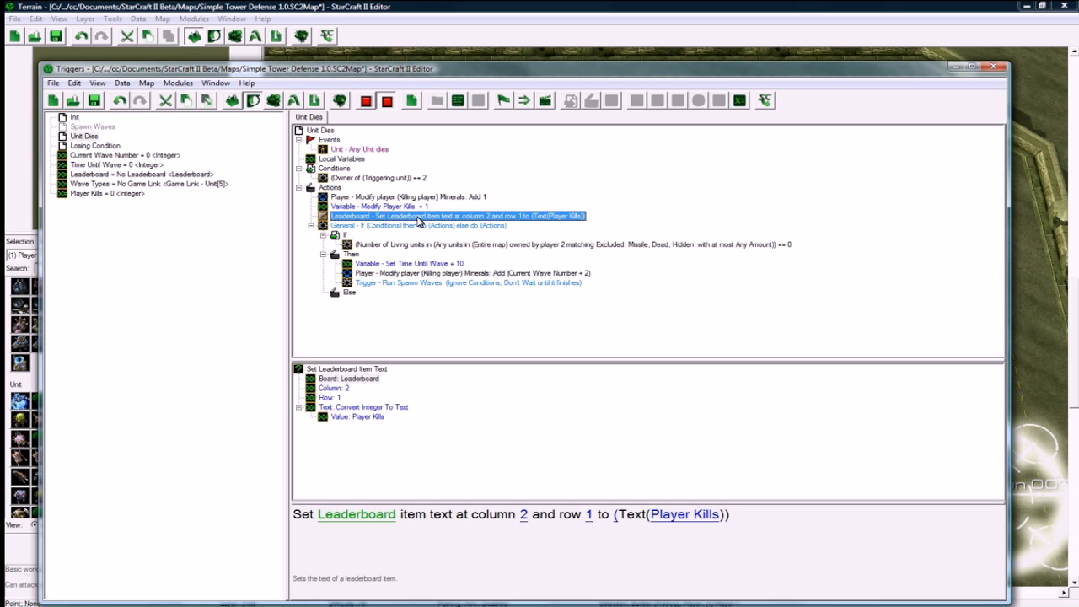
mouse_move(174, 114)
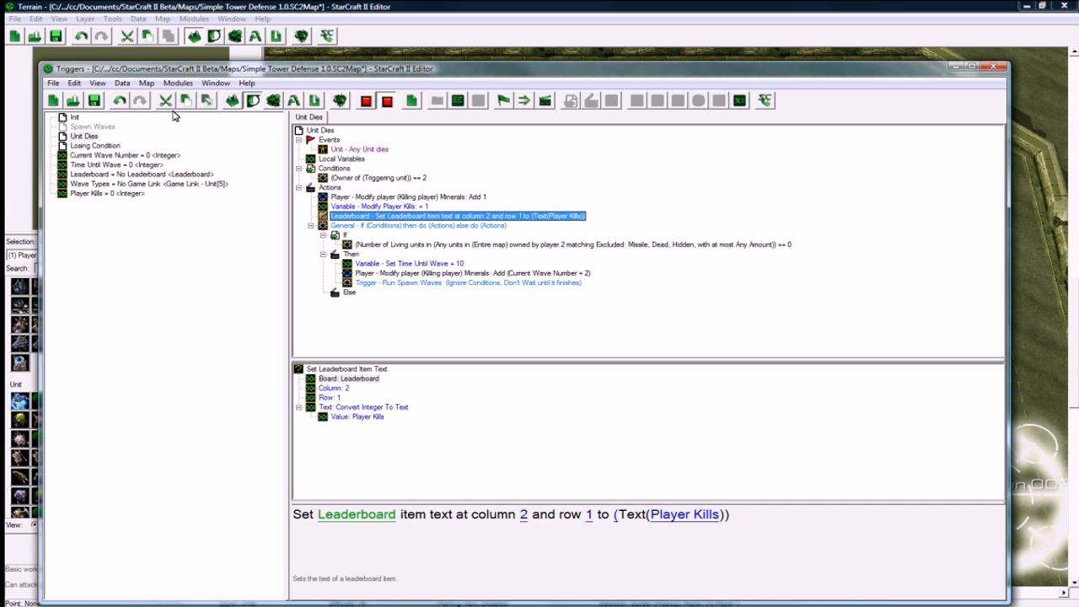
Step: Create the Leaderboard Update trigger with a periodic Timer event every 1.0 second
right_click(94, 145)
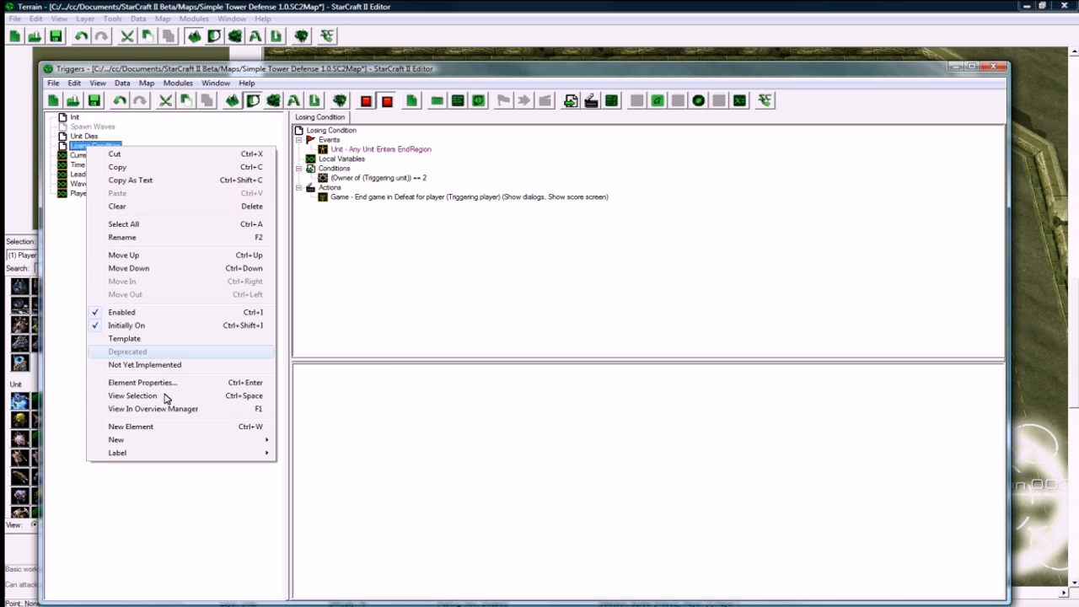
click(131, 426)
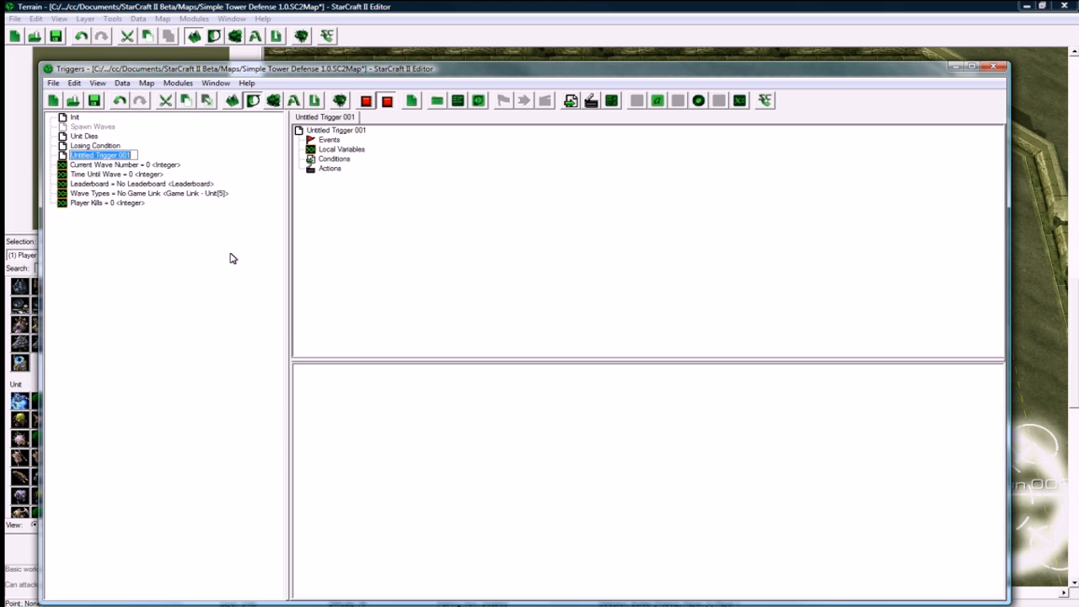
mouse_move(158, 173)
text(Leaderboard)
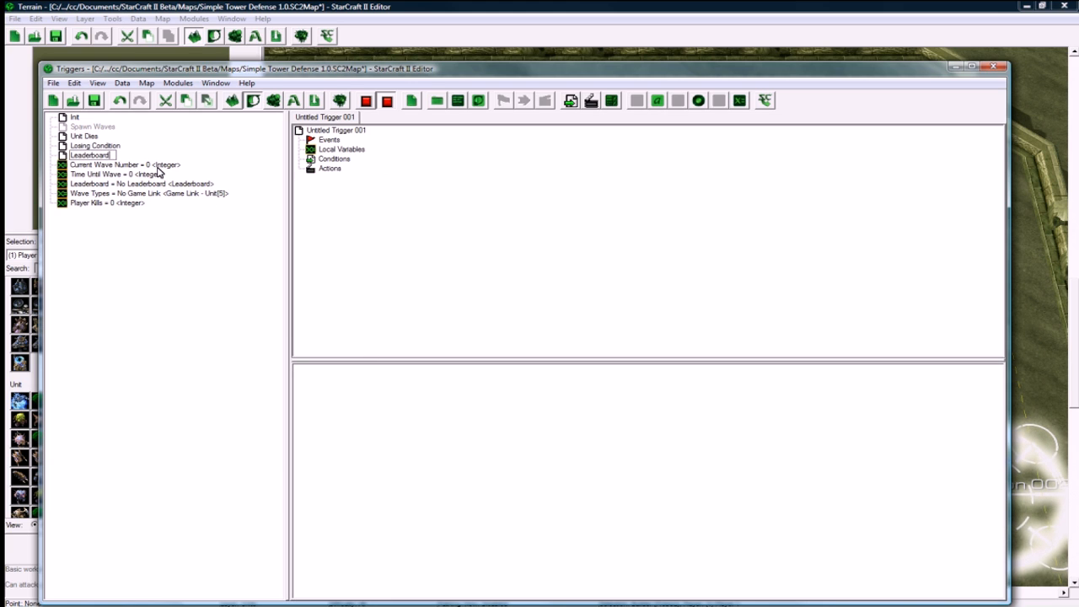
right_click(89, 155)
text( Update)
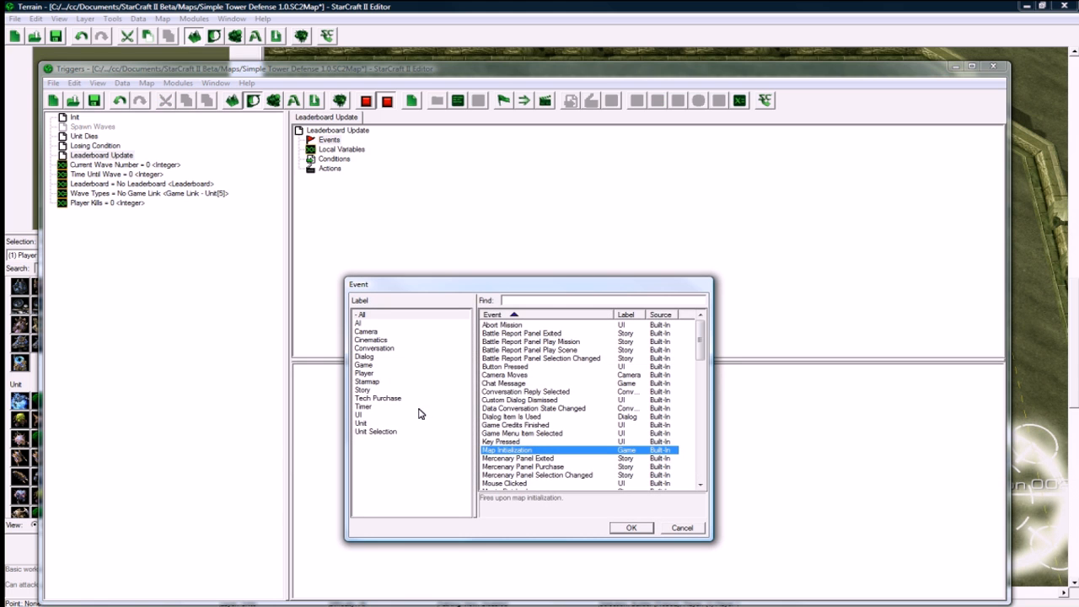
click(364, 406)
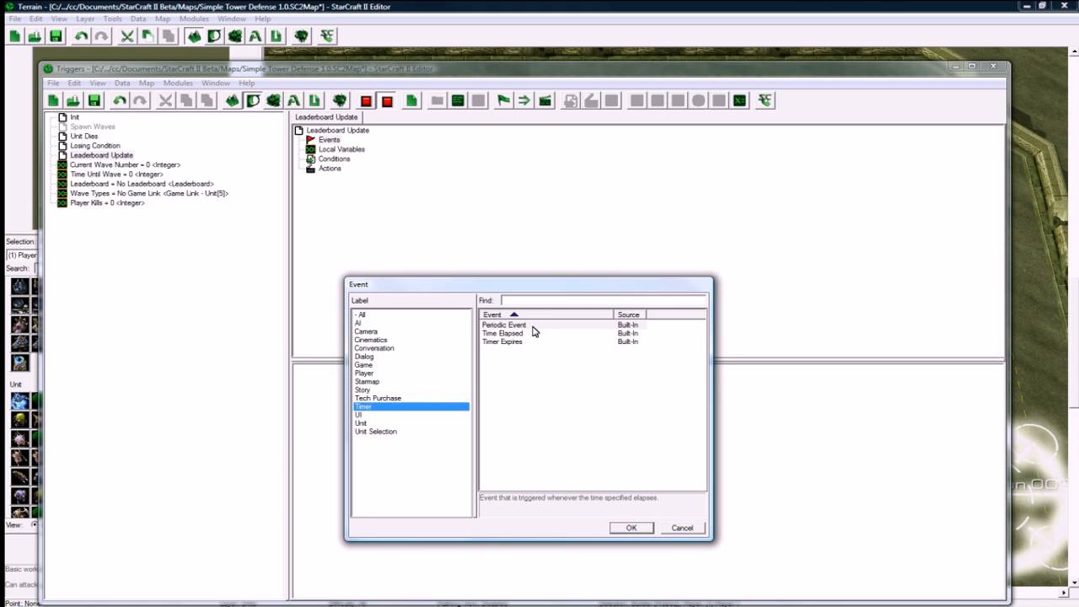
click(631, 527)
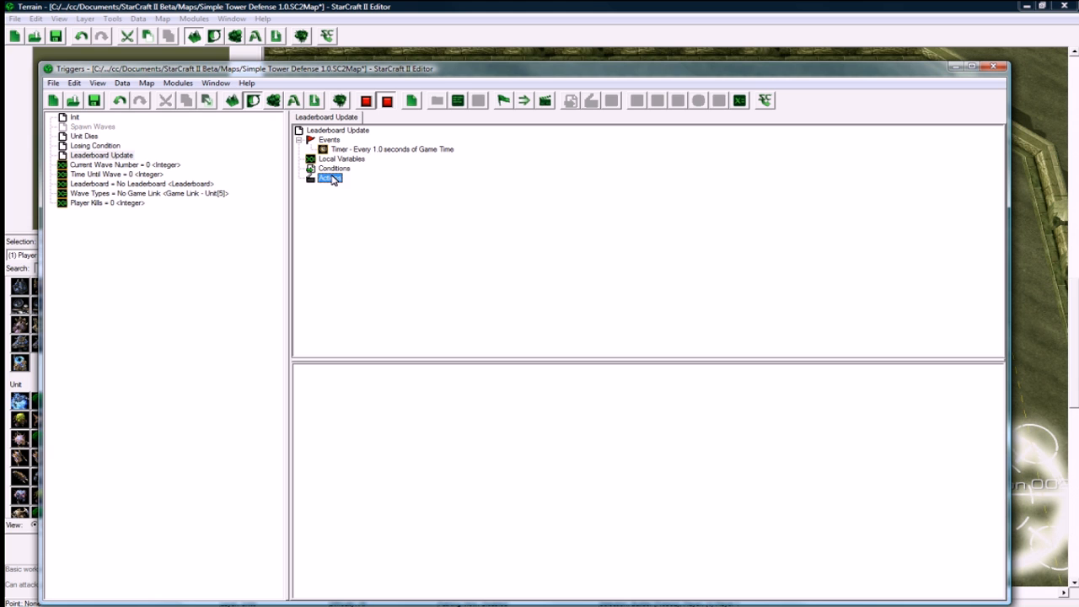
Step: Add a General If Then Else action to the Leaderboard Update trigger
right_click(330, 178)
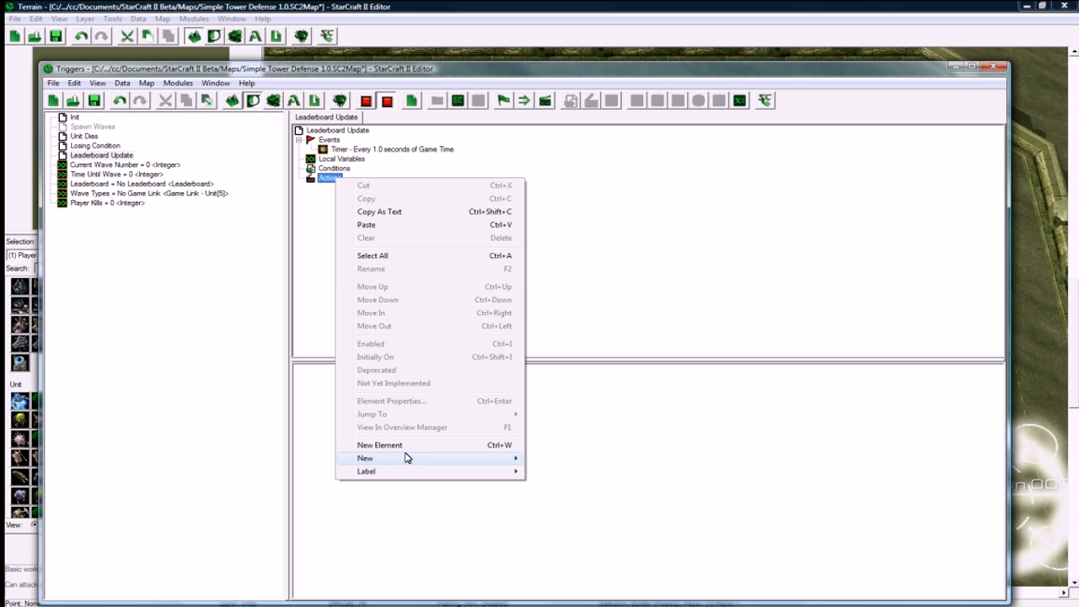
click(379, 444)
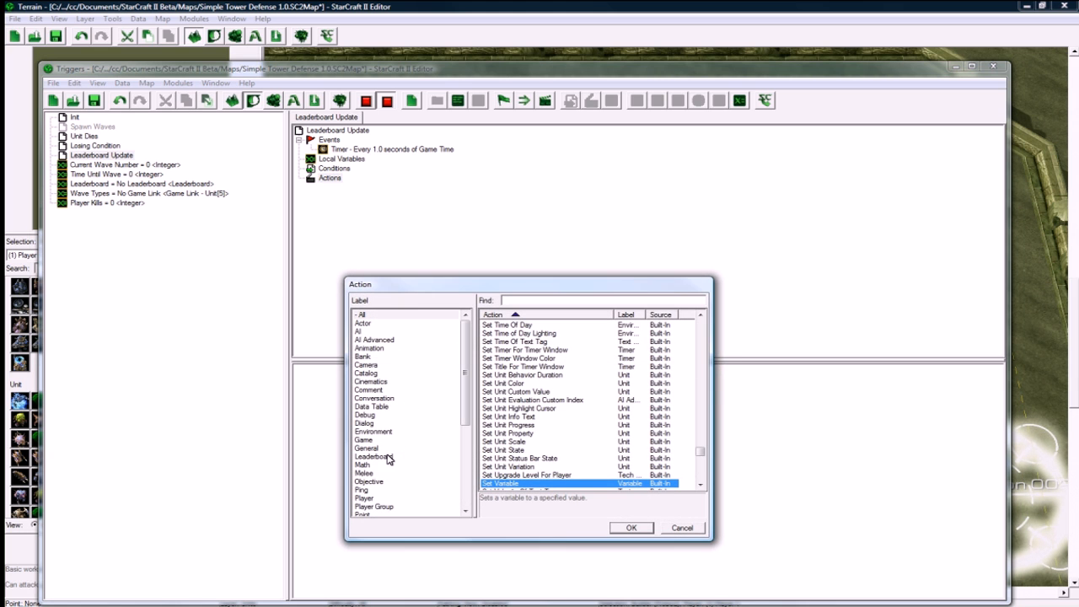
click(363, 439)
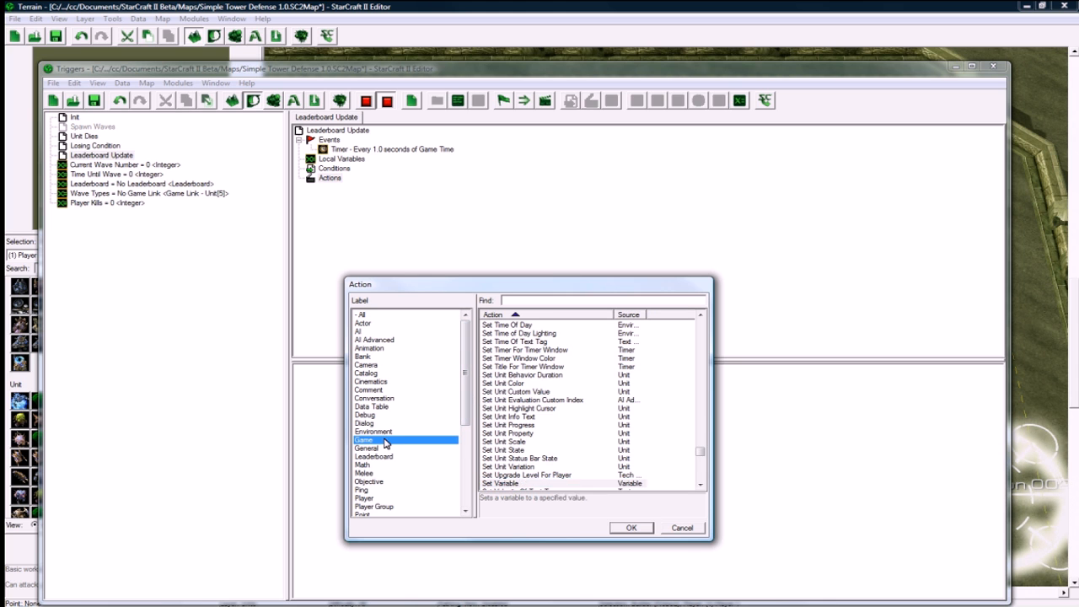
click(366, 448)
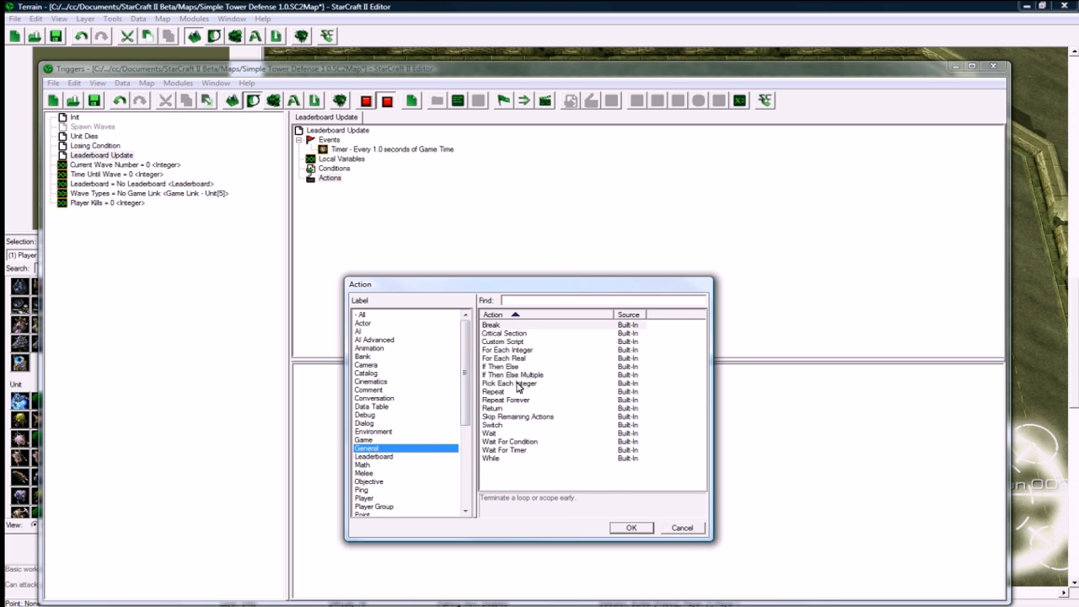
click(630, 527)
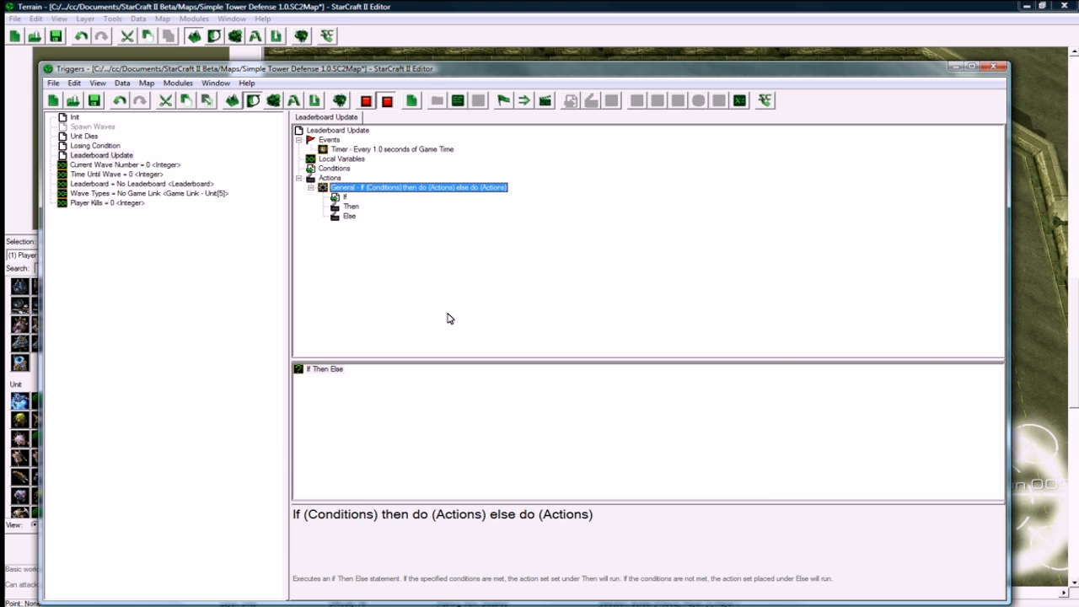
mouse_move(95, 166)
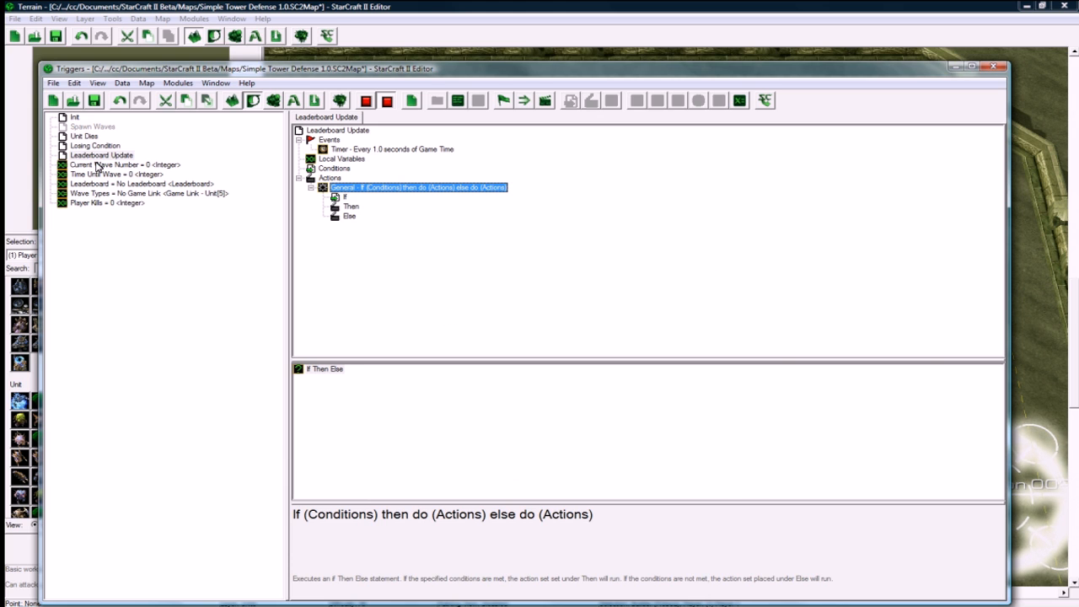
Step: Create a Boolean global variable named Waves are Running
right_click(101, 155)
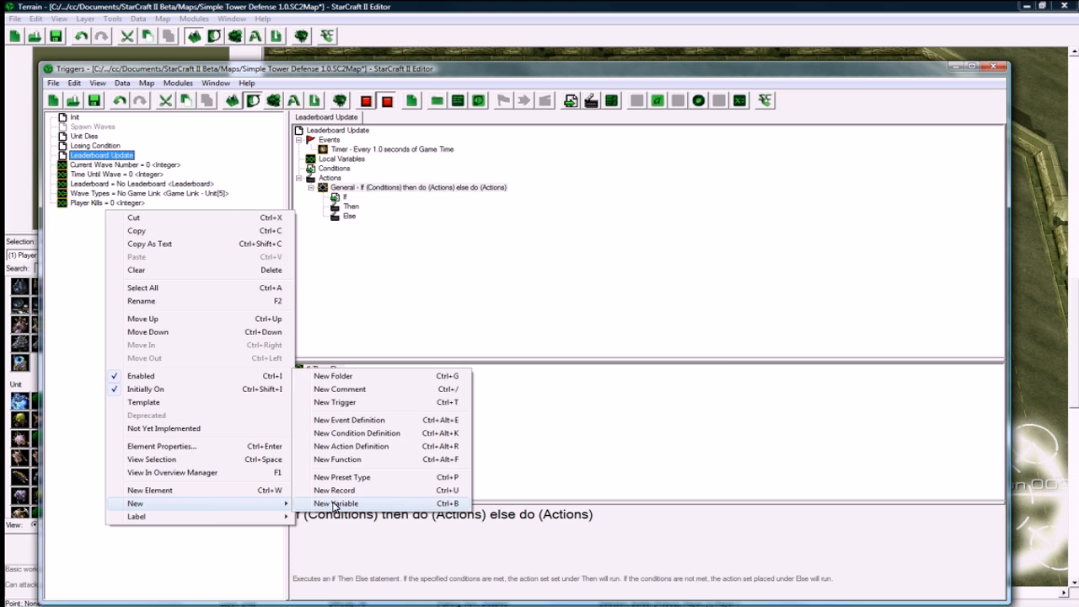
click(335, 503)
text(Waves are Running)
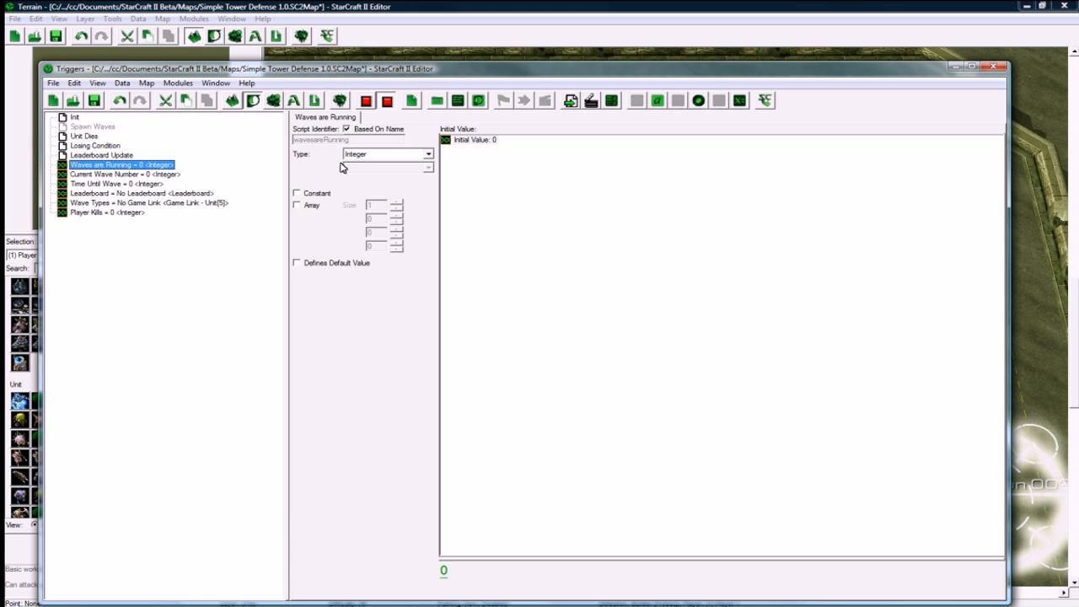
click(386, 154)
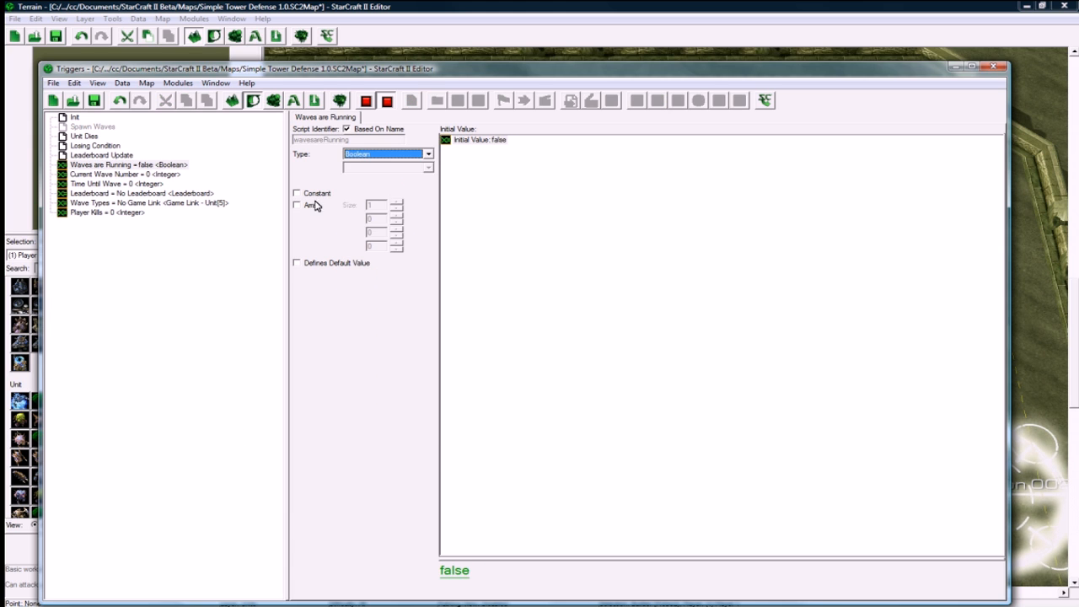
click(127, 165)
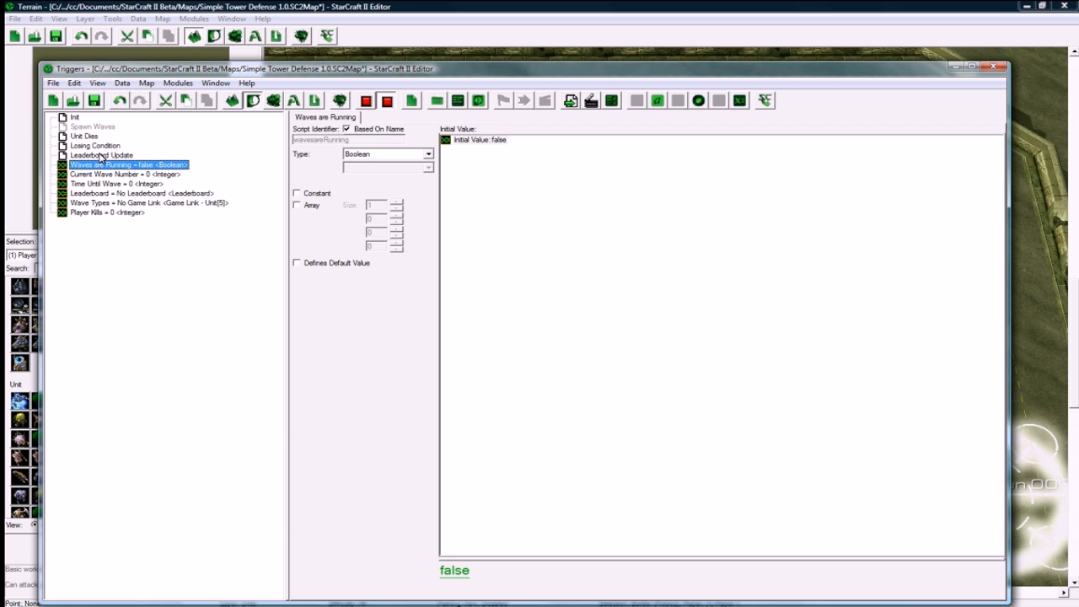
click(101, 156)
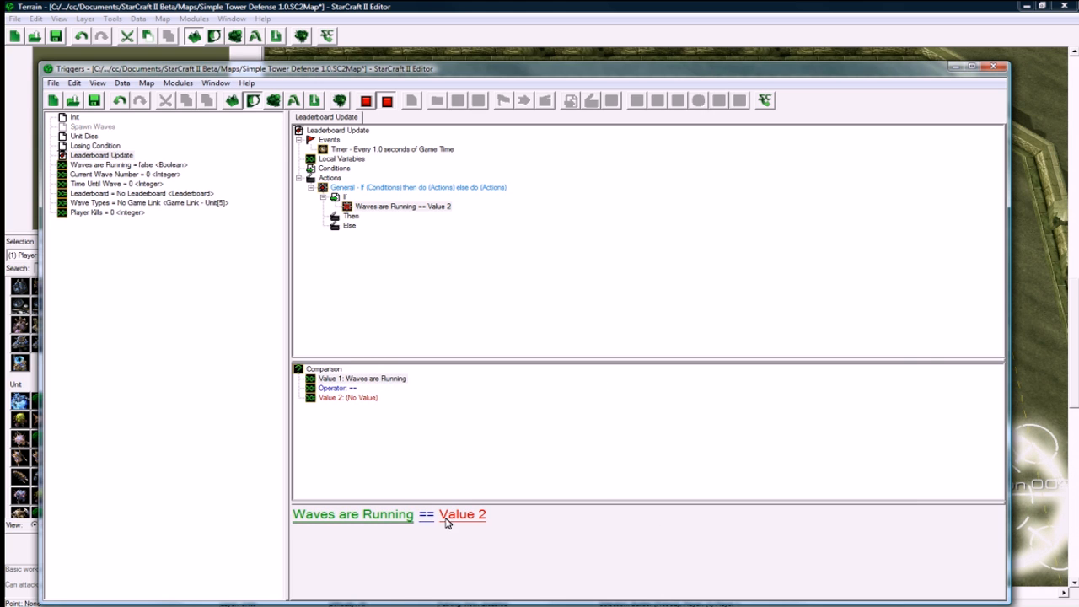
Step: Make the If condition compare Waves are Running to false
click(462, 515)
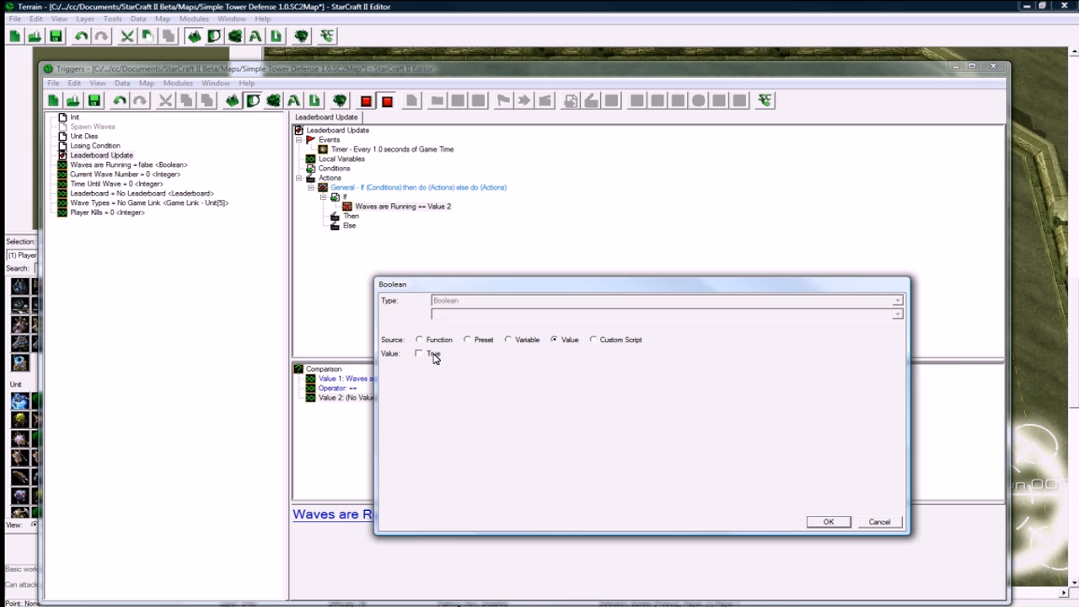
click(419, 353)
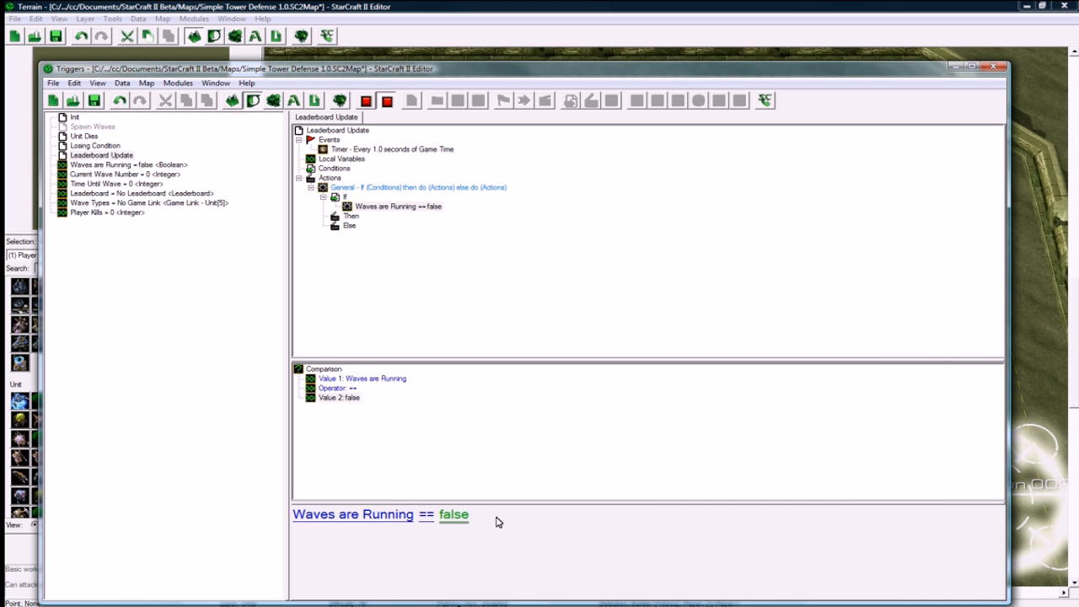
click(350, 216)
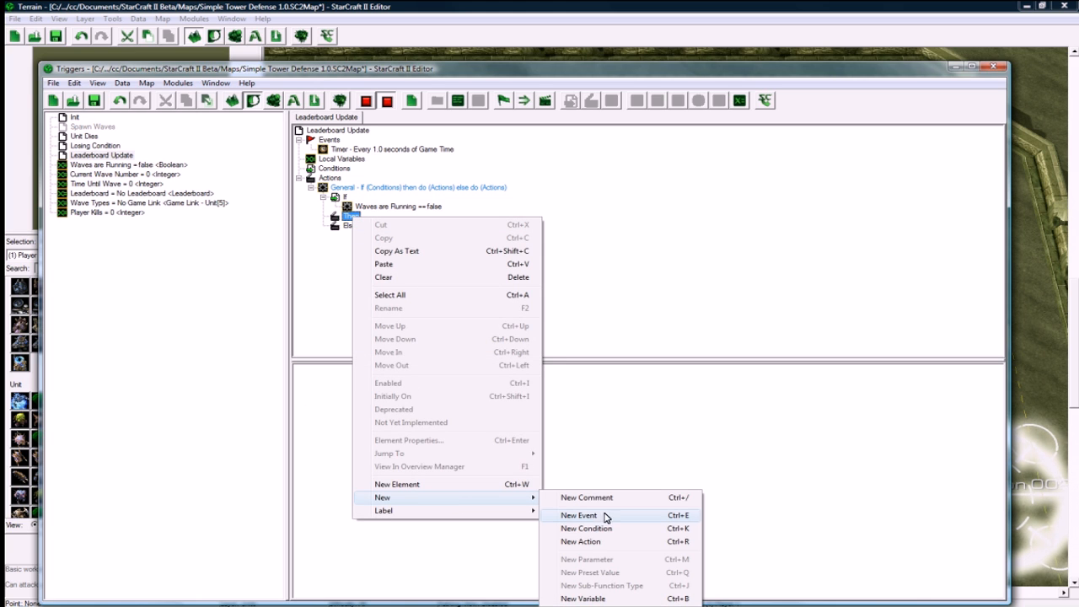
mouse_move(605, 541)
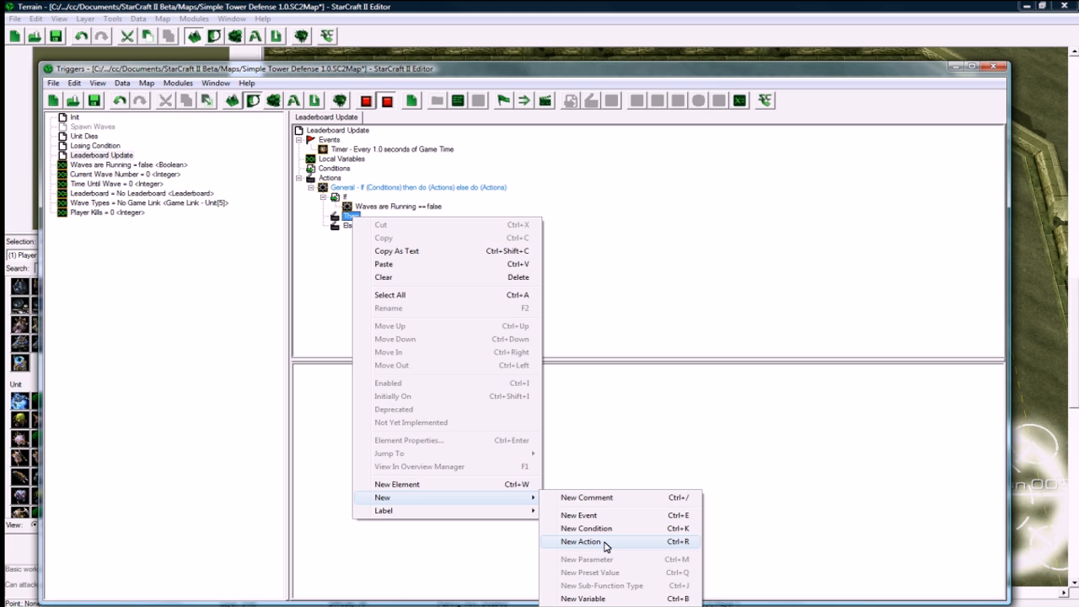
Step: Under Then, add a Modify Variable action subtracting 1 from Time Until Wave
click(580, 541)
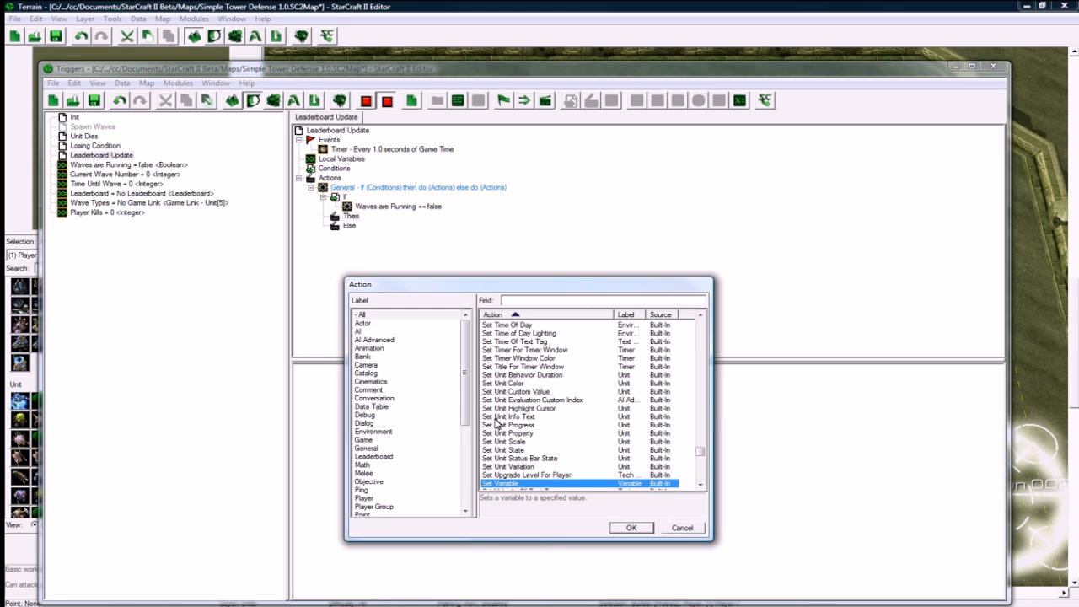
mouse_move(459, 408)
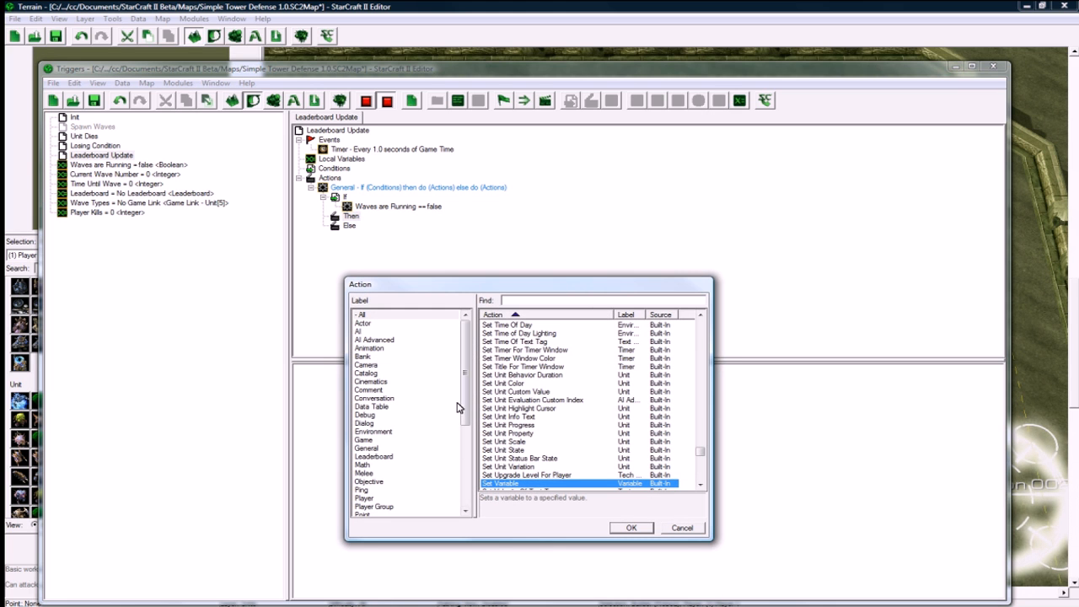
click(368, 498)
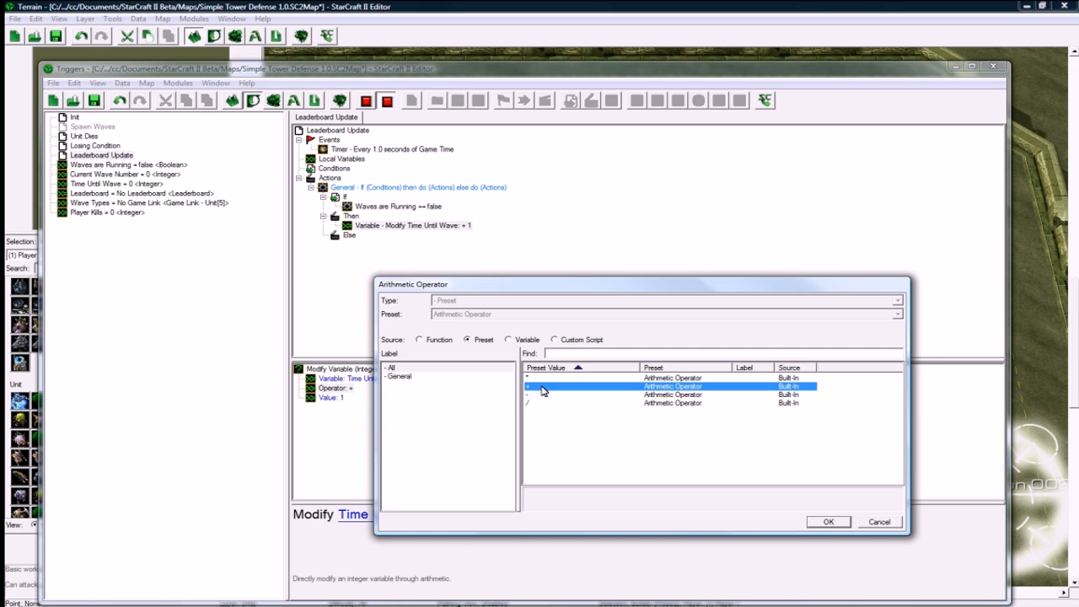
click(827, 521)
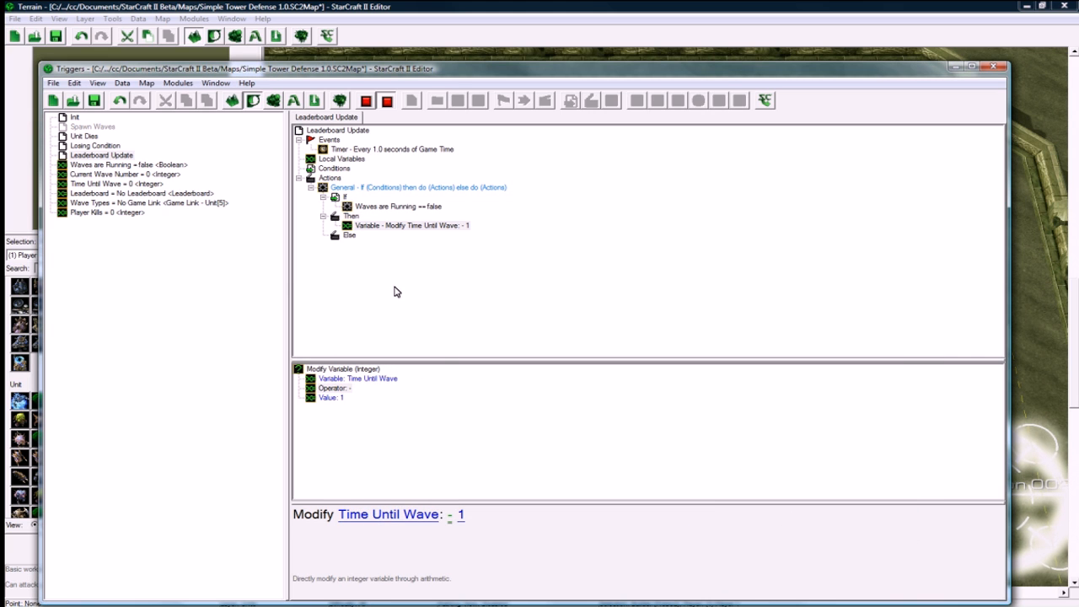
click(411, 225)
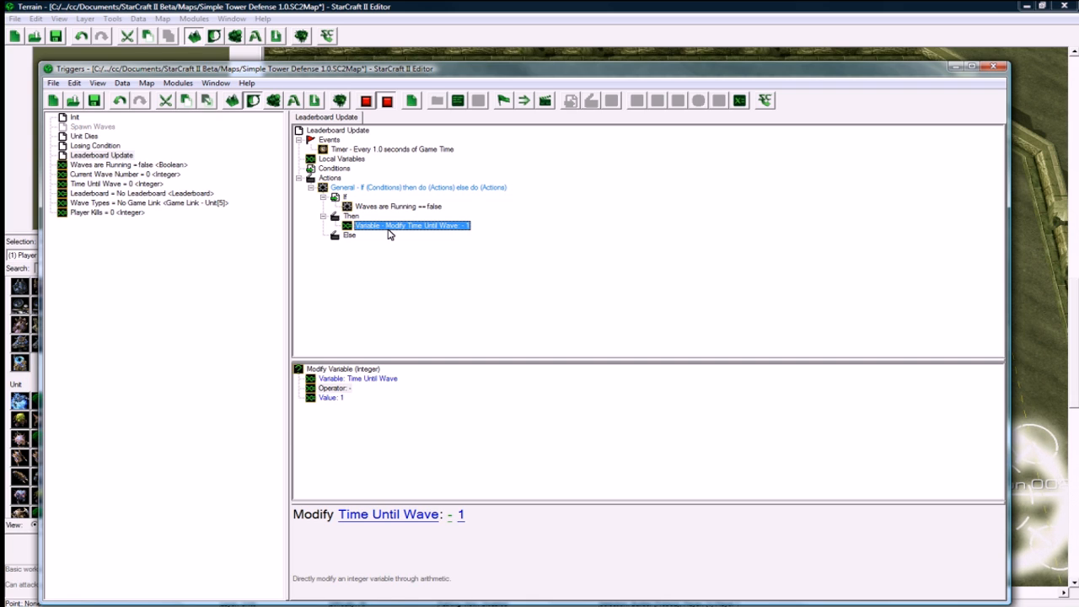
mouse_move(419, 229)
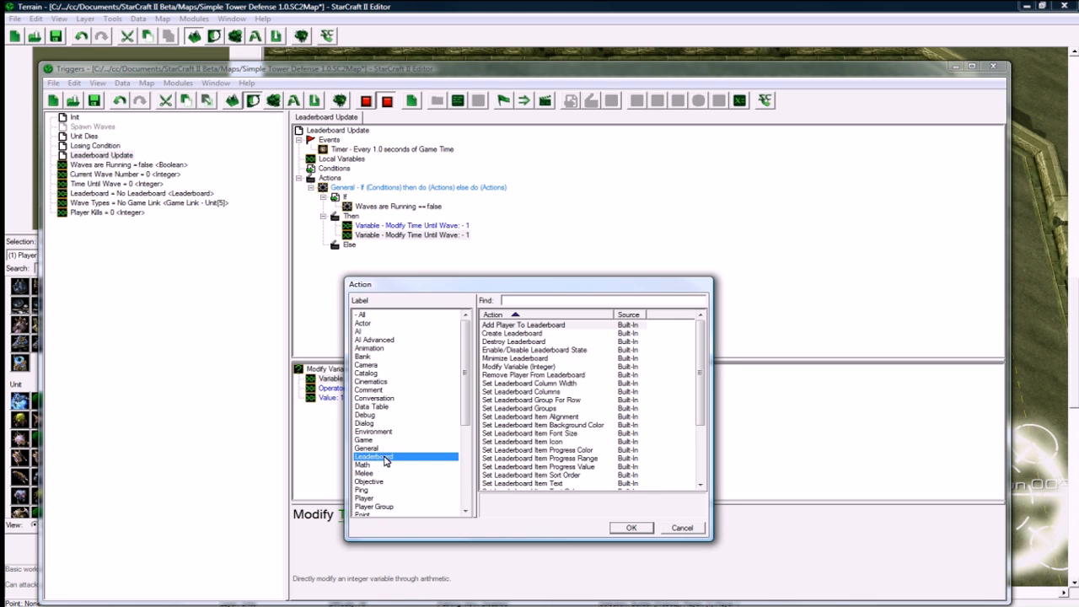
mouse_move(649, 445)
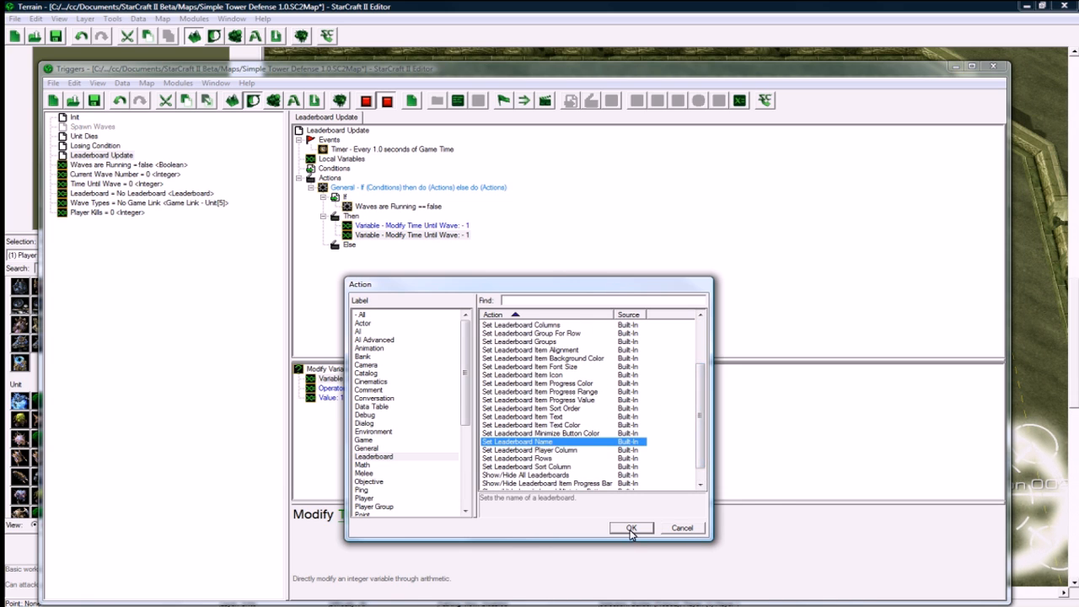
Step: Add Set Leaderboard Name on the Leaderboard variable with a Combine Text title
click(631, 528)
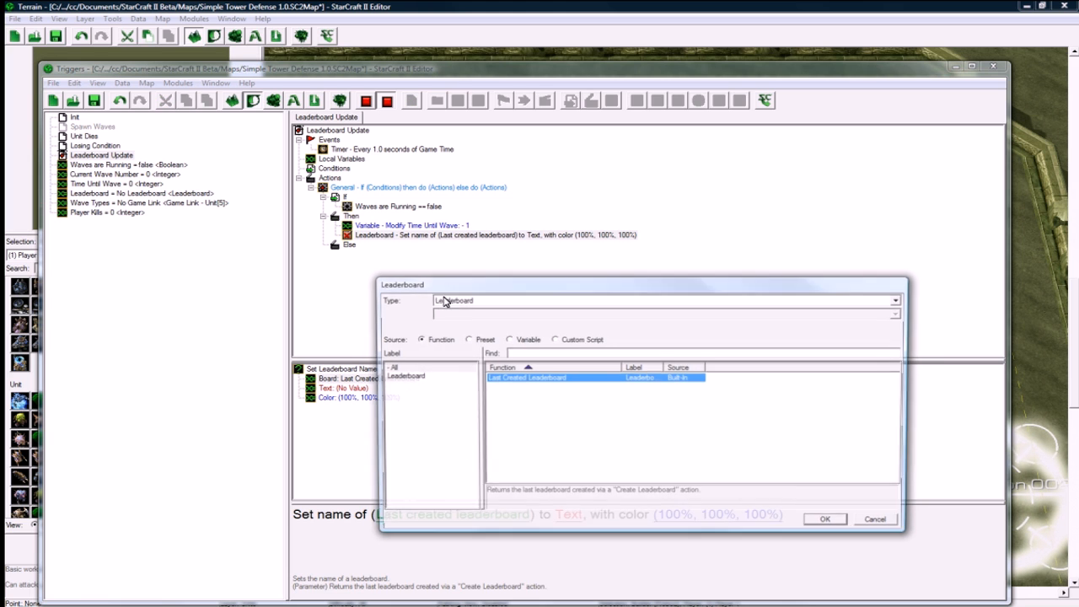
click(510, 339)
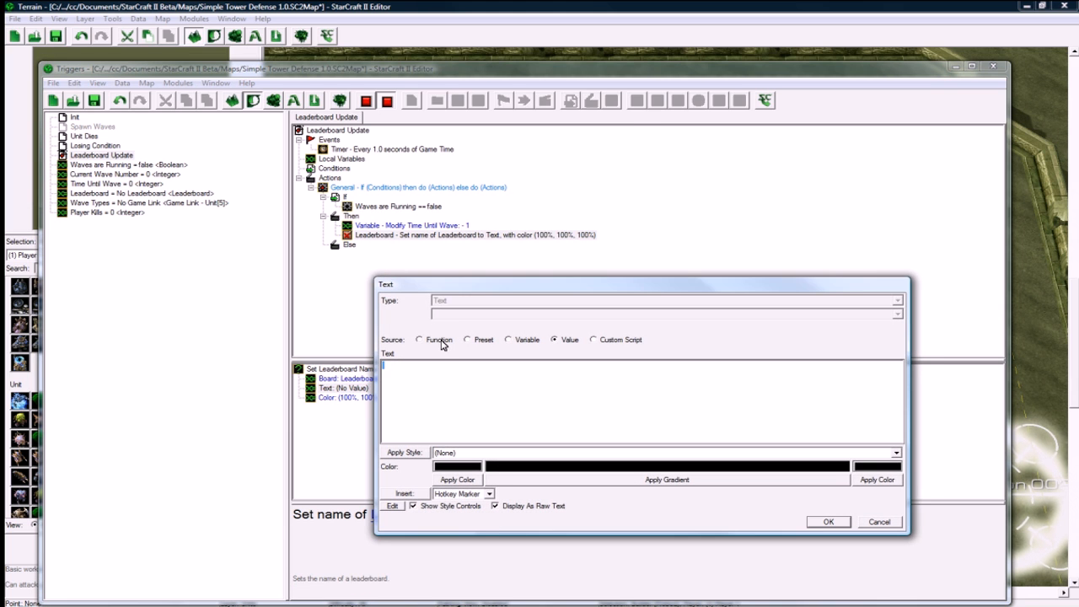
click(420, 340)
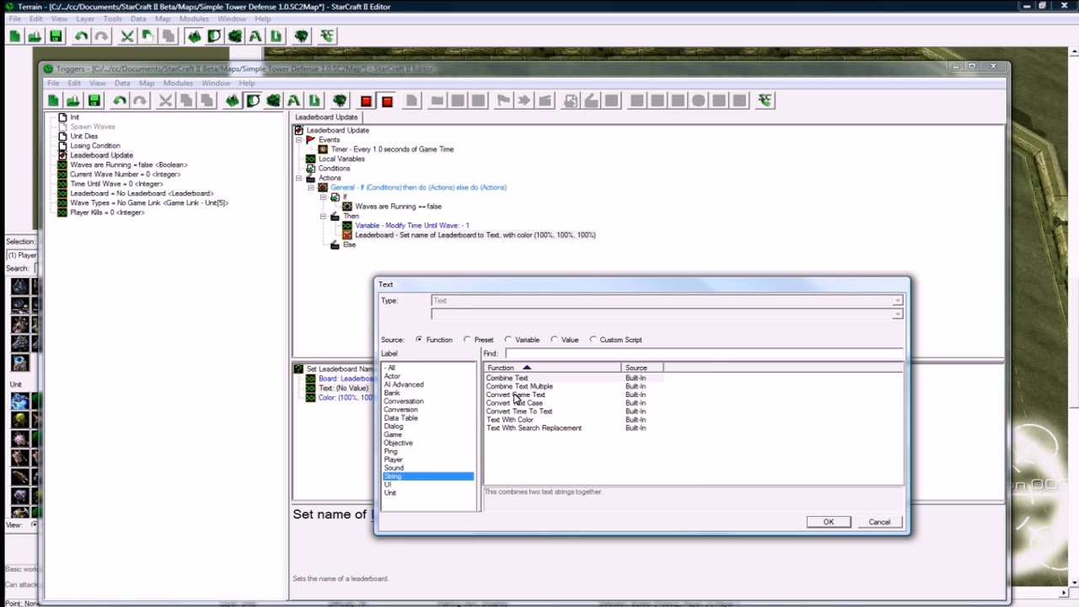
click(506, 378)
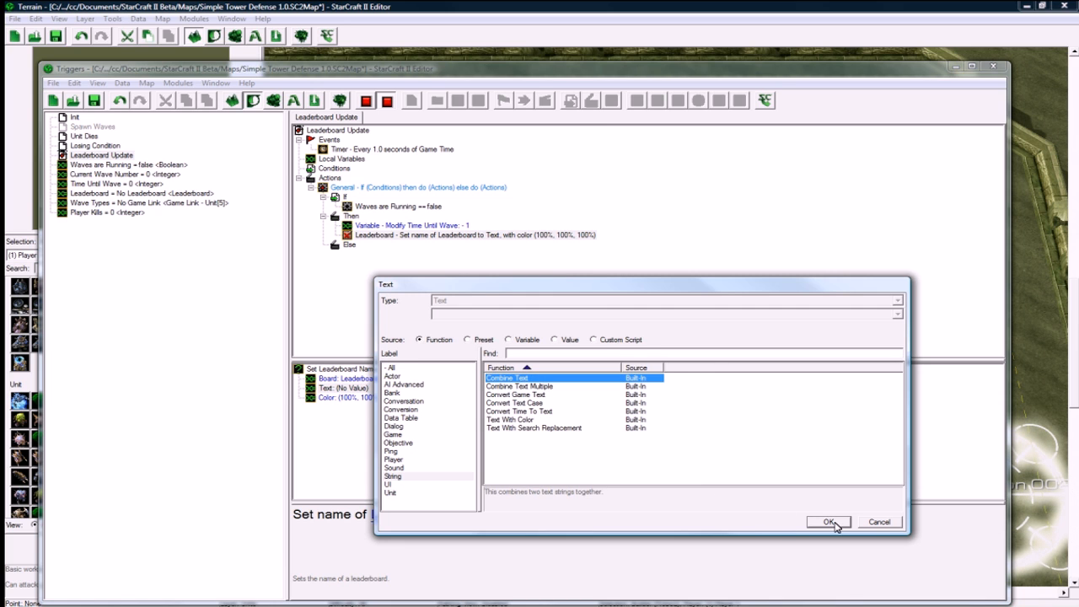
click(828, 522)
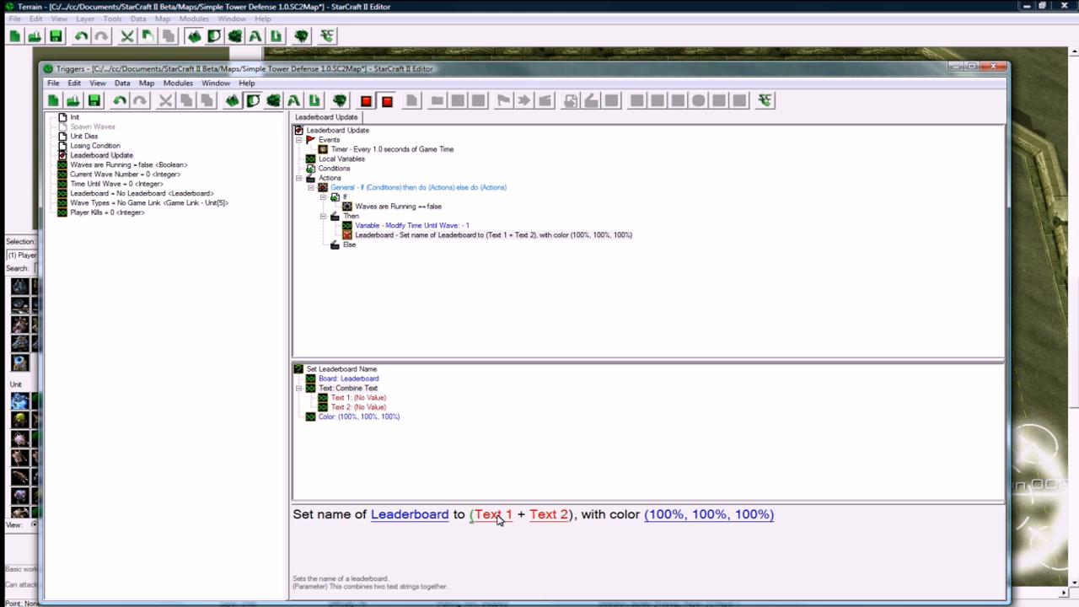
Step: Combine 'Next Wave In: ' with Time Until Wave converted to text
double_click(491, 514)
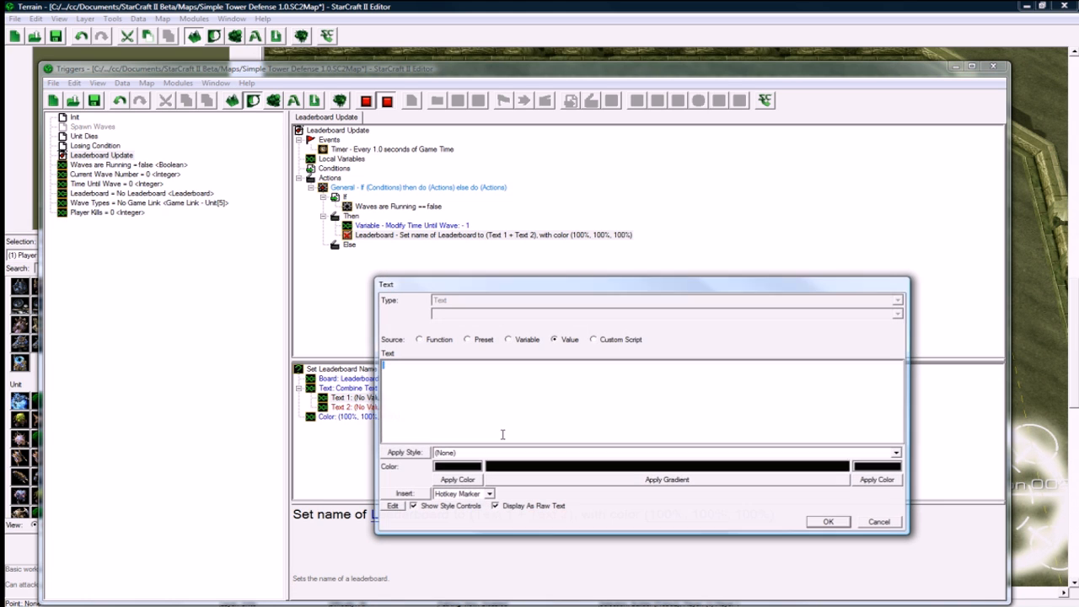
text(Next Wave)
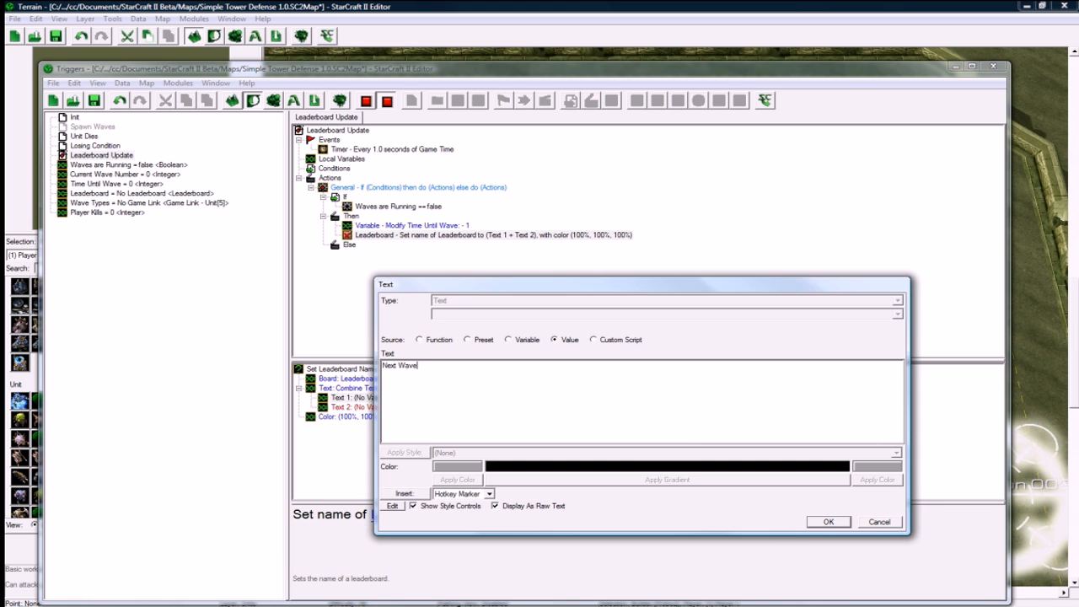
text(In:)
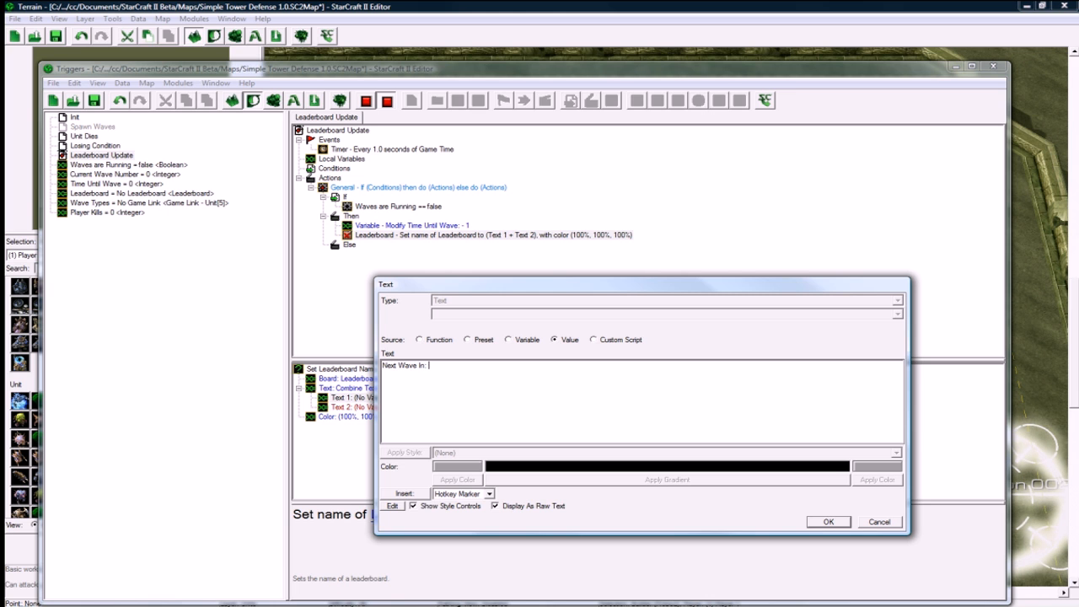
click(828, 520)
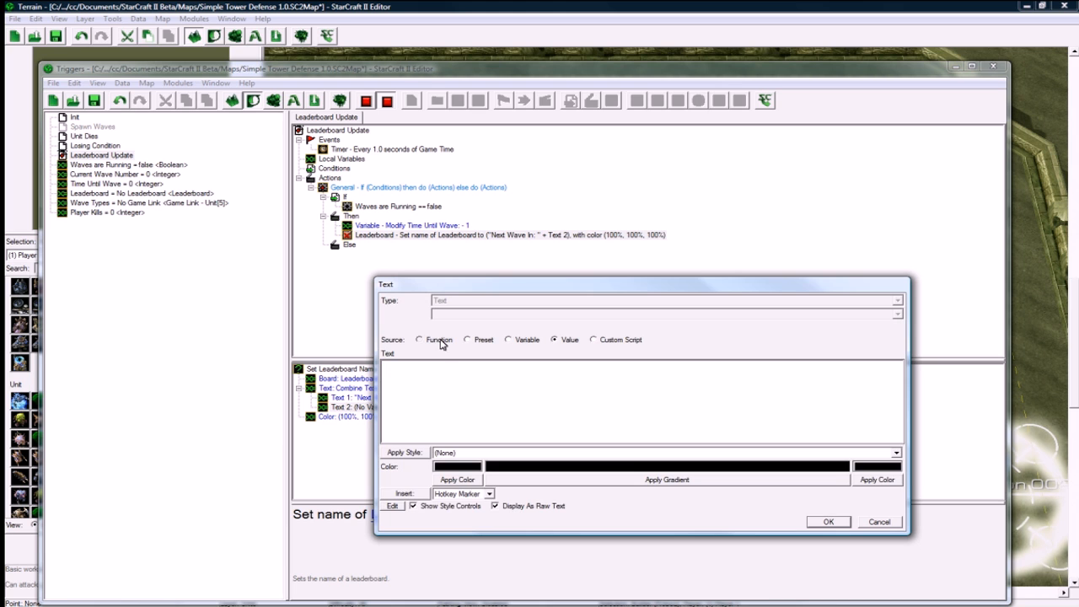
click(419, 339)
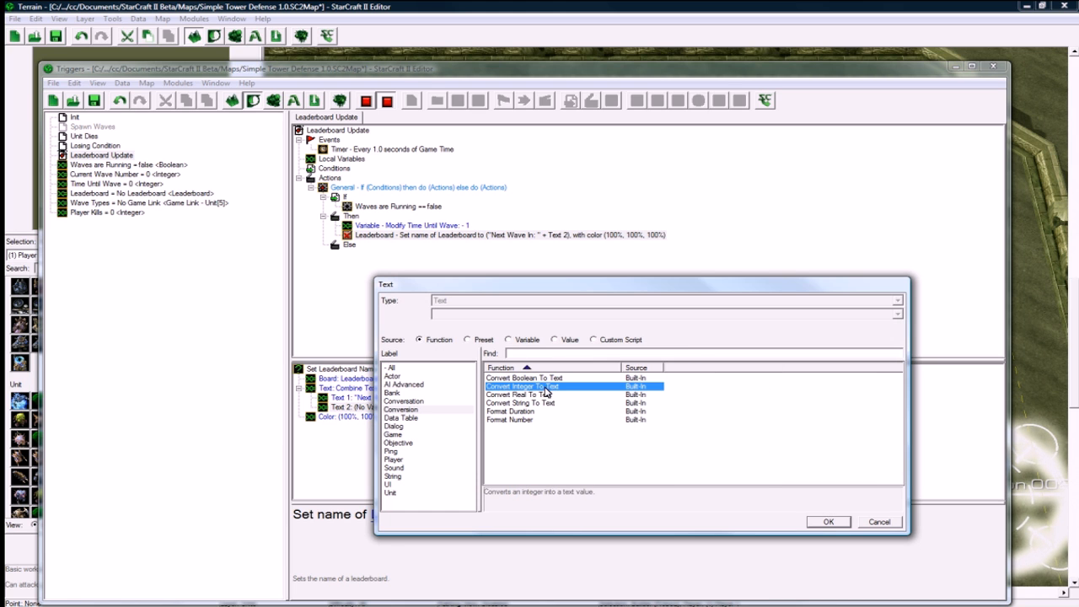
click(827, 521)
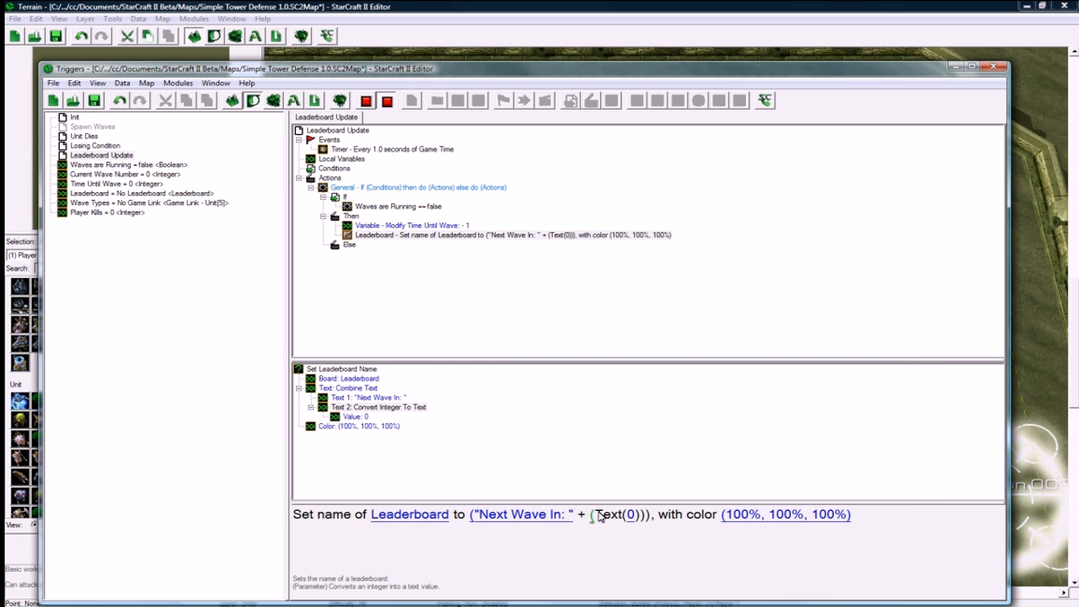
click(628, 514)
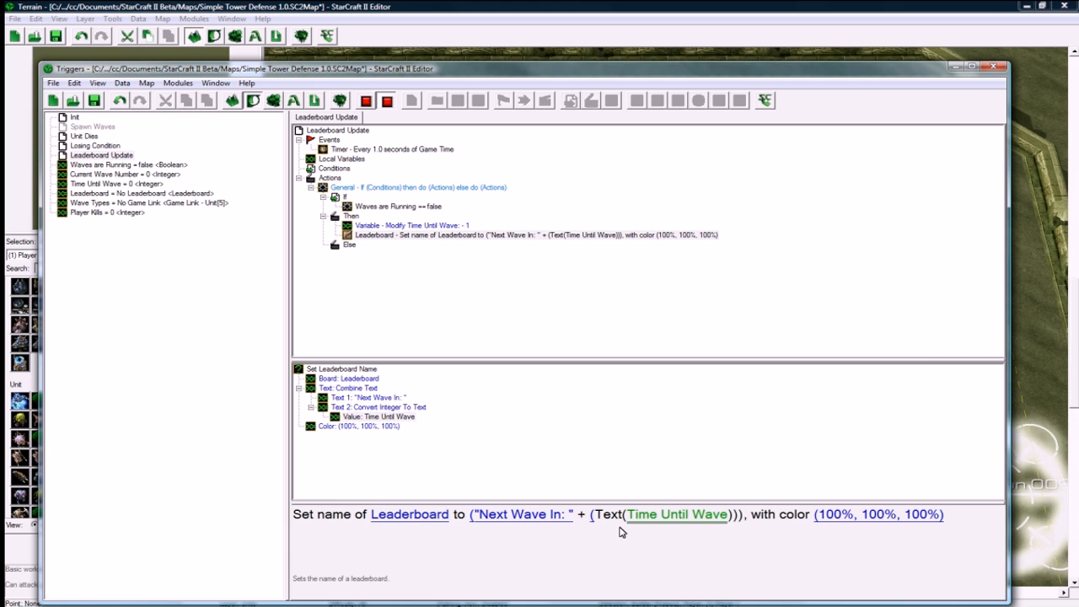
click(409, 225)
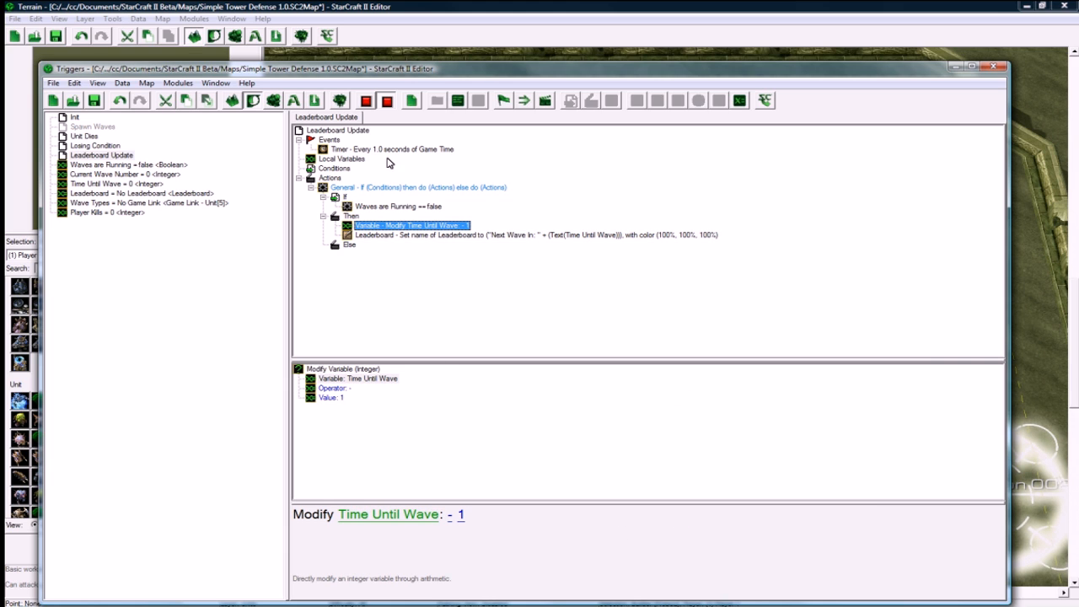